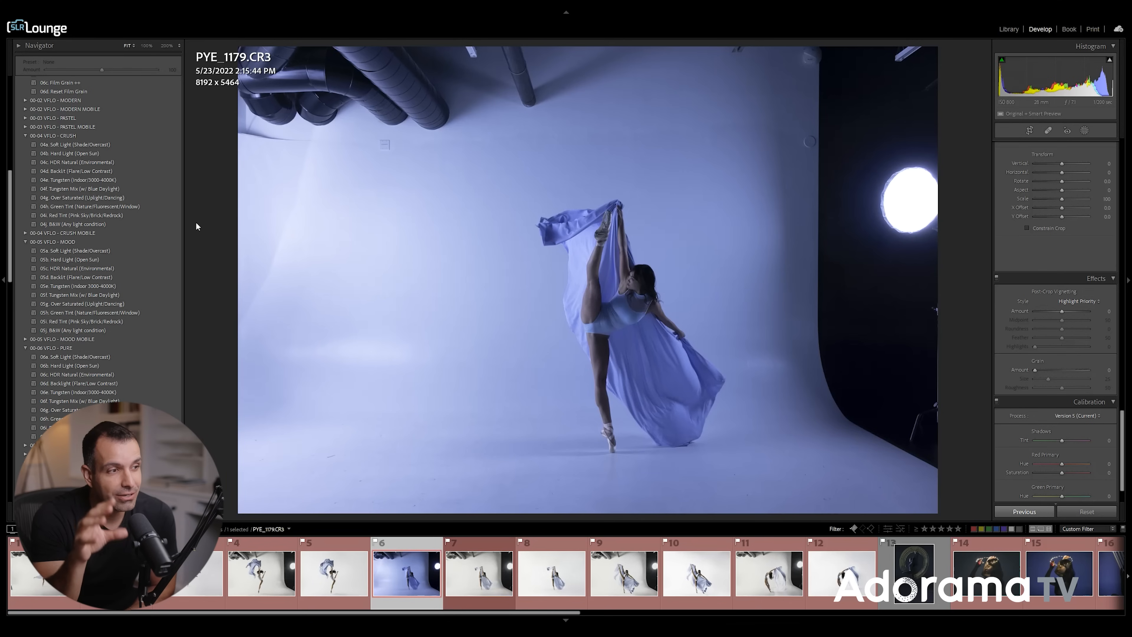
{"action": "mouse_move", "coordinate": [433, 582]}
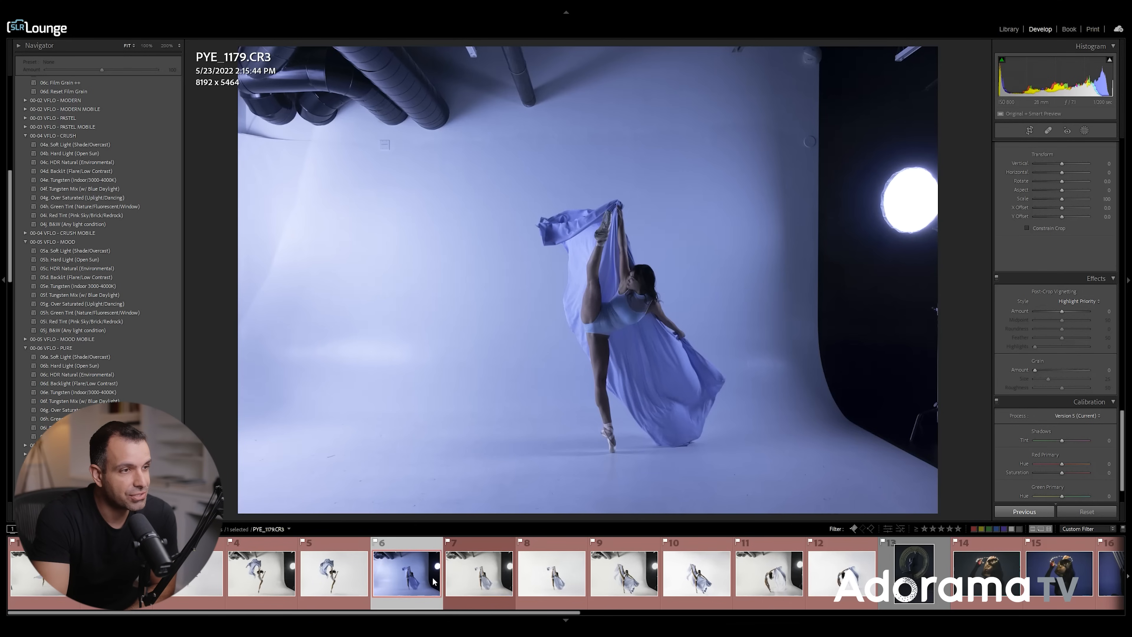
{"action": "mouse_move", "coordinate": [394, 578]}
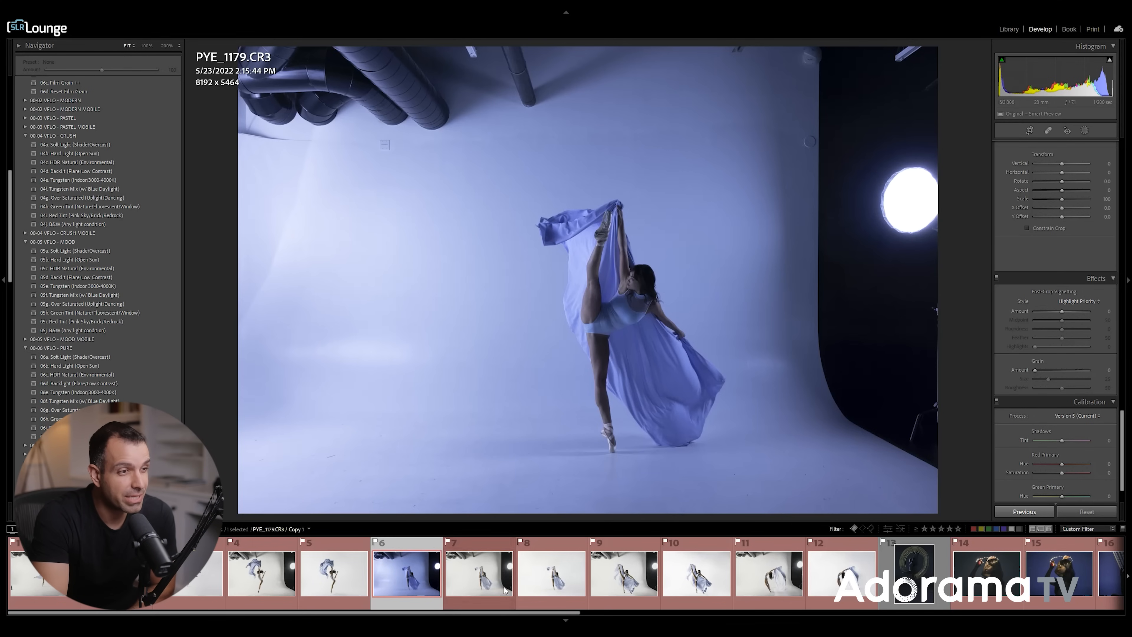
- Compare the finished edit against the original raw ballerina photo
{"action": "left_click", "coordinate": [551, 574]}
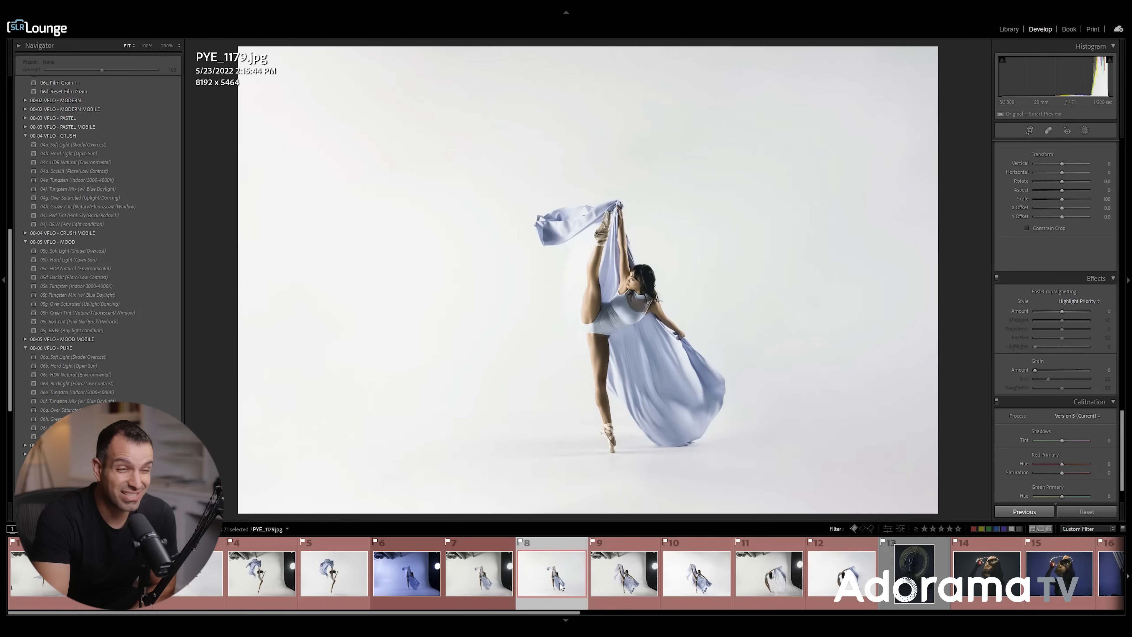
{"action": "left_click", "coordinate": [405, 573]}
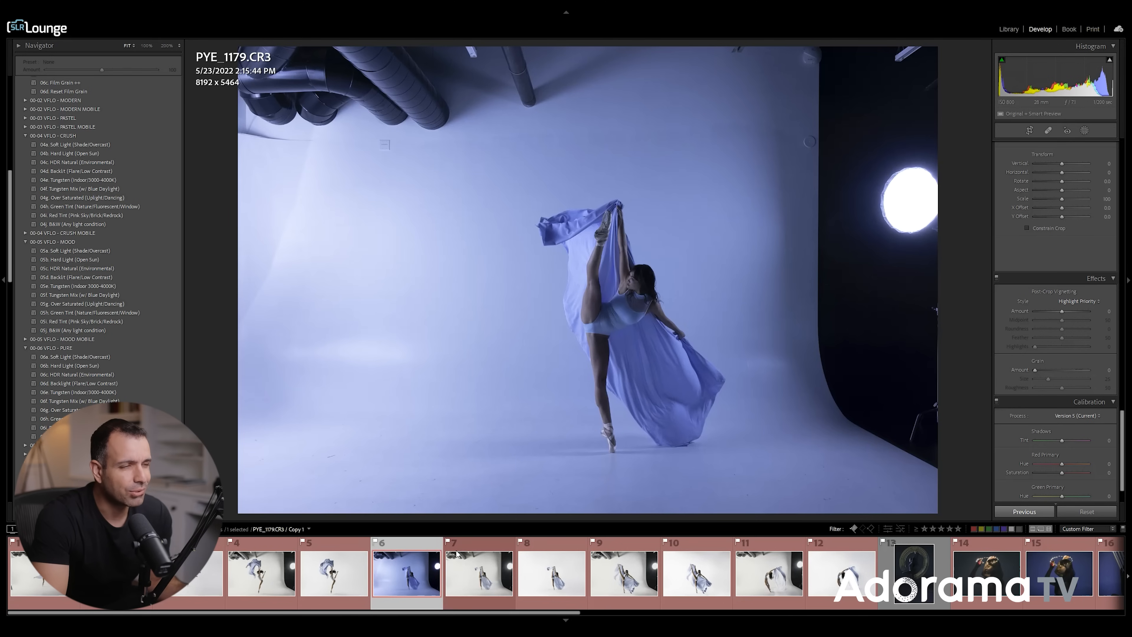
{"action": "mouse_move", "coordinate": [691, 224]}
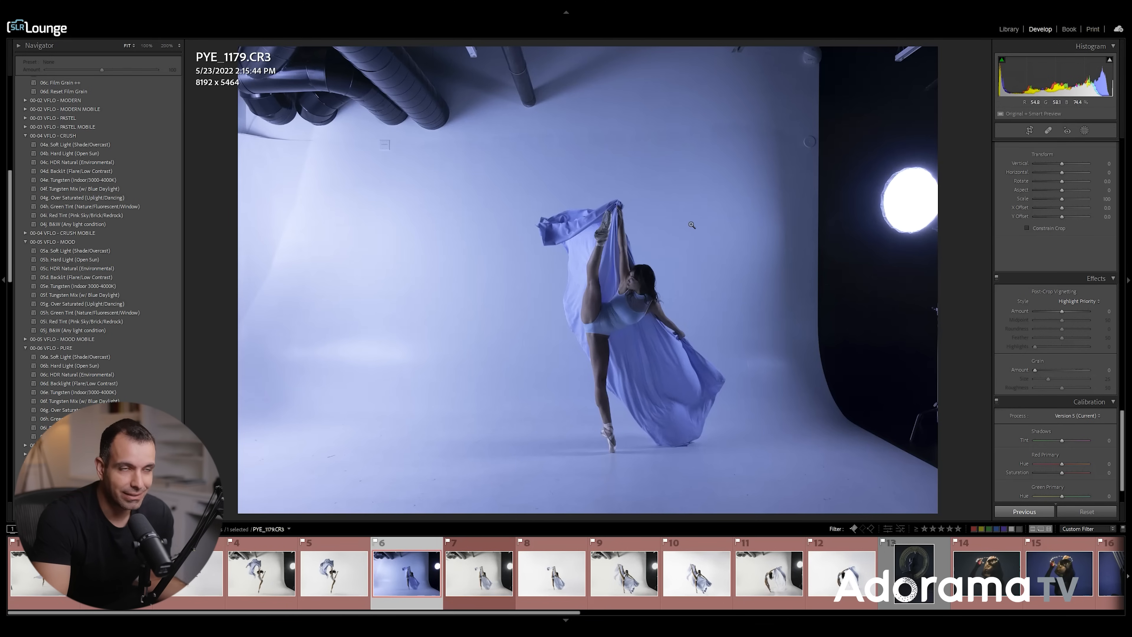
{"action": "mouse_move", "coordinate": [645, 190]}
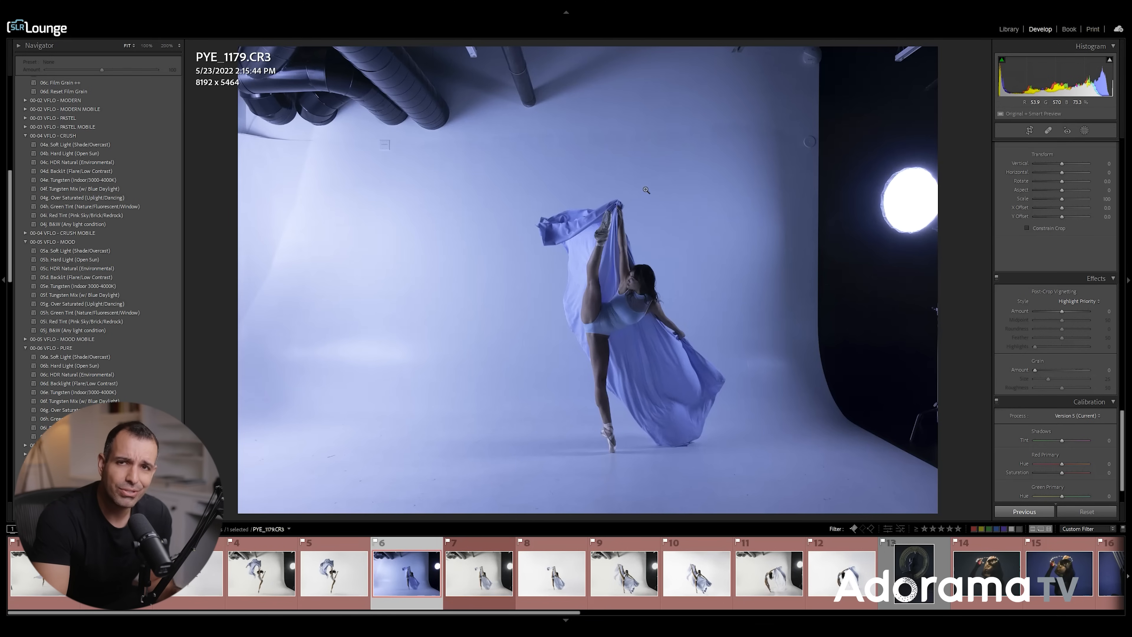
{"action": "mouse_move", "coordinate": [629, 186]}
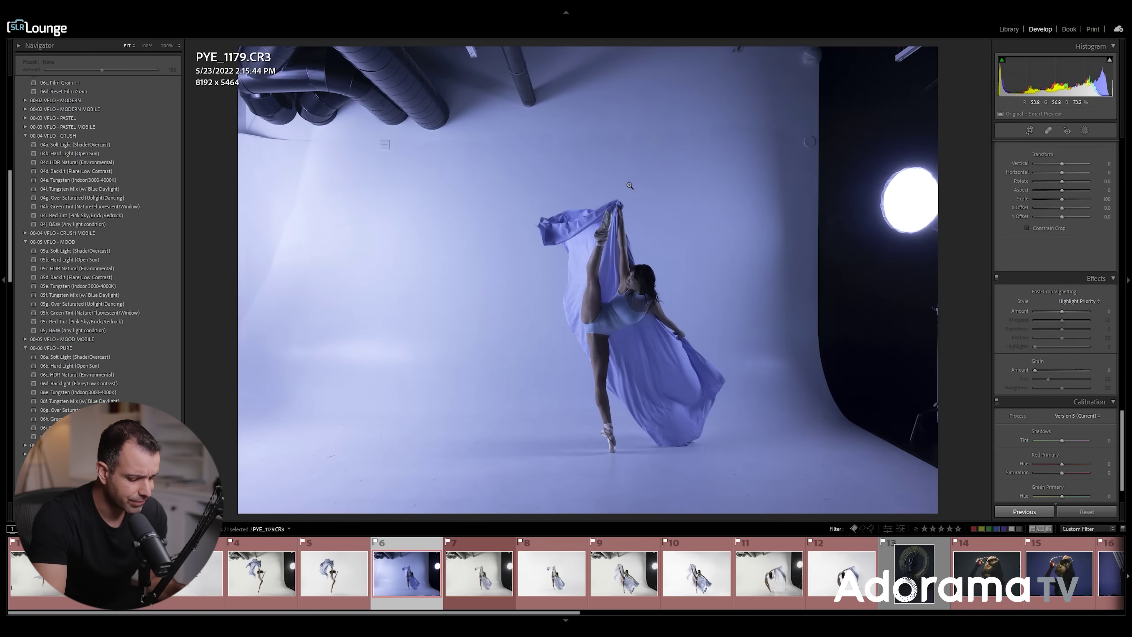
{"action": "mouse_move", "coordinate": [586, 142]}
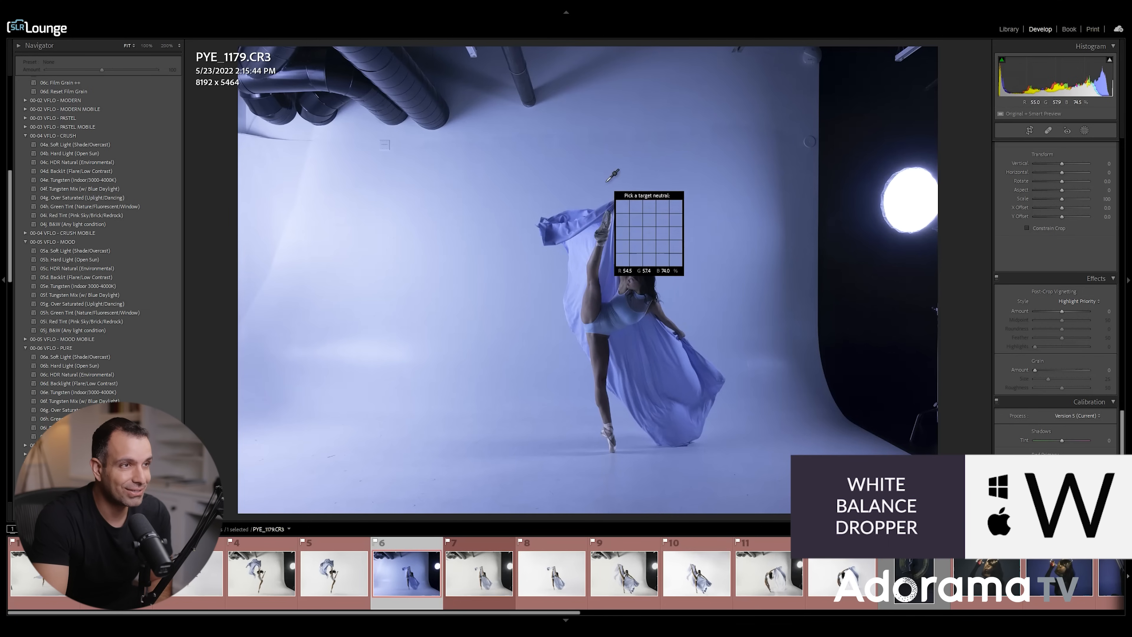
- Neutralise the white balance by sampling the backdrop, then compare with the finished edit again
{"action": "left_click", "coordinate": [615, 174]}
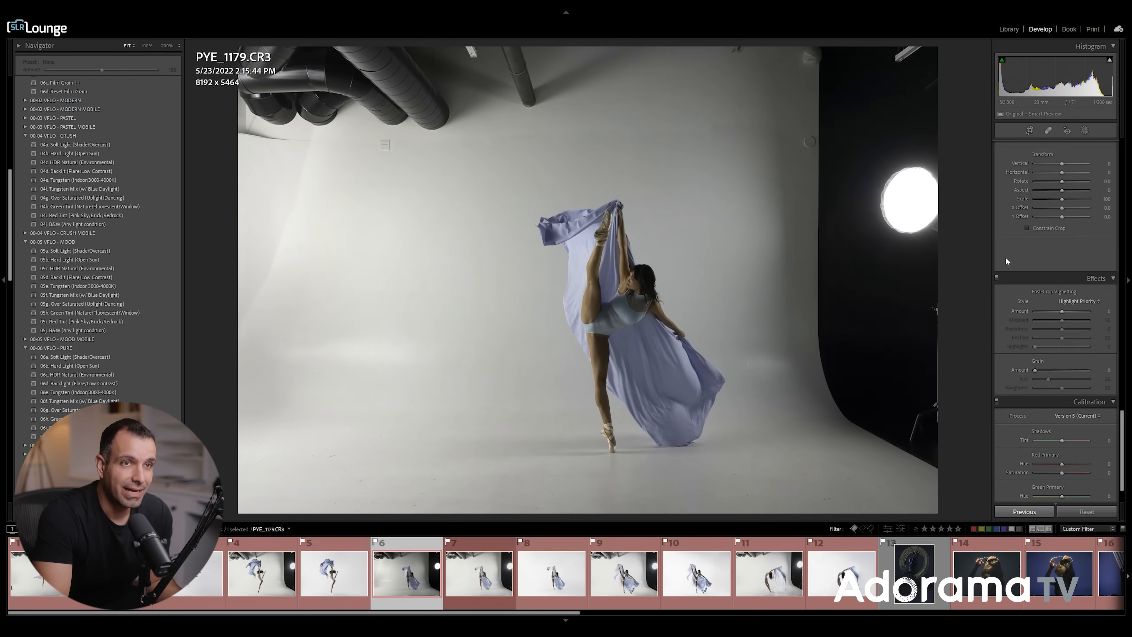
{"action": "left_click", "coordinate": [1055, 146]}
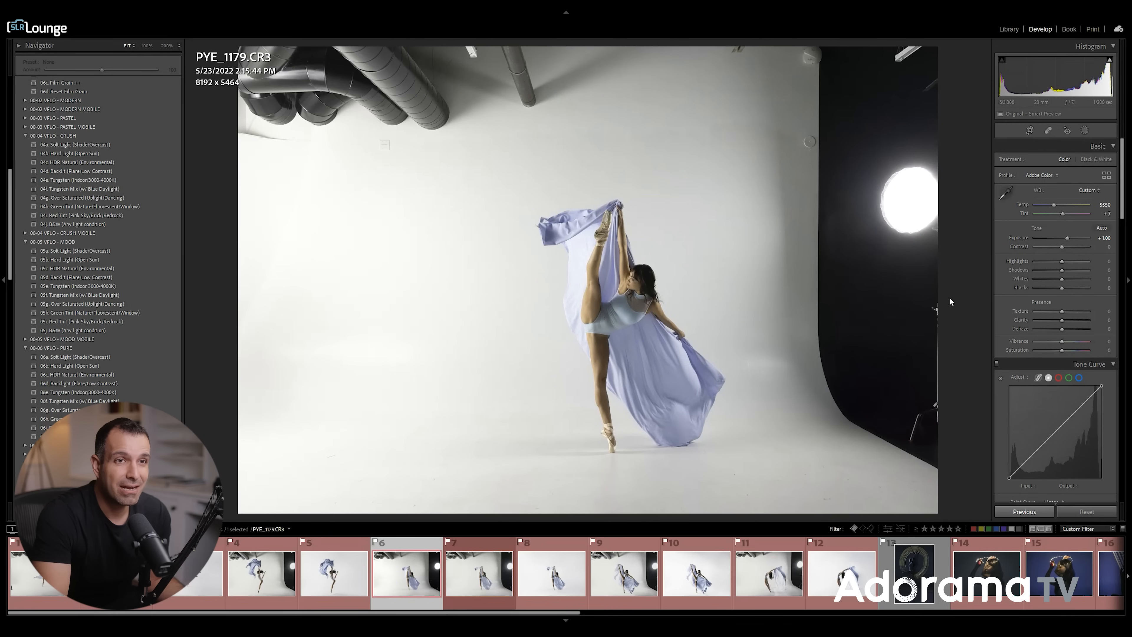
{"action": "left_click", "coordinate": [551, 573]}
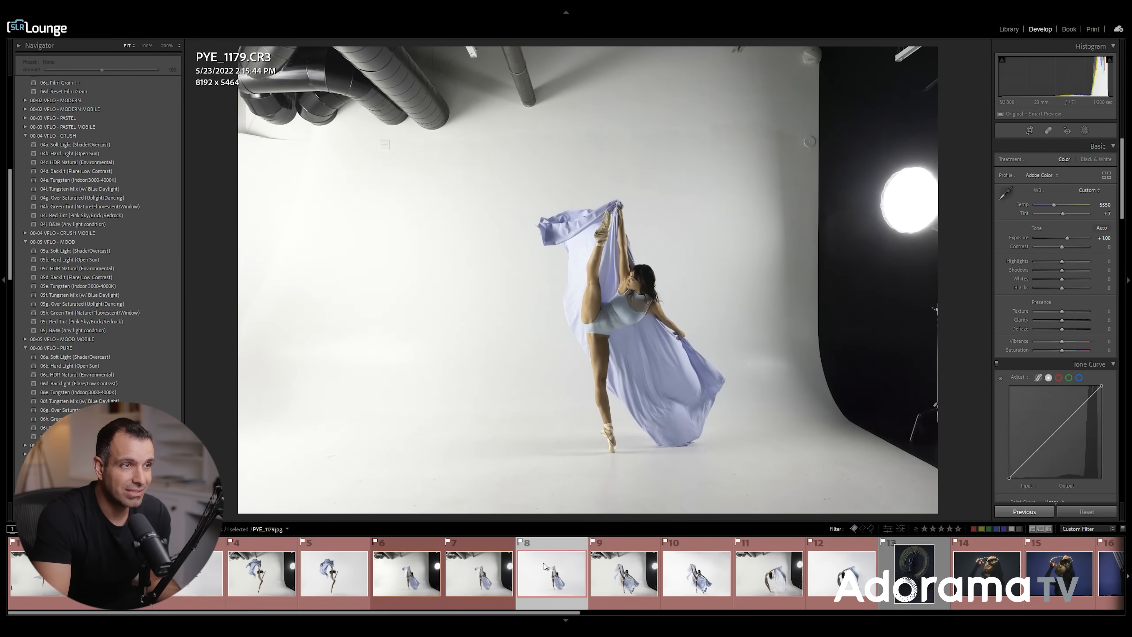
{"action": "left_click", "coordinate": [406, 572]}
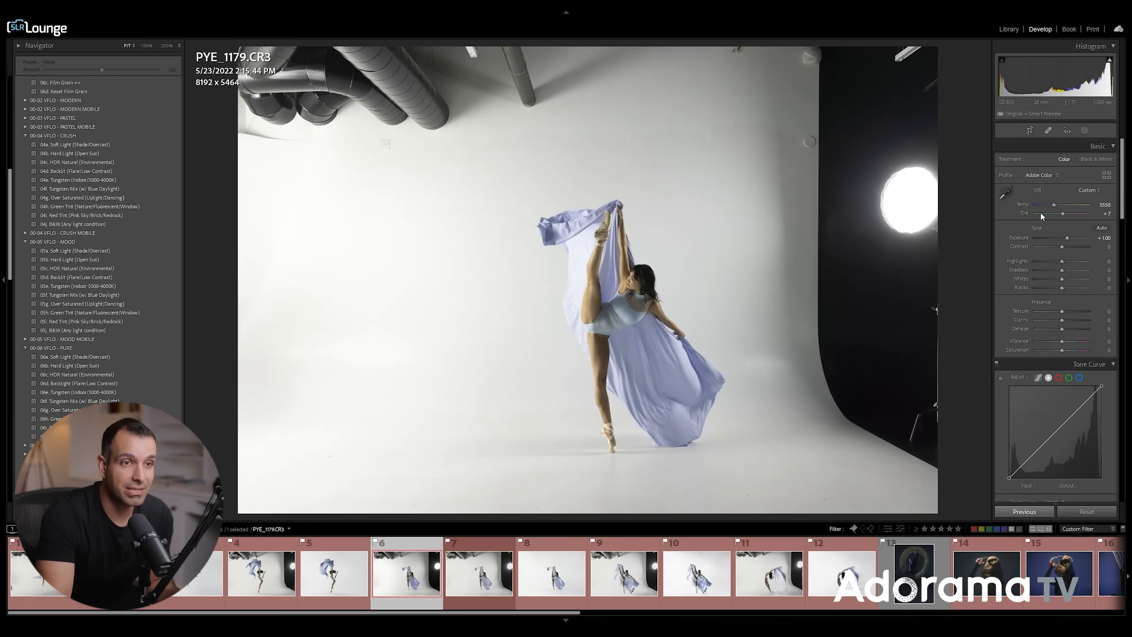
{"action": "mouse_move", "coordinate": [1059, 374]}
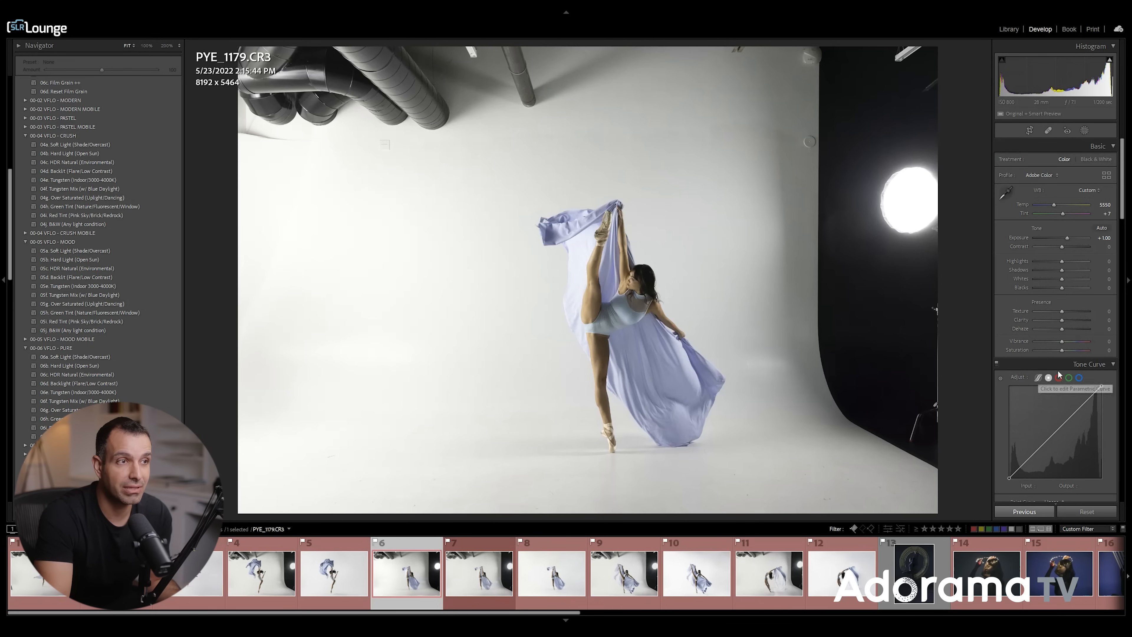
{"action": "mouse_move", "coordinate": [323, 368]}
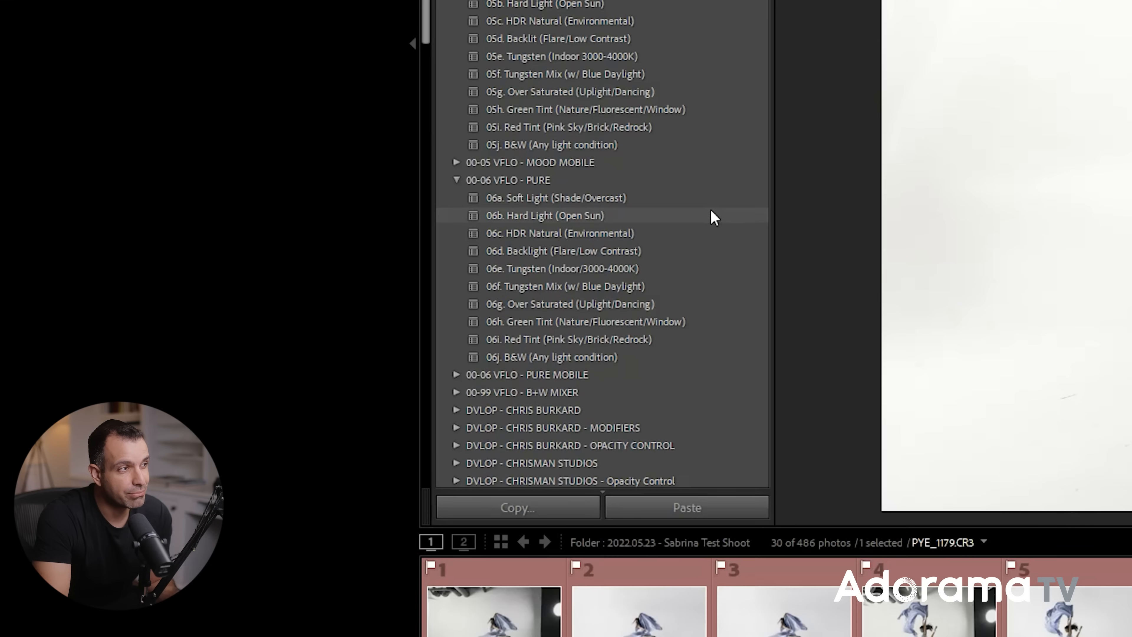
{"action": "mouse_move", "coordinate": [570, 220]}
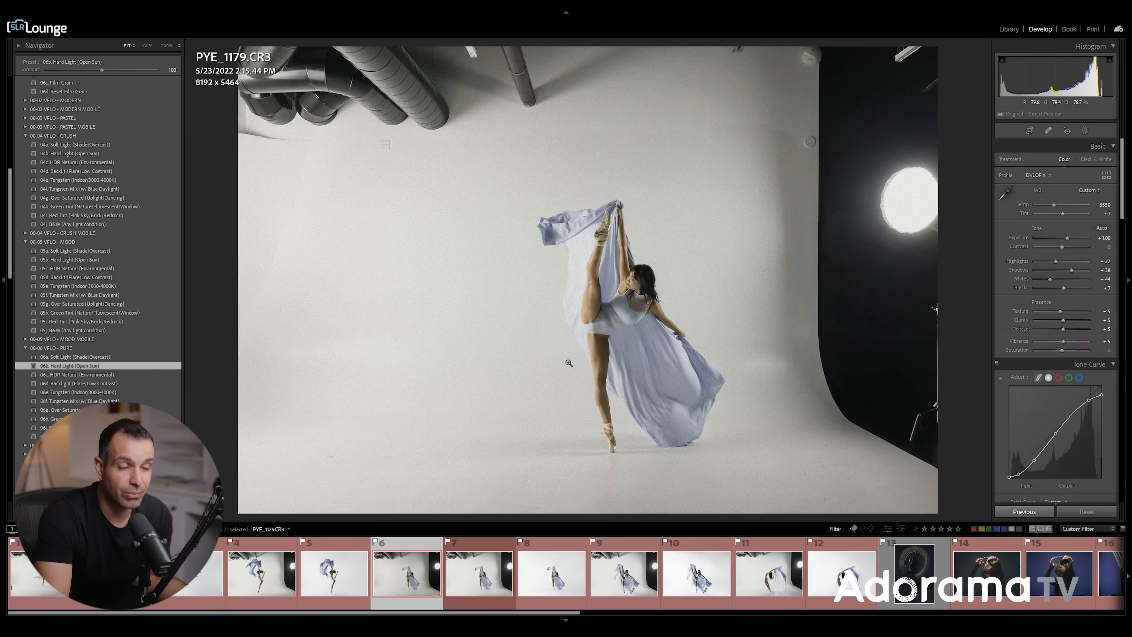
{"action": "mouse_move", "coordinate": [600, 352]}
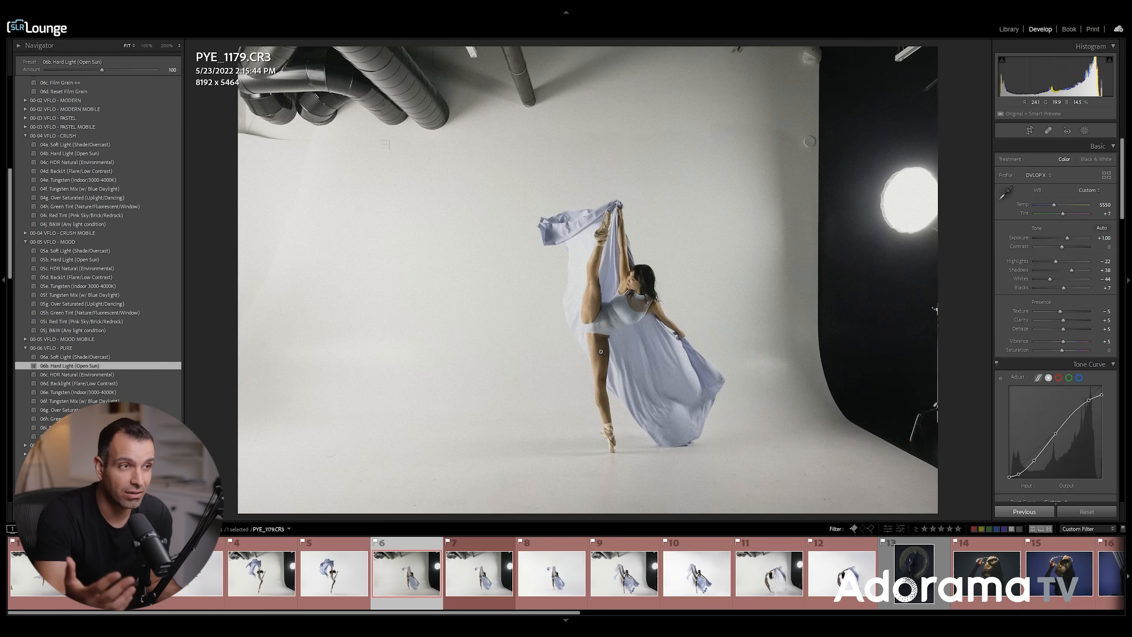
{"action": "mouse_move", "coordinate": [530, 336]}
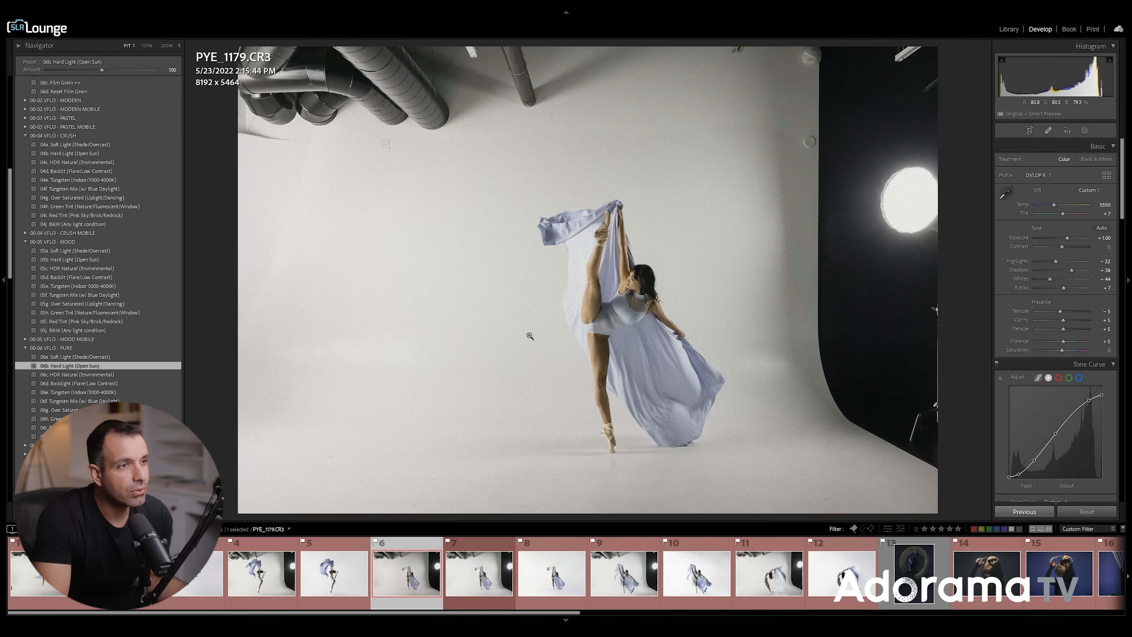
{"action": "mouse_move", "coordinate": [608, 320]}
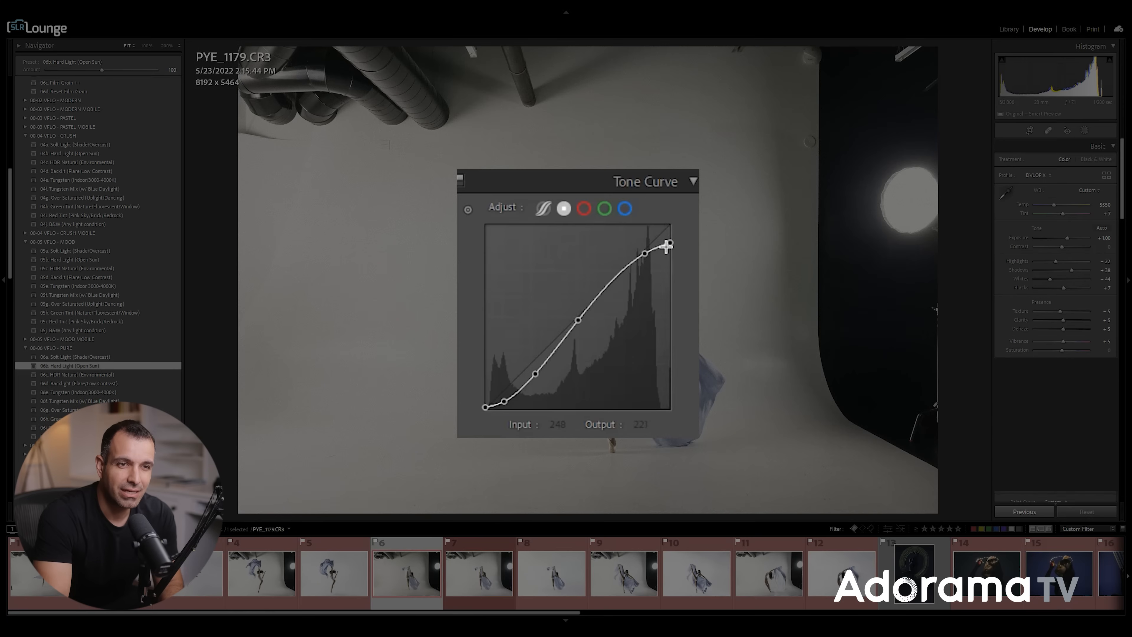
{"action": "mouse_move", "coordinate": [489, 385]}
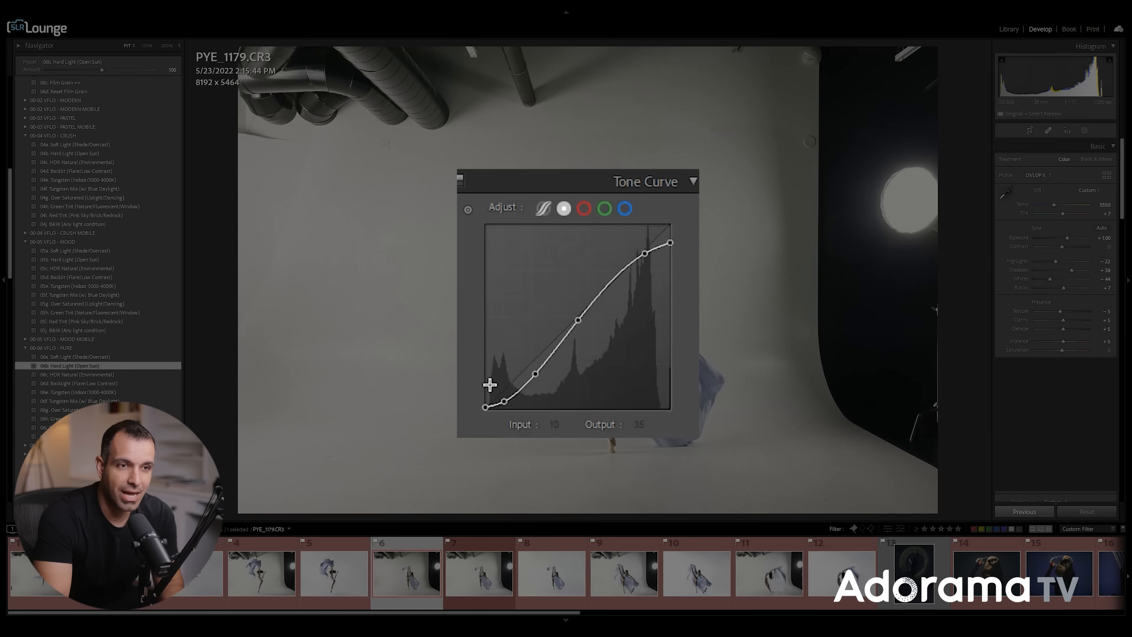
{"action": "mouse_move", "coordinate": [988, 478]}
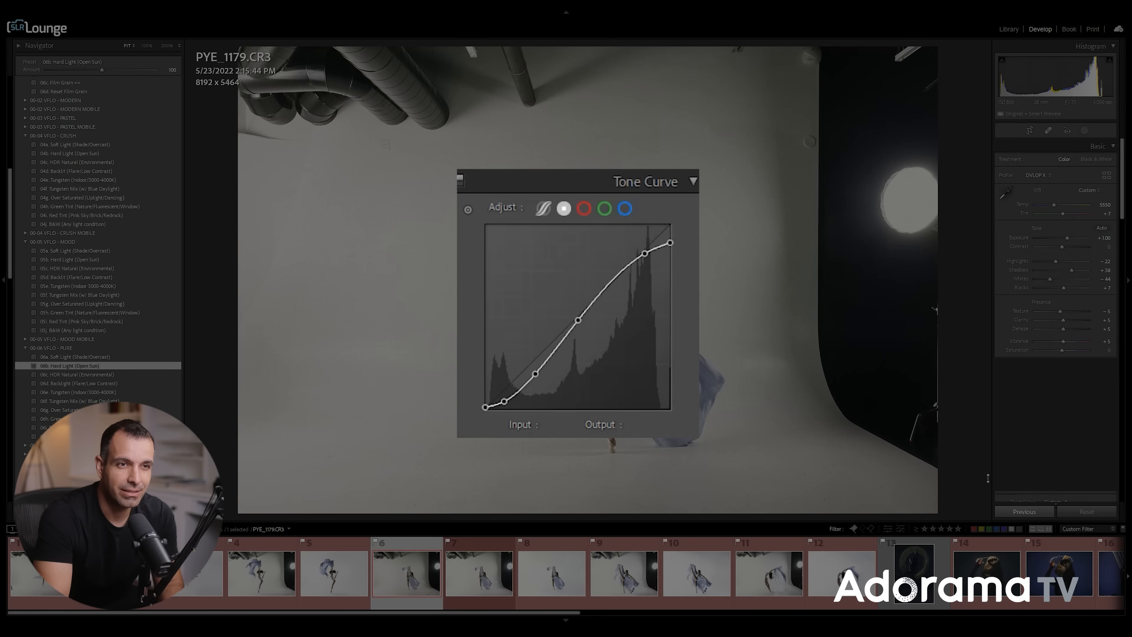
{"action": "mouse_move", "coordinate": [582, 265]}
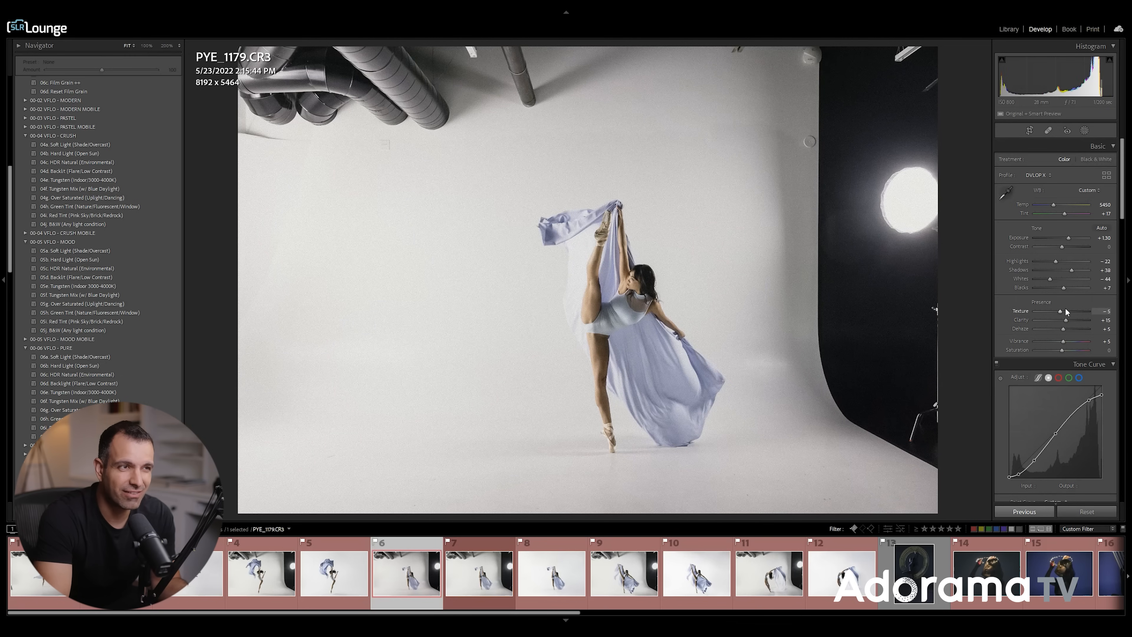
- Scroll down to the Tone Curve and HSL panels after the clarity adjustment
{"action": "scroll", "scroll_direction": "down", "scroll_amount": 3}
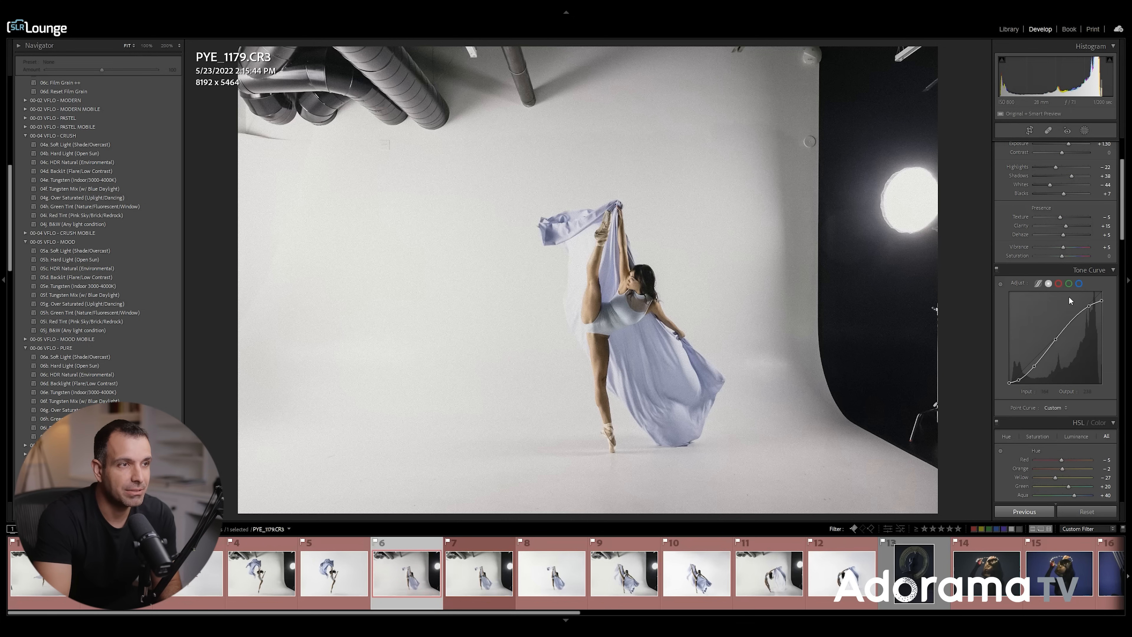
{"action": "mouse_move", "coordinate": [1073, 332]}
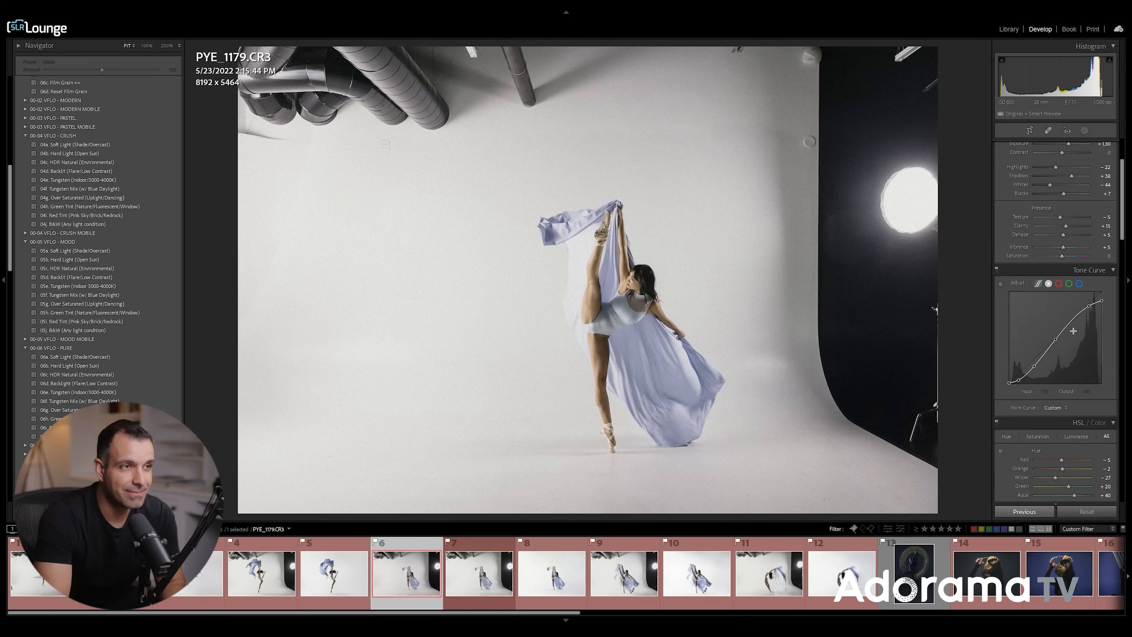
{"action": "scroll", "scroll_direction": "down", "scroll_amount": 3}
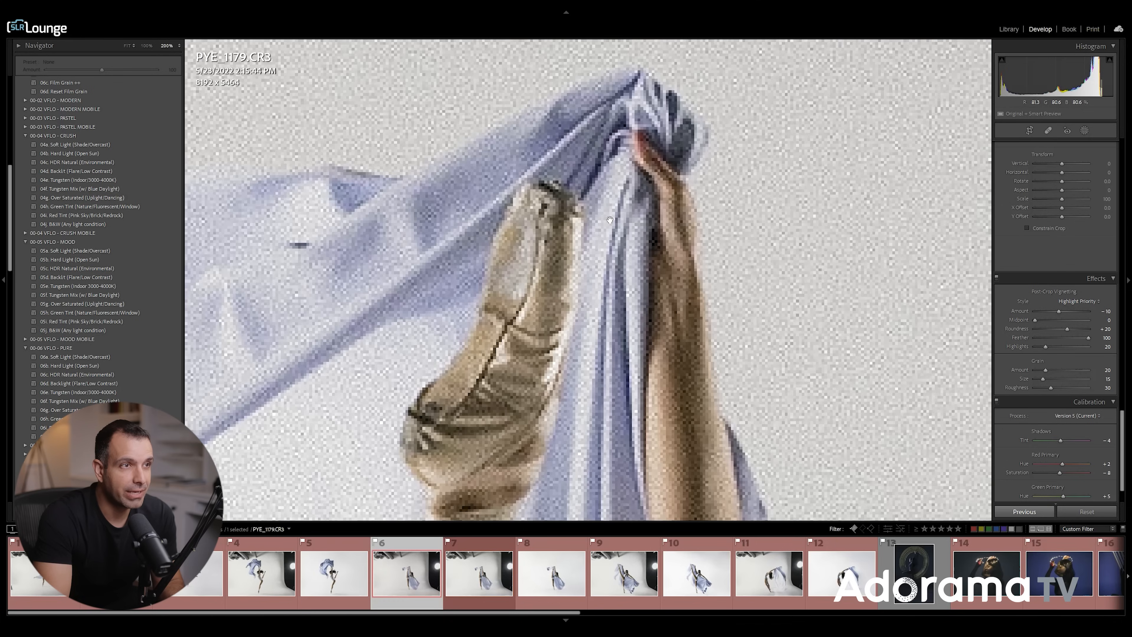
{"action": "mouse_move", "coordinate": [861, 243]}
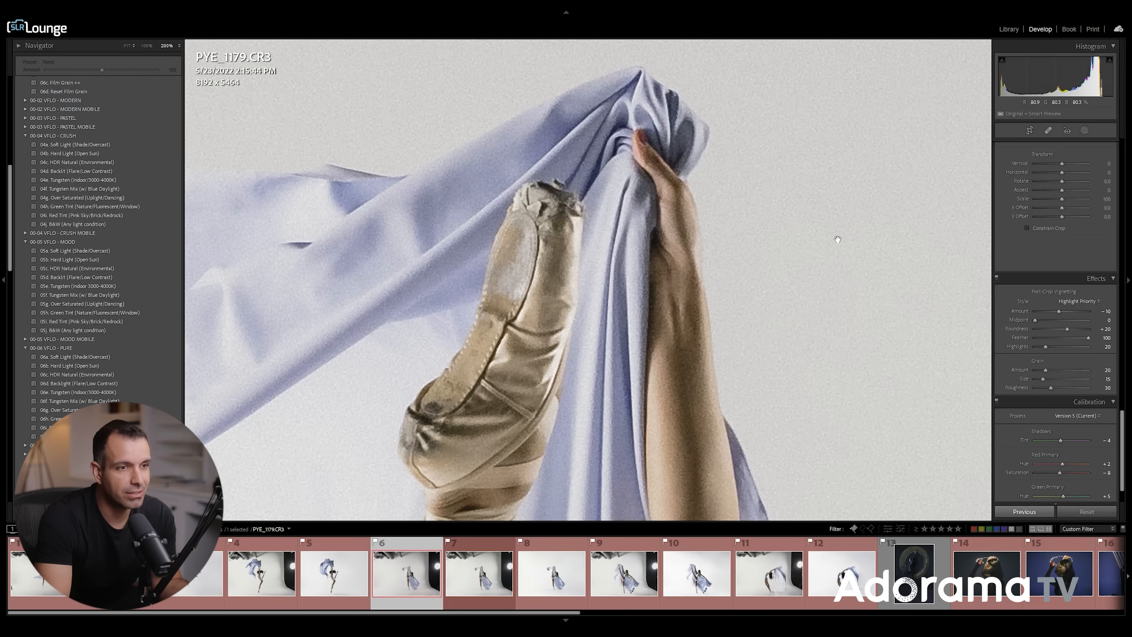
- Return from the 200% detail check to the Fit view of the whole photo
{"action": "left_click", "coordinate": [128, 45]}
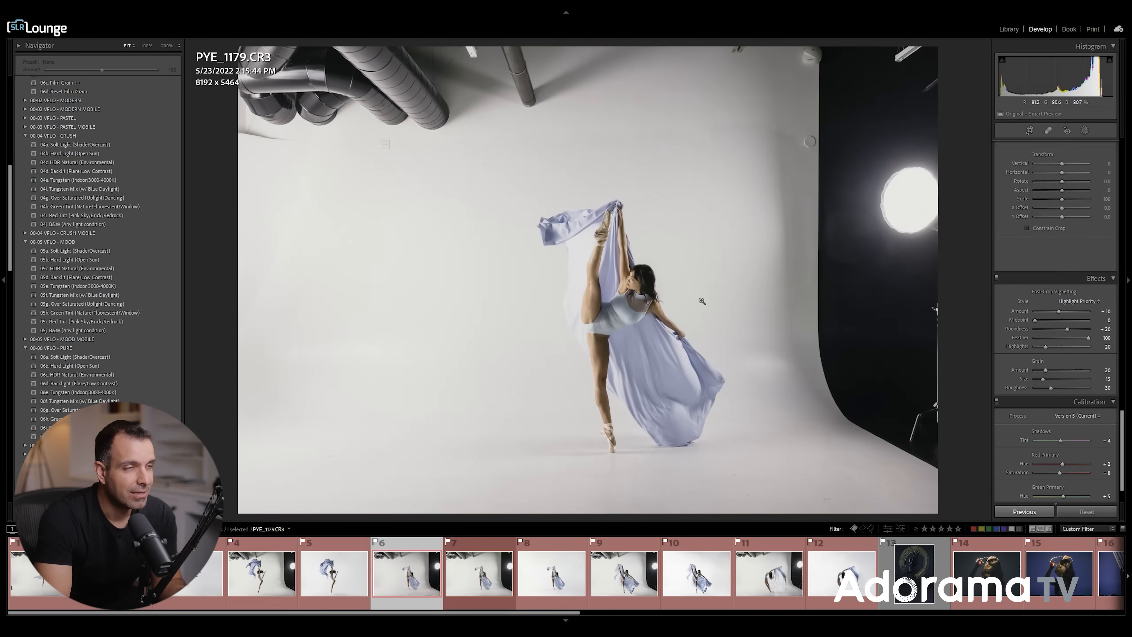
{"action": "mouse_move", "coordinate": [708, 314]}
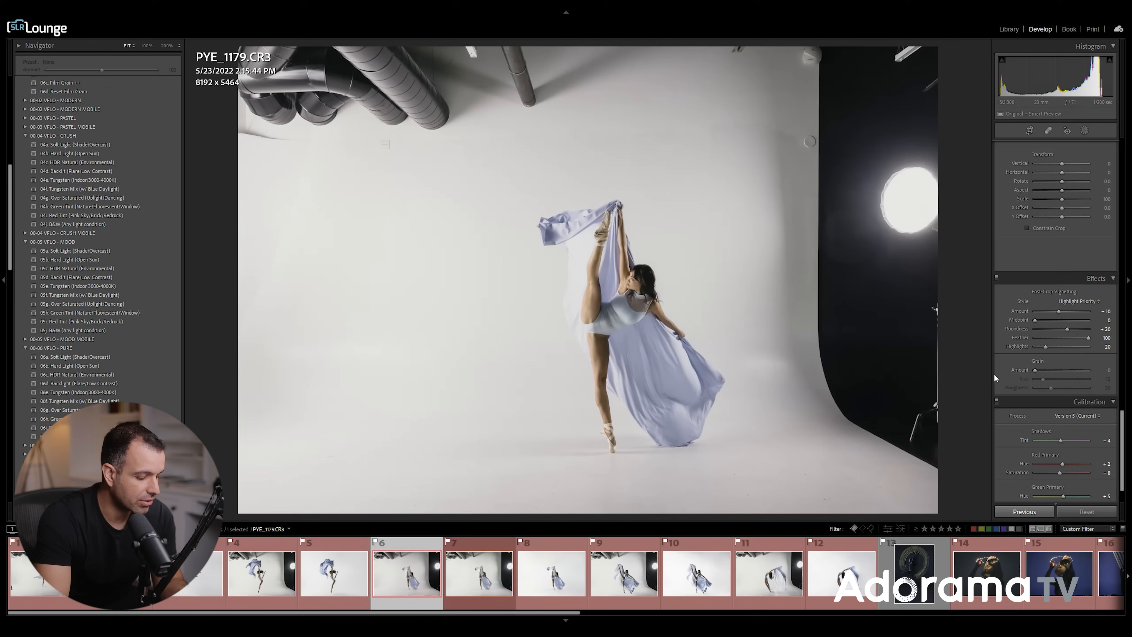
{"action": "mouse_move", "coordinate": [1021, 389]}
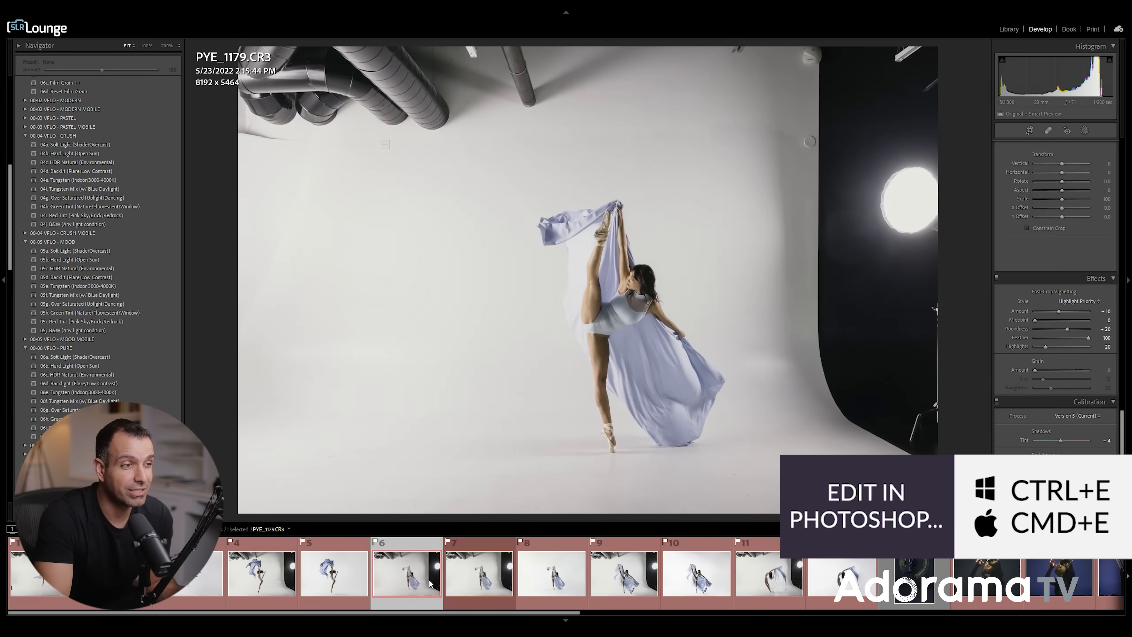
- Send the raw ballerina photo from Lightroom to Photoshop as a background layer
{"action": "key", "text": "ctrl+e"}
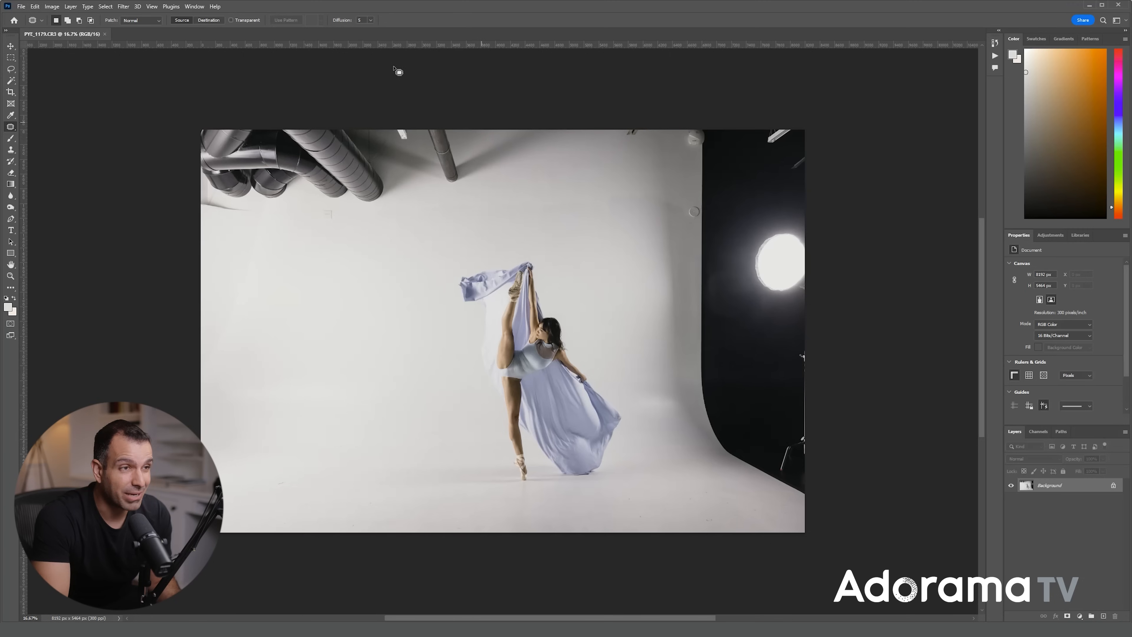
{"action": "mouse_move", "coordinate": [691, 406]}
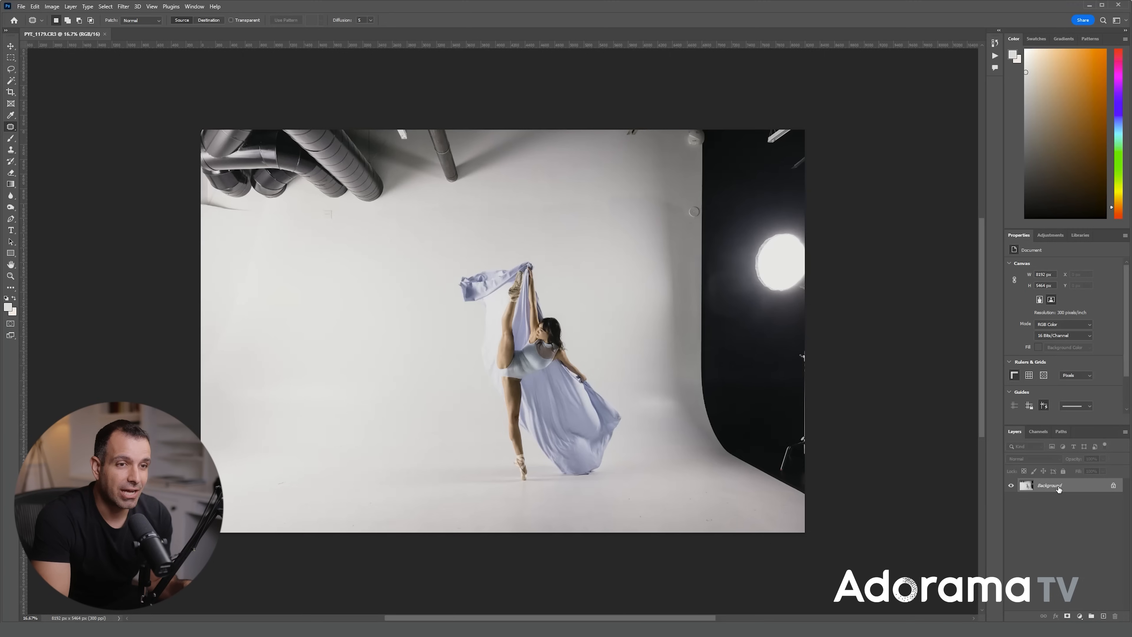
- Duplicate the photo layer and lasso the ceiling pipes at top left
{"action": "key", "text": "ctrl+j"}
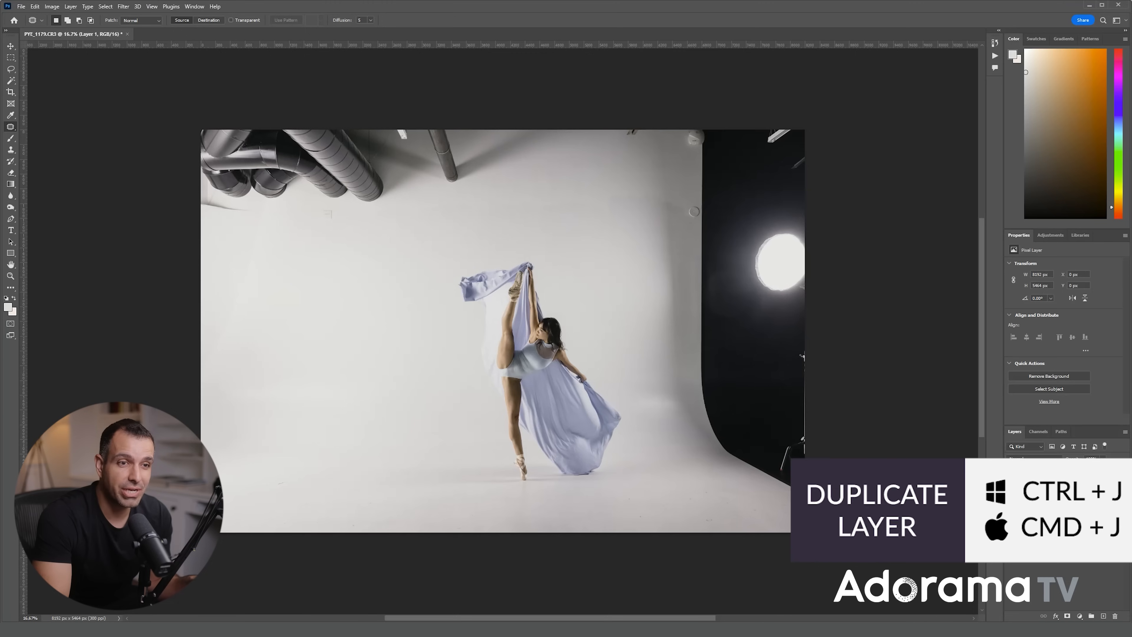
{"action": "key", "text": "ctrl+j"}
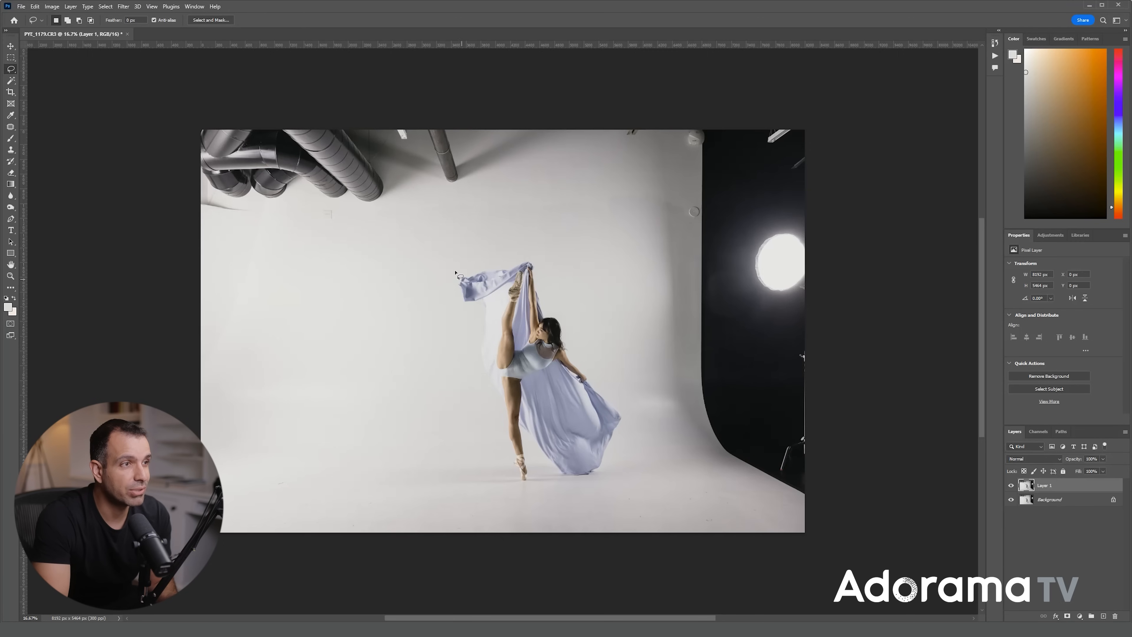
{"action": "key", "text": "shift+l"}
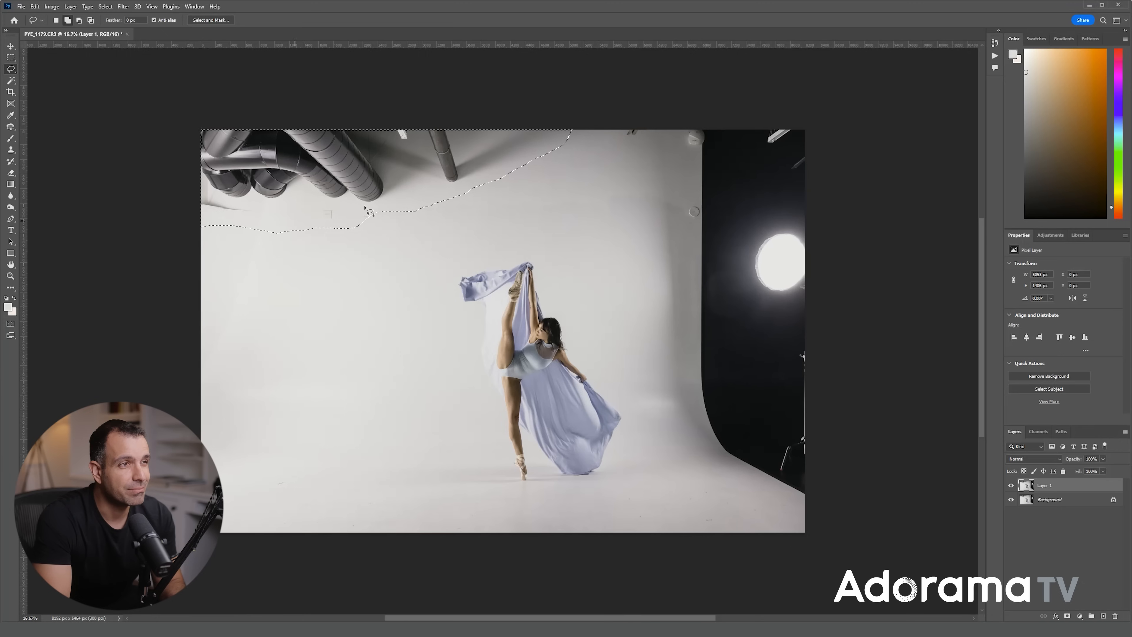
- Fill the pipes selection with Content-Aware backdrop via the Fill dialog
{"action": "key", "text": "shift+backspace"}
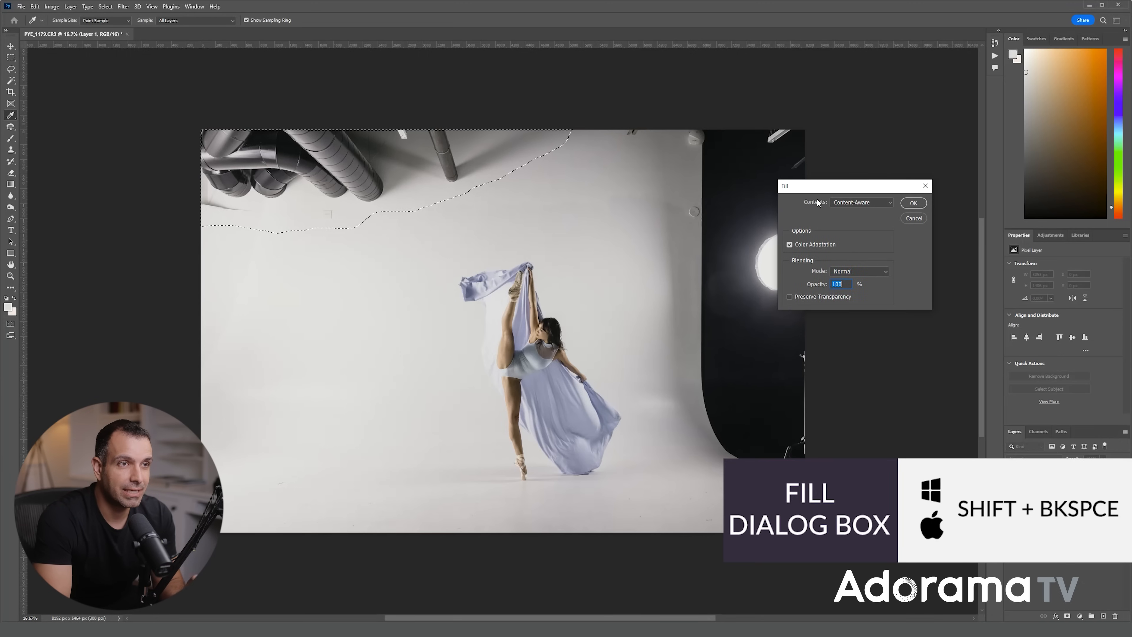
{"action": "left_click", "coordinate": [531, 236]}
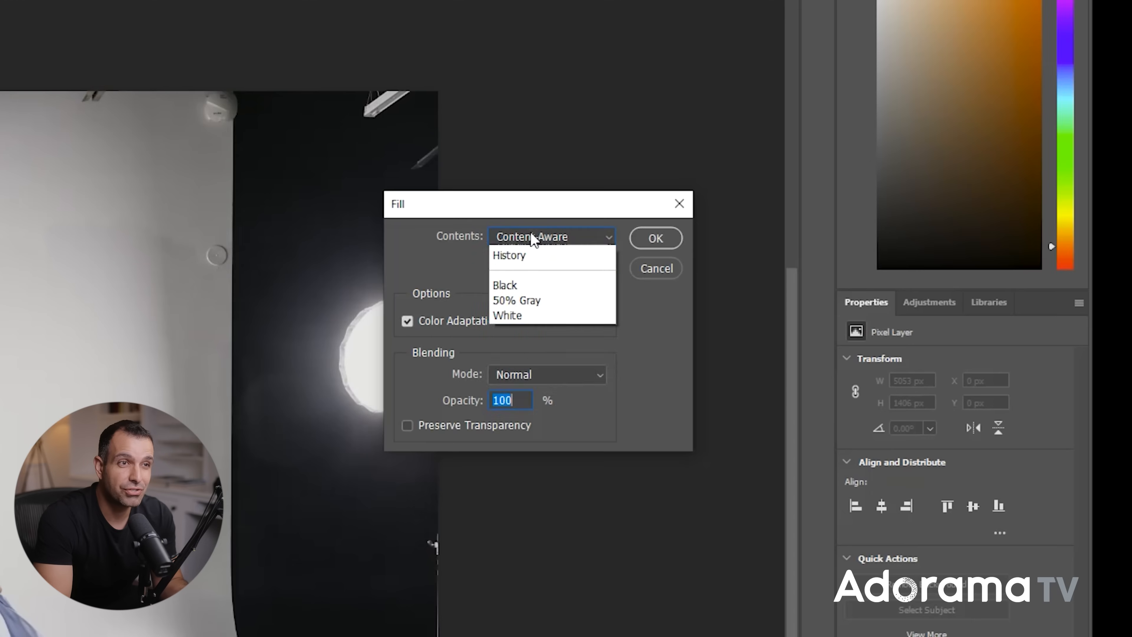
{"action": "left_click", "coordinate": [531, 236]}
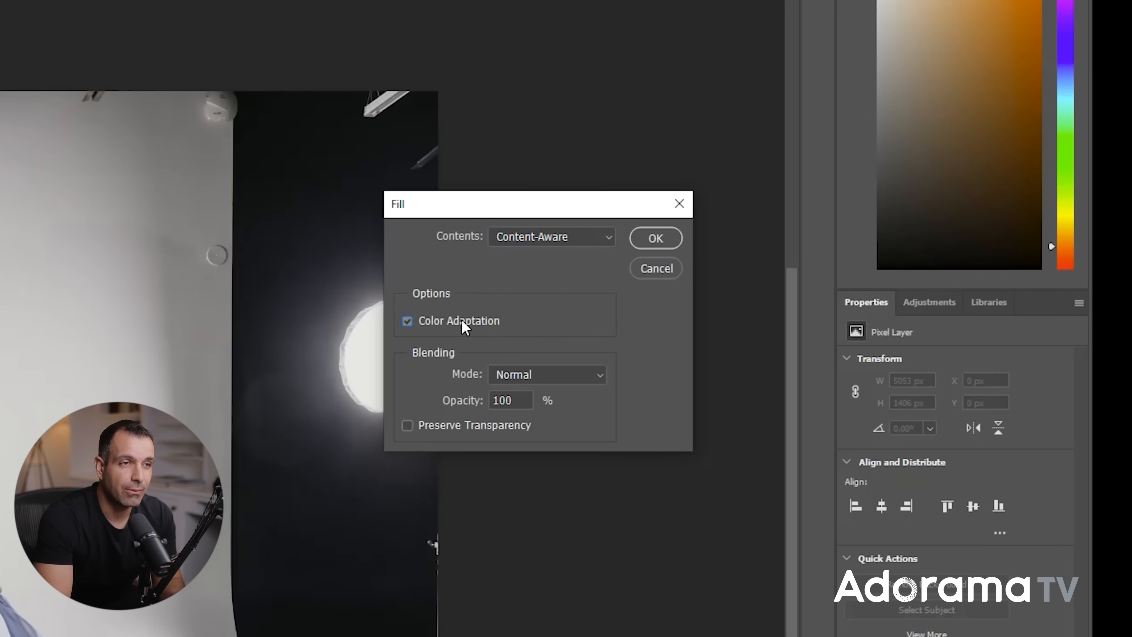
{"action": "mouse_move", "coordinate": [458, 321]}
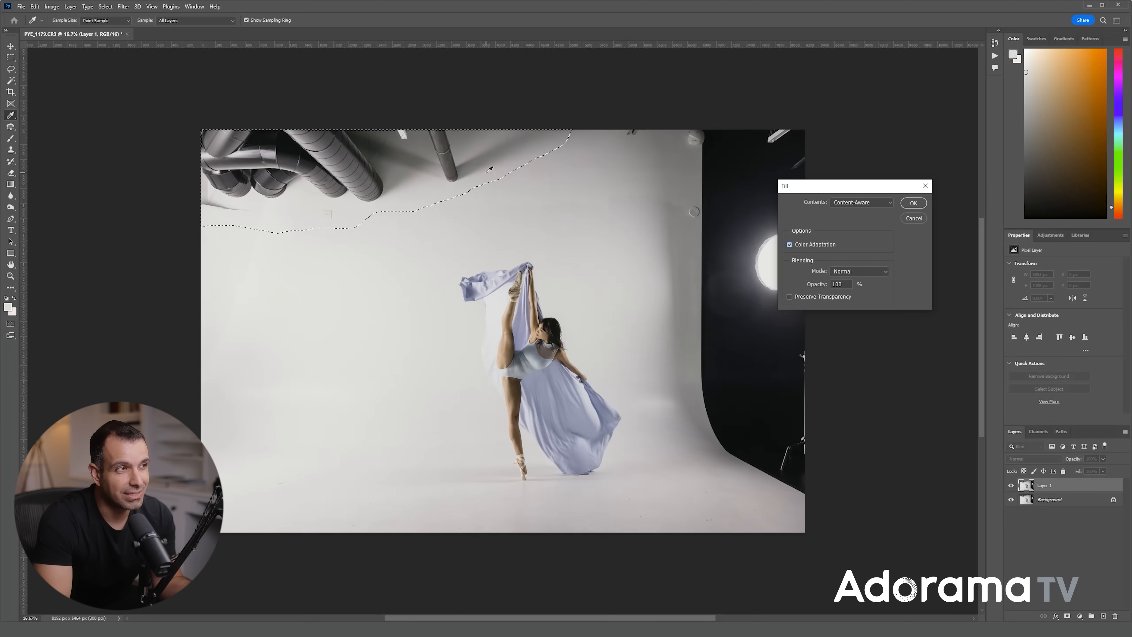
{"action": "mouse_move", "coordinate": [329, 258]}
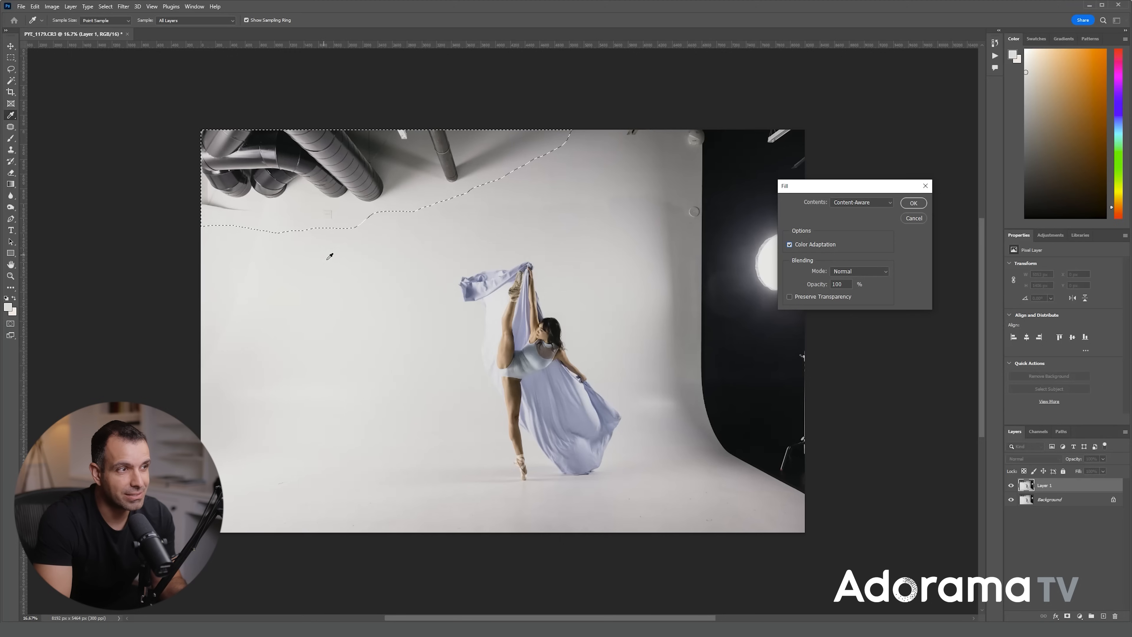
{"action": "left_click", "coordinate": [913, 202]}
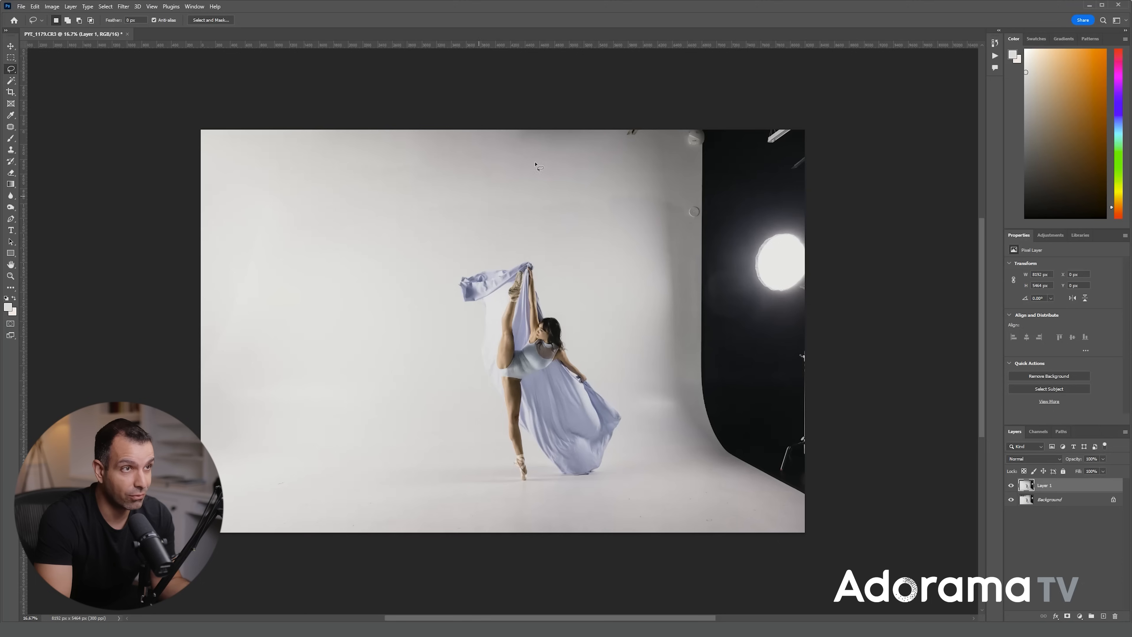
{"action": "mouse_move", "coordinate": [582, 121]}
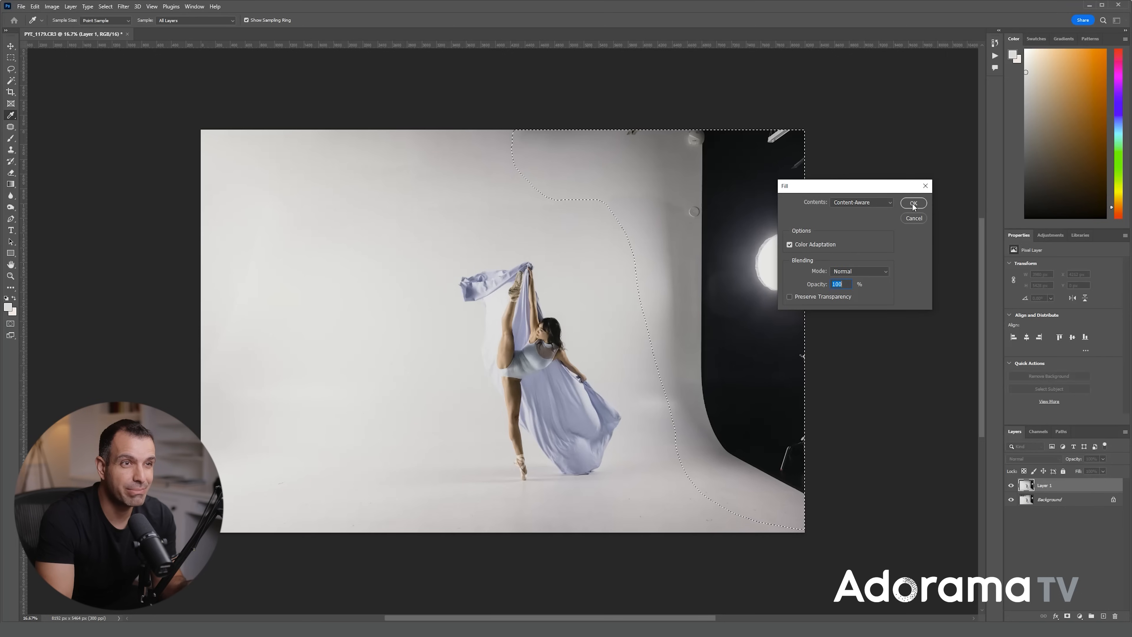
- Content-Aware fill the dark right side and studio light, then deselect
{"action": "left_click", "coordinate": [914, 203]}
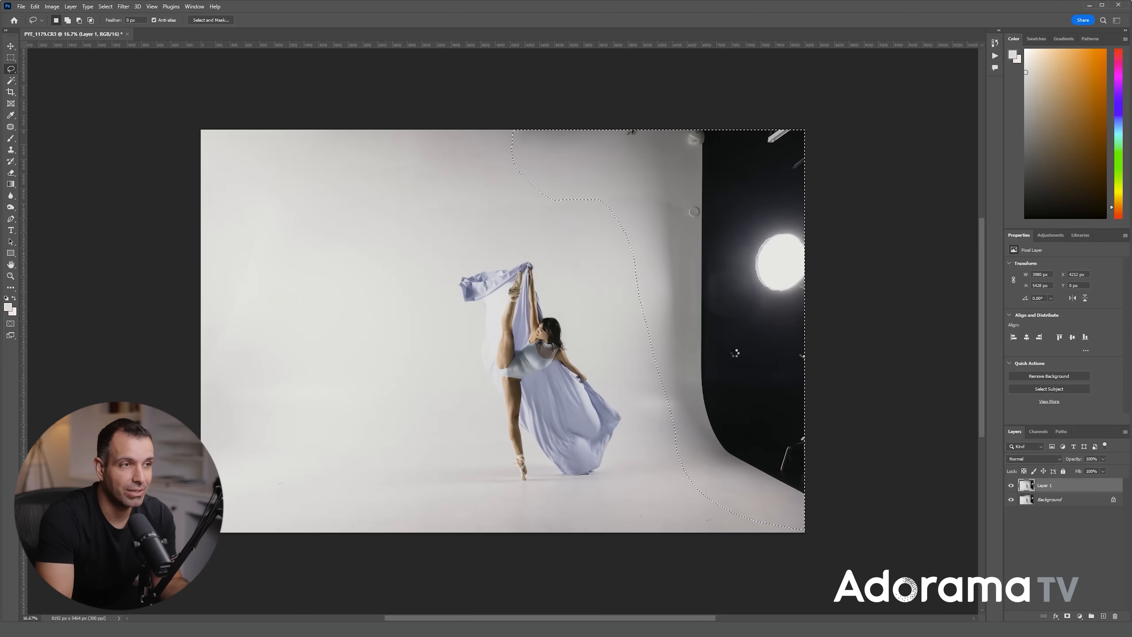
{"action": "mouse_move", "coordinate": [749, 340]}
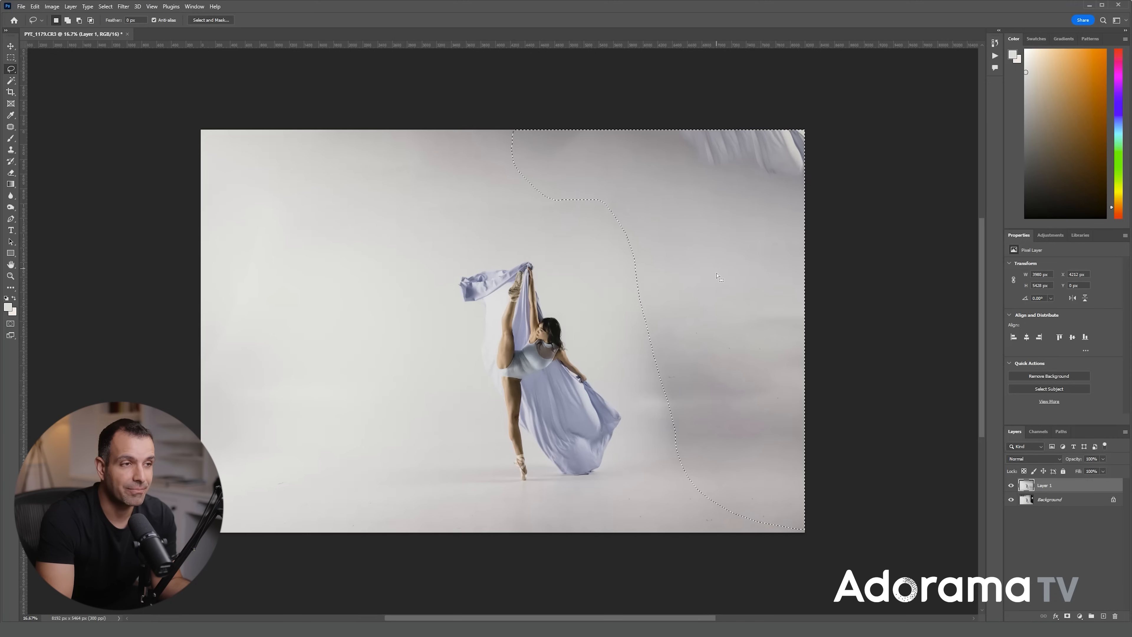
{"action": "key", "text": "ctrl+d"}
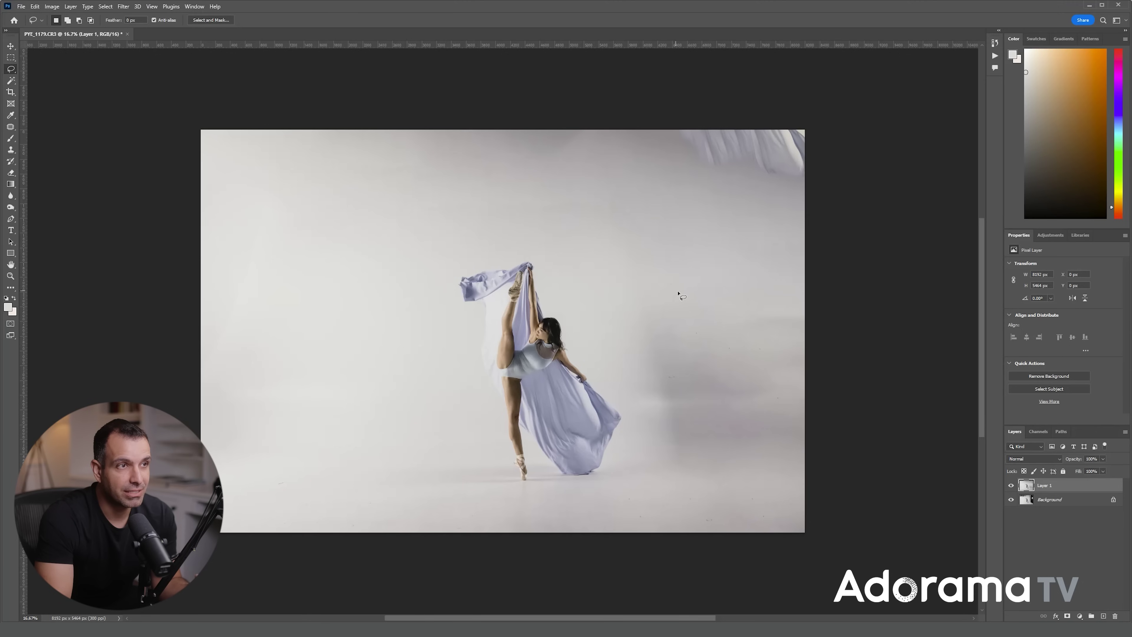
{"action": "mouse_move", "coordinate": [673, 228]}
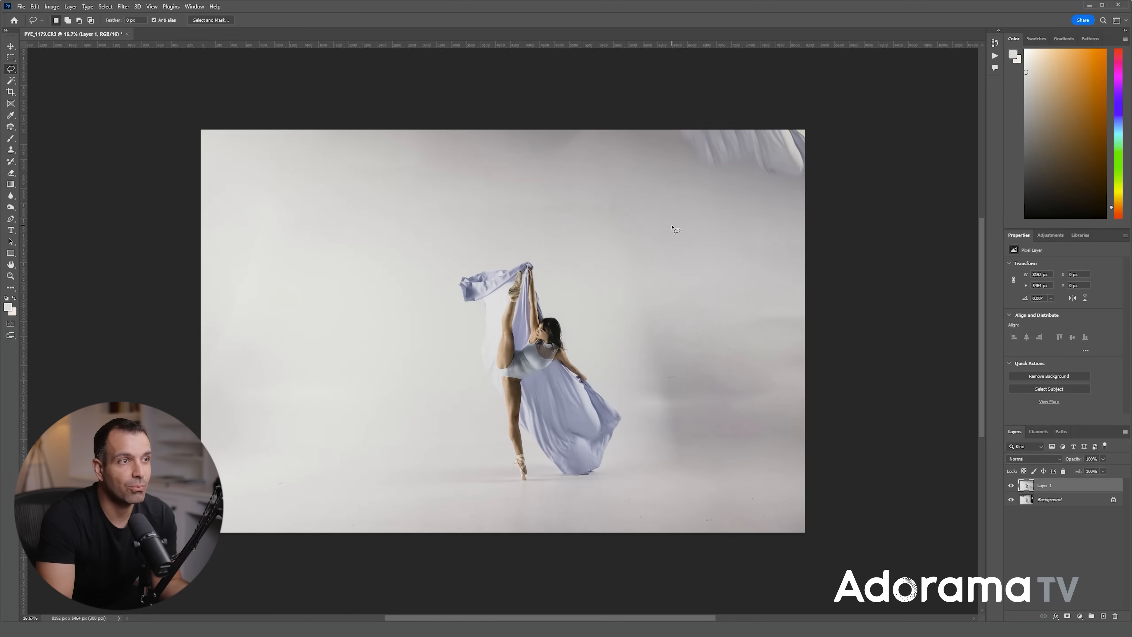
{"action": "mouse_move", "coordinate": [647, 265]}
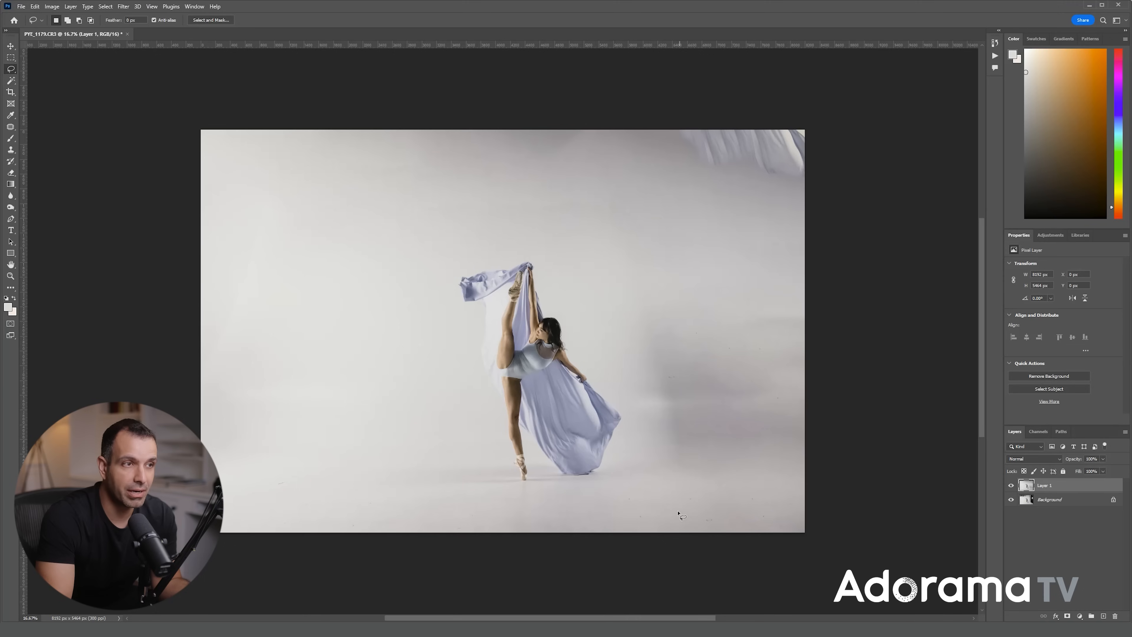
{"action": "mouse_move", "coordinate": [657, 266]}
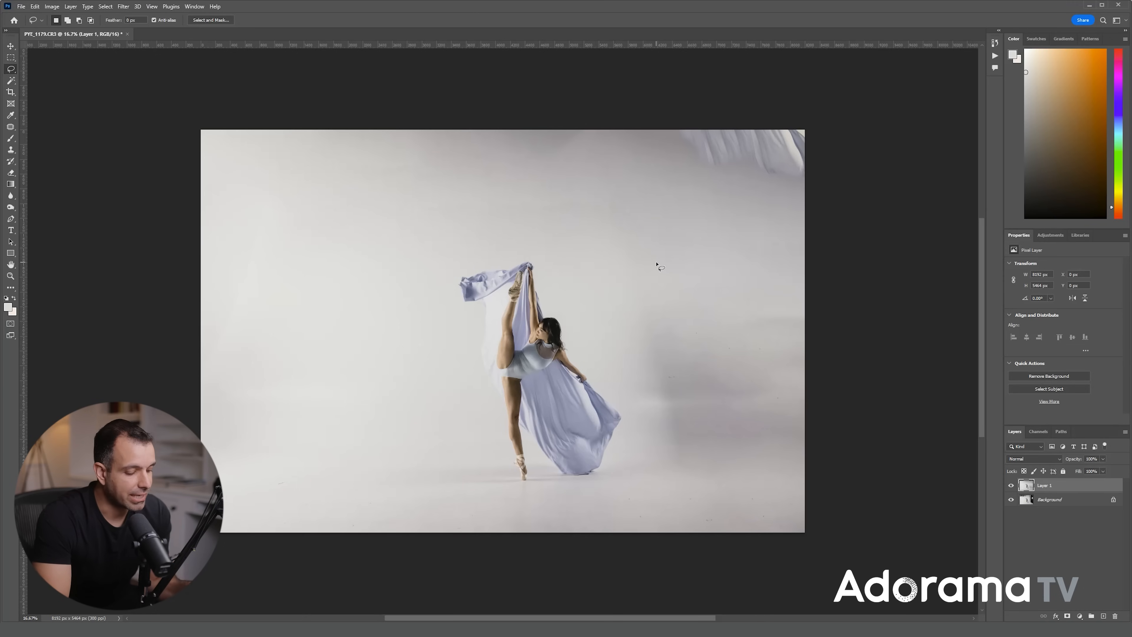
{"action": "mouse_move", "coordinate": [709, 313]}
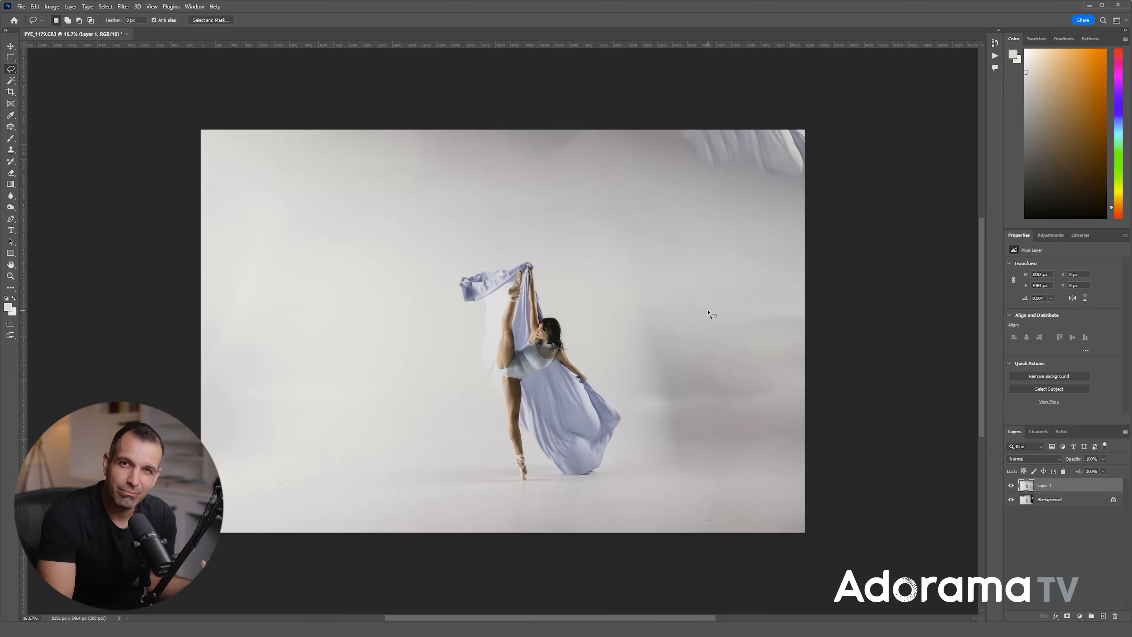
{"action": "mouse_move", "coordinate": [663, 211]}
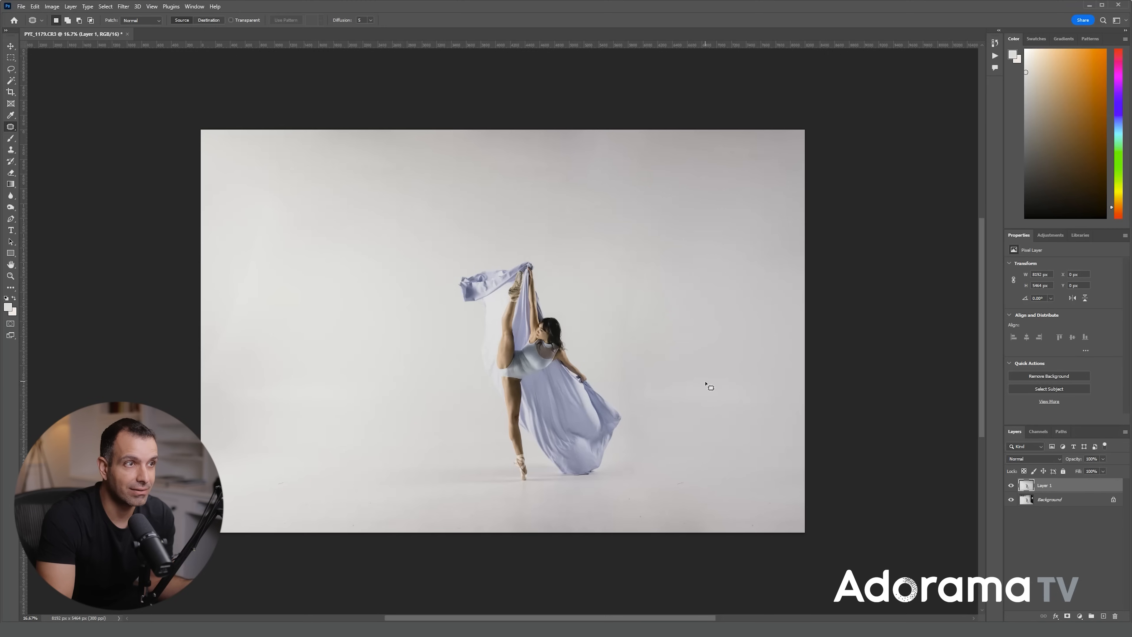
{"action": "mouse_move", "coordinate": [688, 468]}
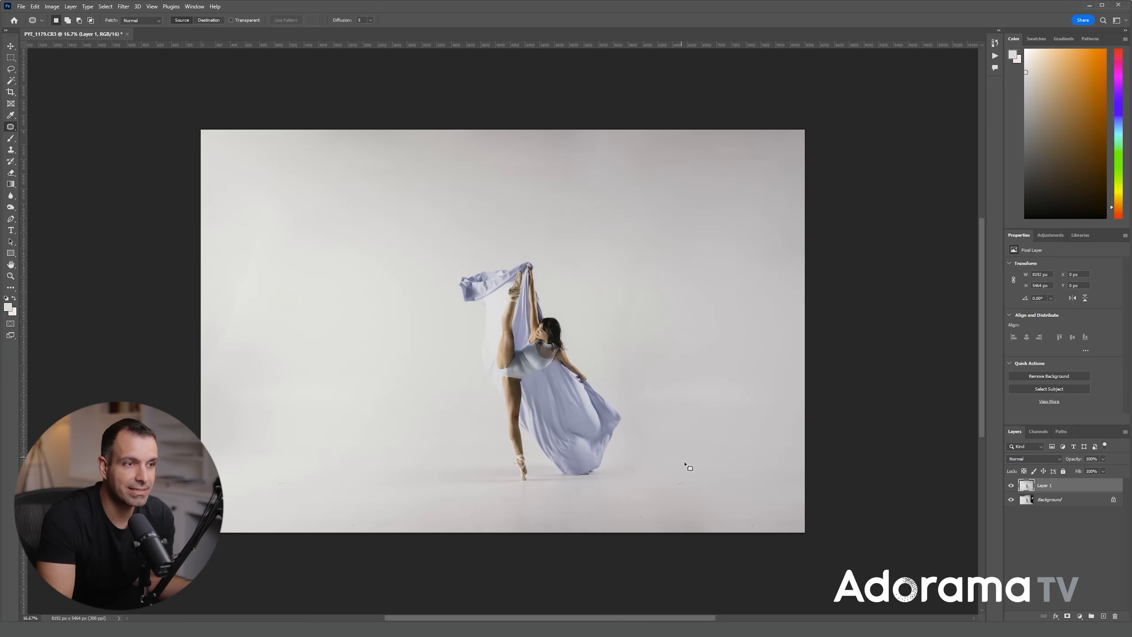
{"action": "mouse_move", "coordinate": [747, 412]}
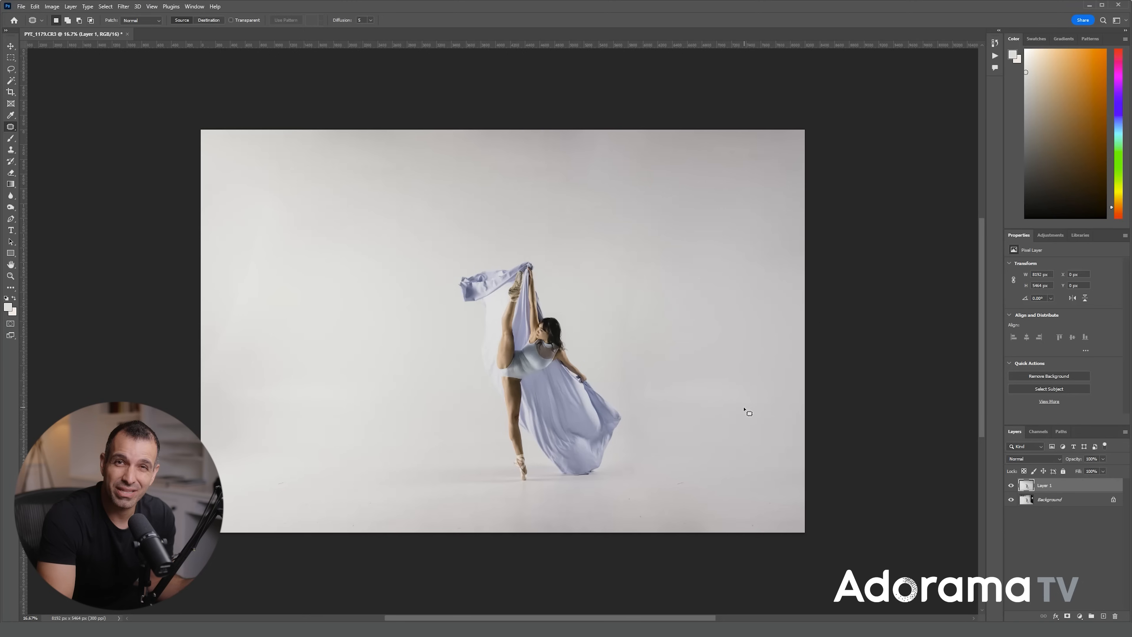
{"action": "mouse_move", "coordinate": [656, 376]}
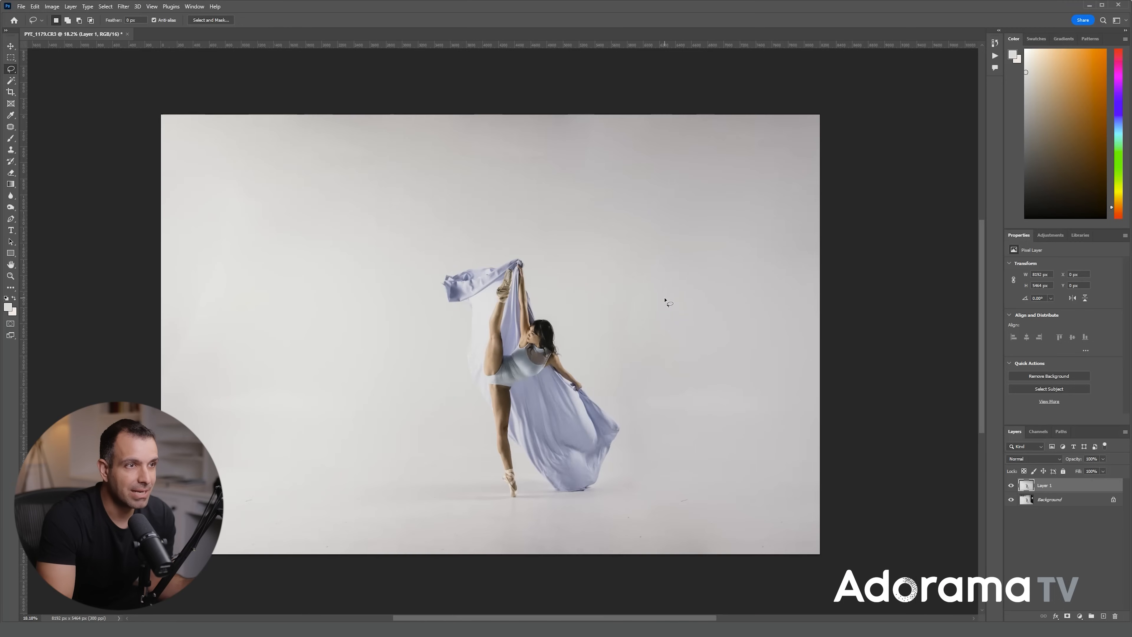
{"action": "mouse_move", "coordinate": [744, 338]}
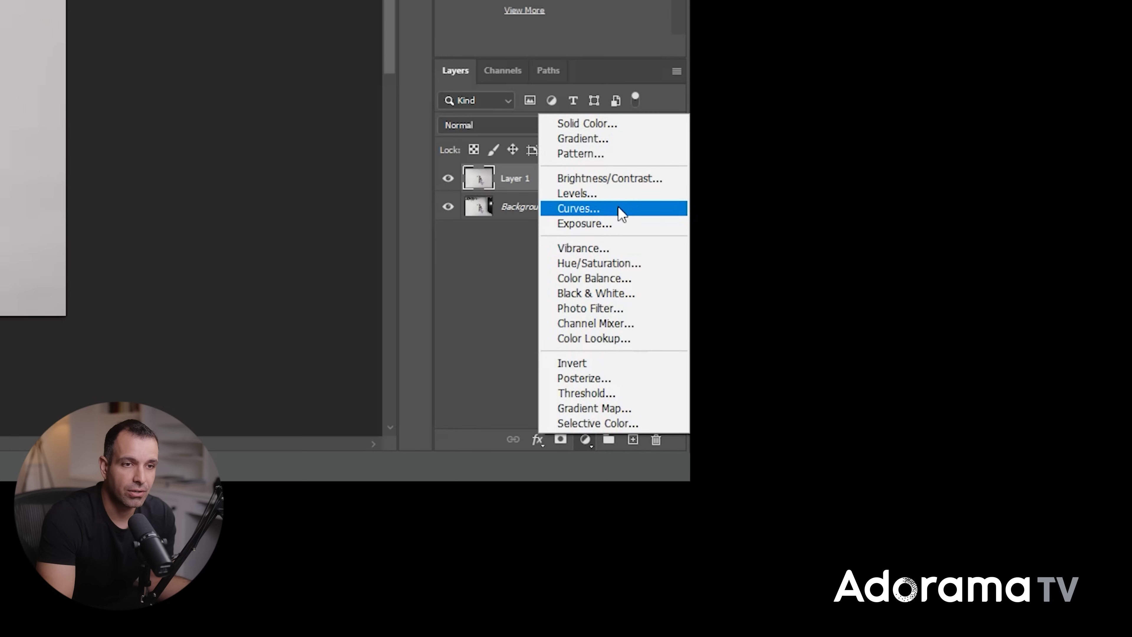
- Add a steep Curves adjustment layer above the retouch layer and hide it
{"action": "left_click", "coordinate": [578, 208]}
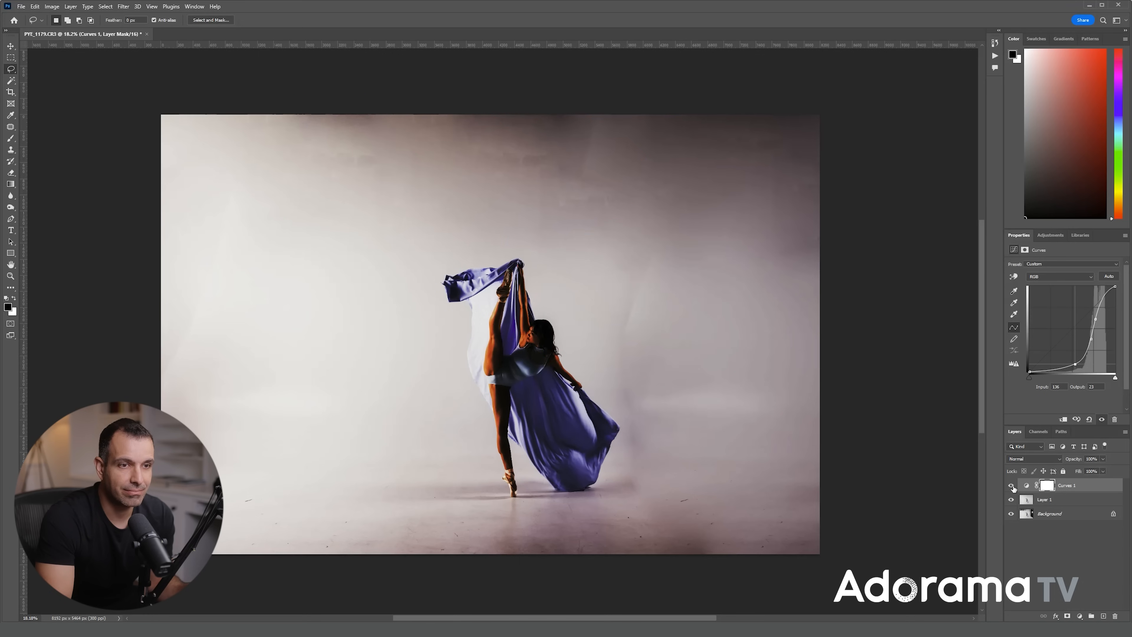
{"action": "left_click", "coordinate": [1011, 486]}
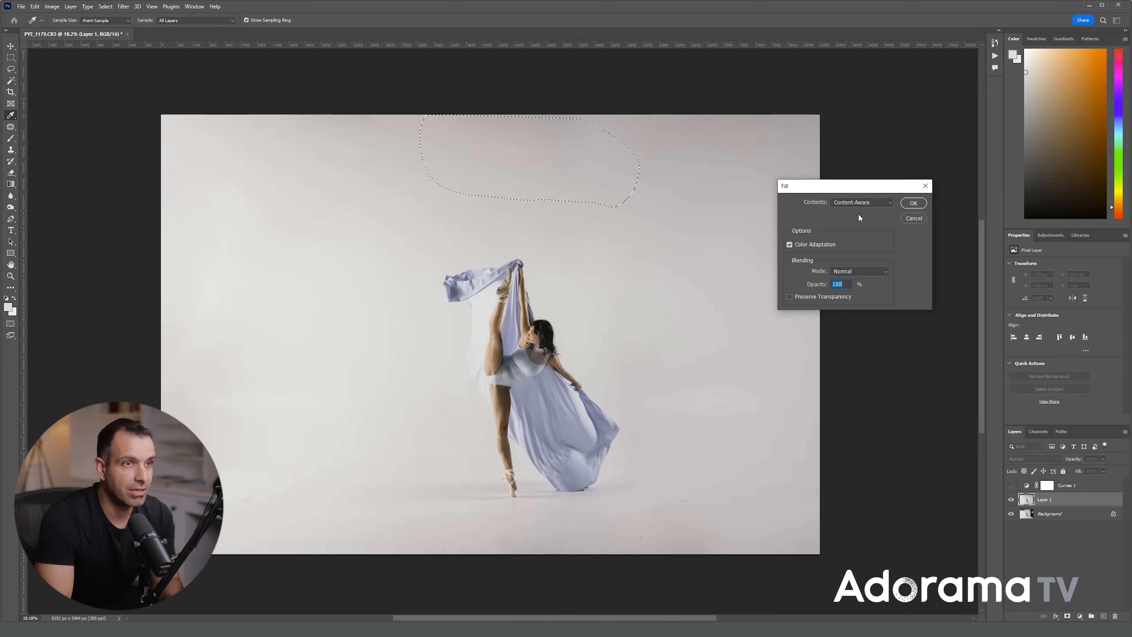
- Content-Aware fill the upper backdrop patches, including the top-right stretch, into smooth grey
{"action": "left_click", "coordinate": [913, 202]}
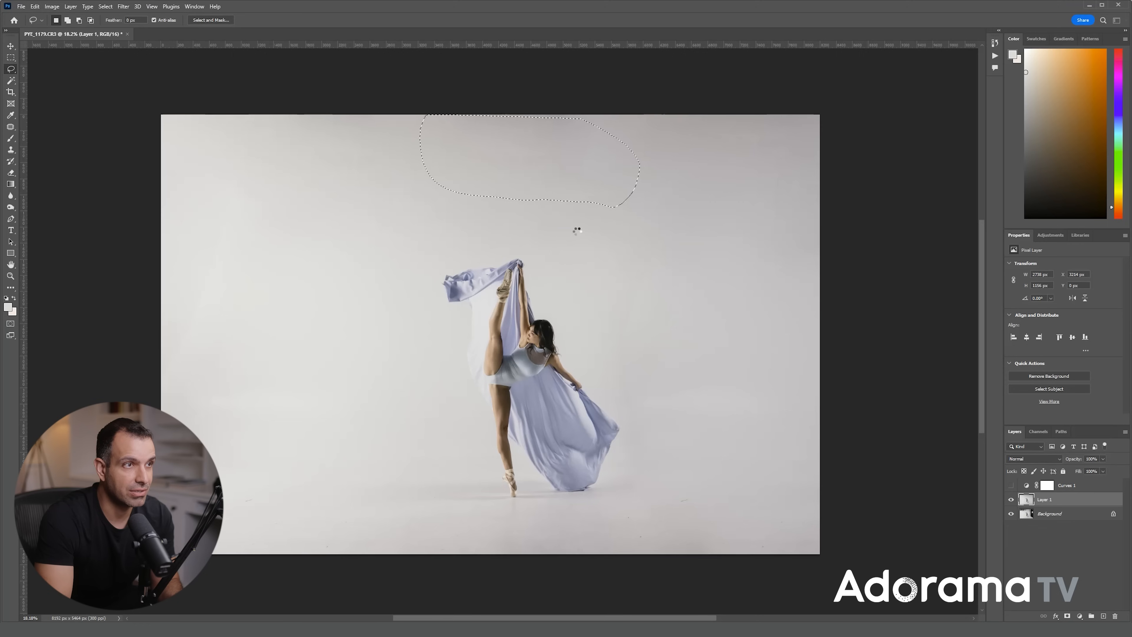
{"action": "key", "text": "ctrl+d"}
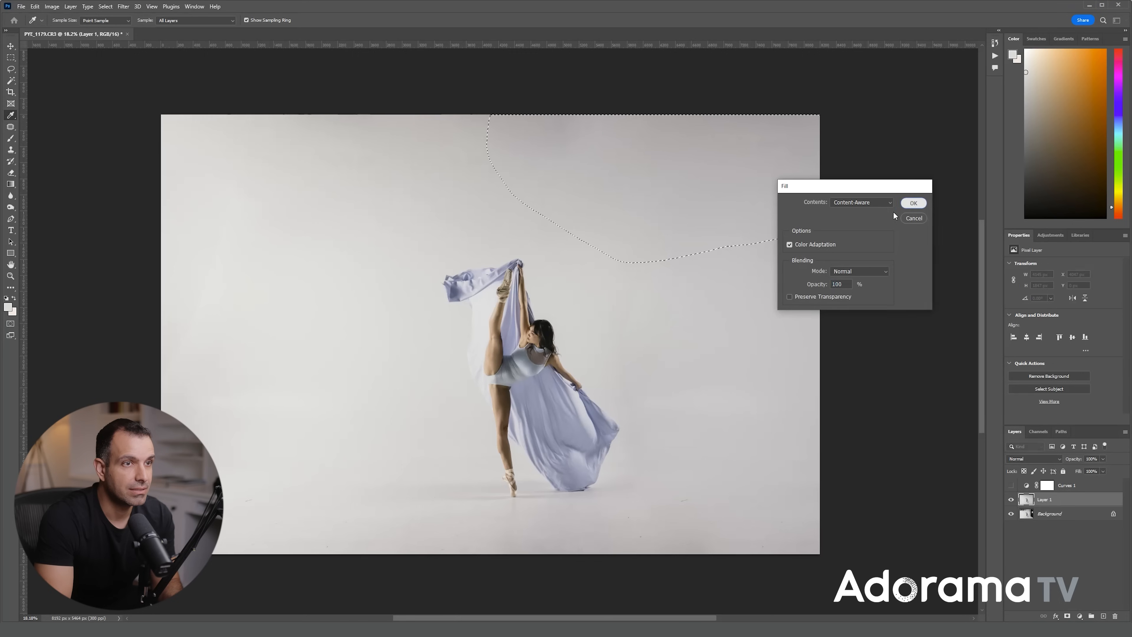
{"action": "left_click", "coordinate": [913, 202]}
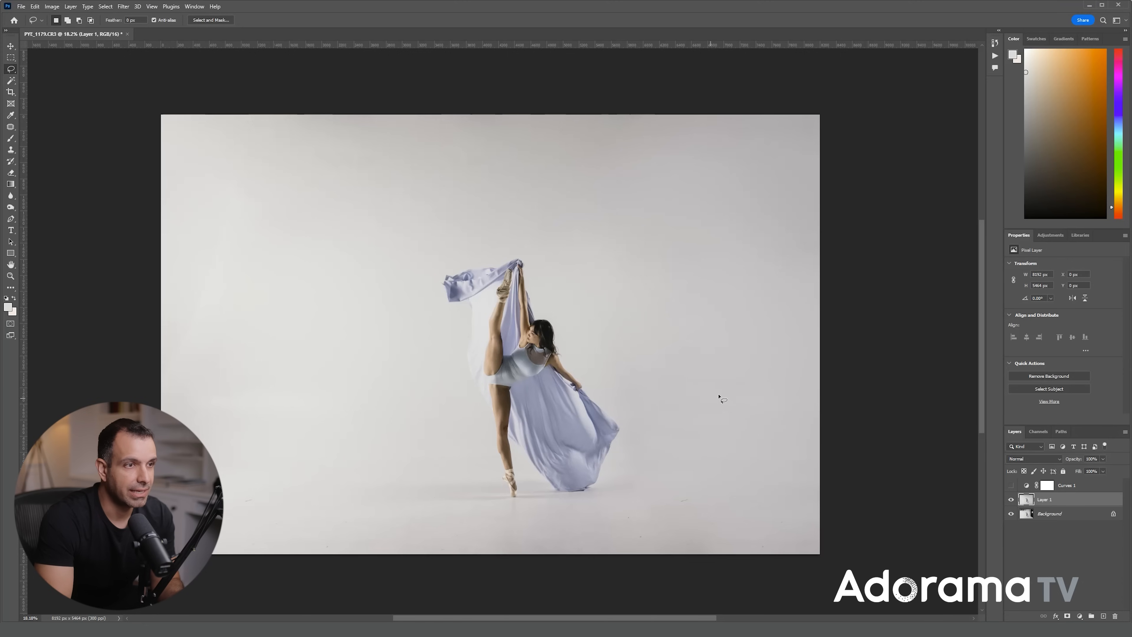
{"action": "mouse_move", "coordinate": [647, 334]}
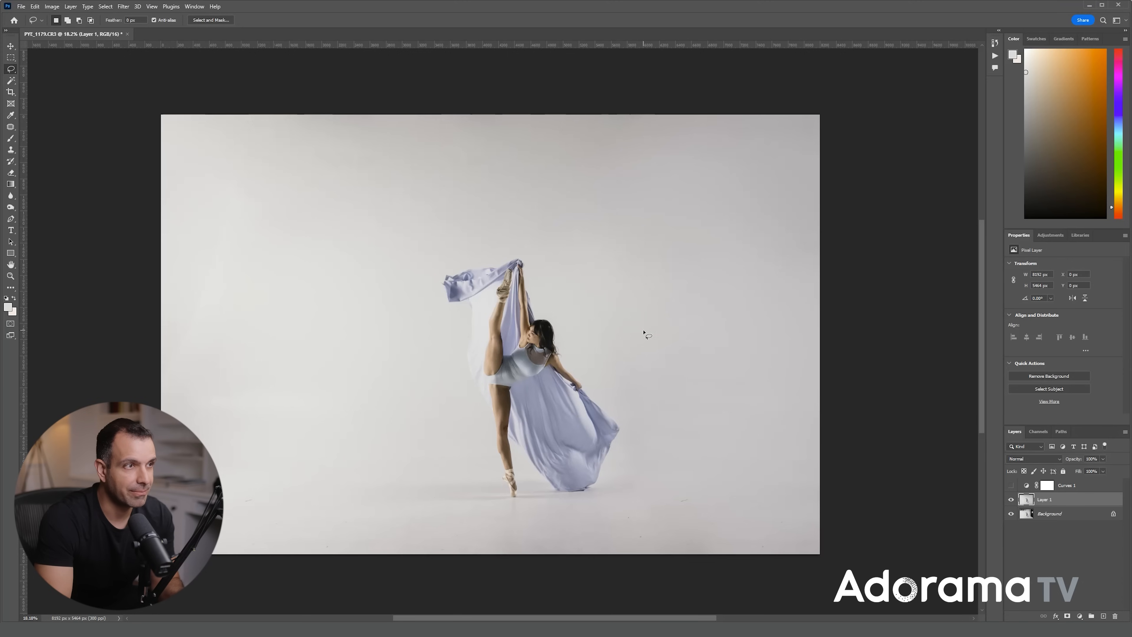
{"action": "mouse_move", "coordinate": [710, 321]}
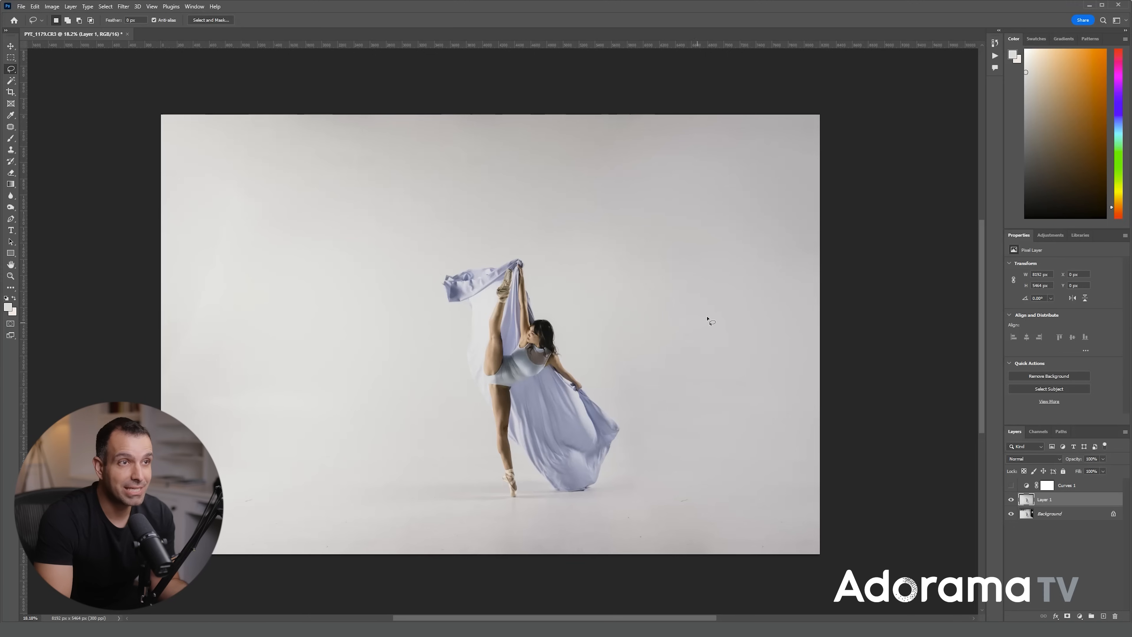
{"action": "mouse_move", "coordinate": [55, 100]}
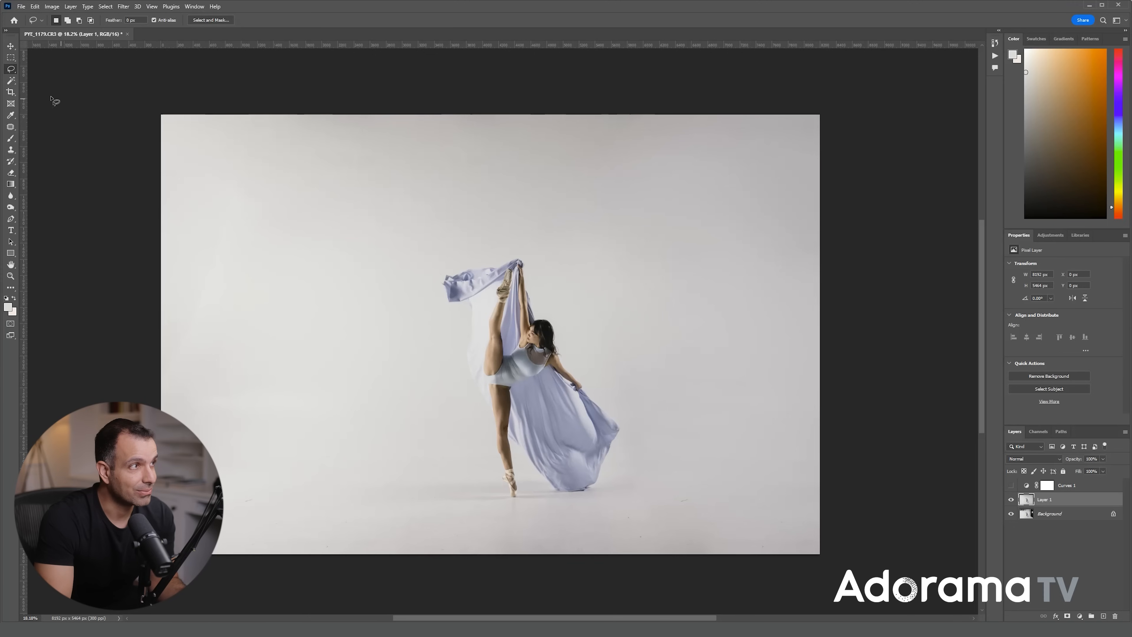
- Expand the canvas with a Content-Aware crop, generating grey backdrop around the dancer
{"action": "left_click", "coordinate": [11, 91]}
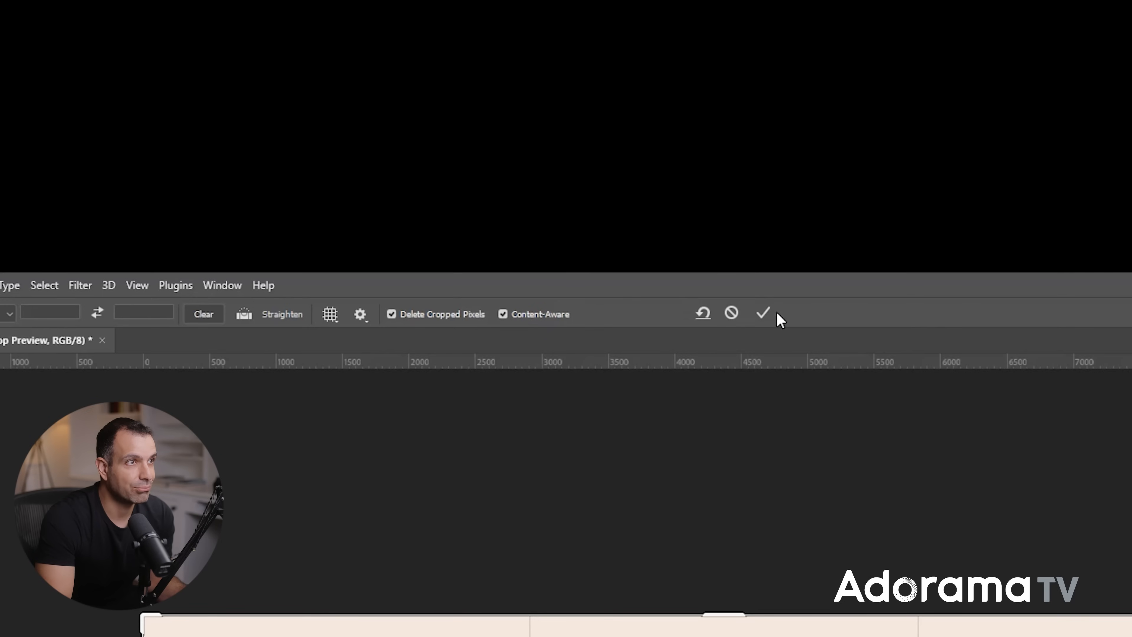
{"action": "left_click", "coordinate": [762, 312]}
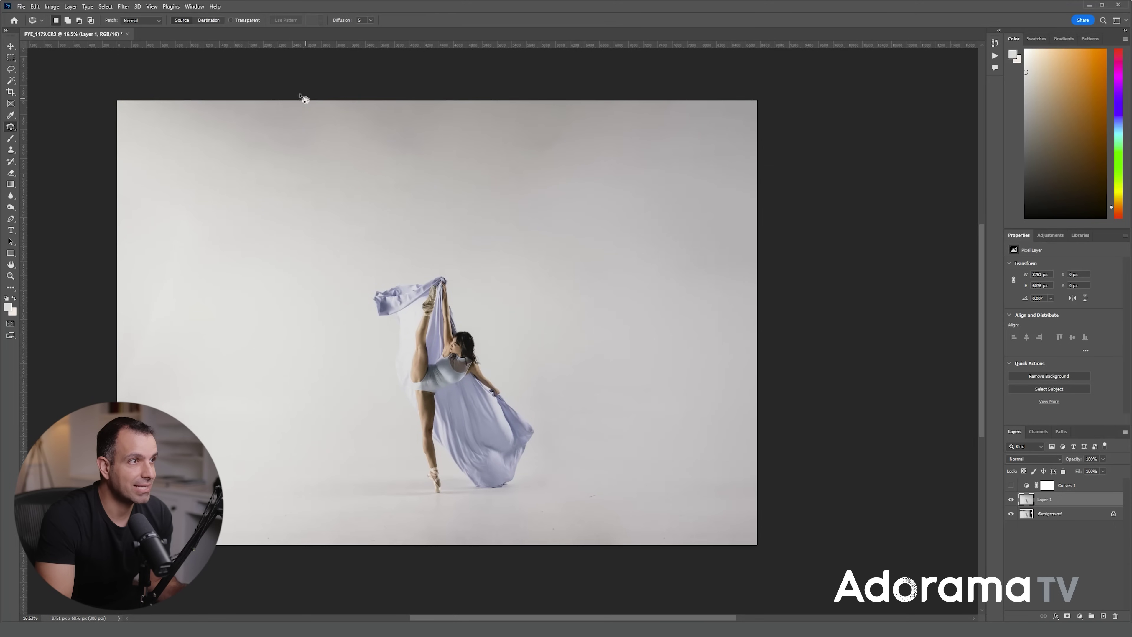
{"action": "mouse_move", "coordinate": [103, 120]}
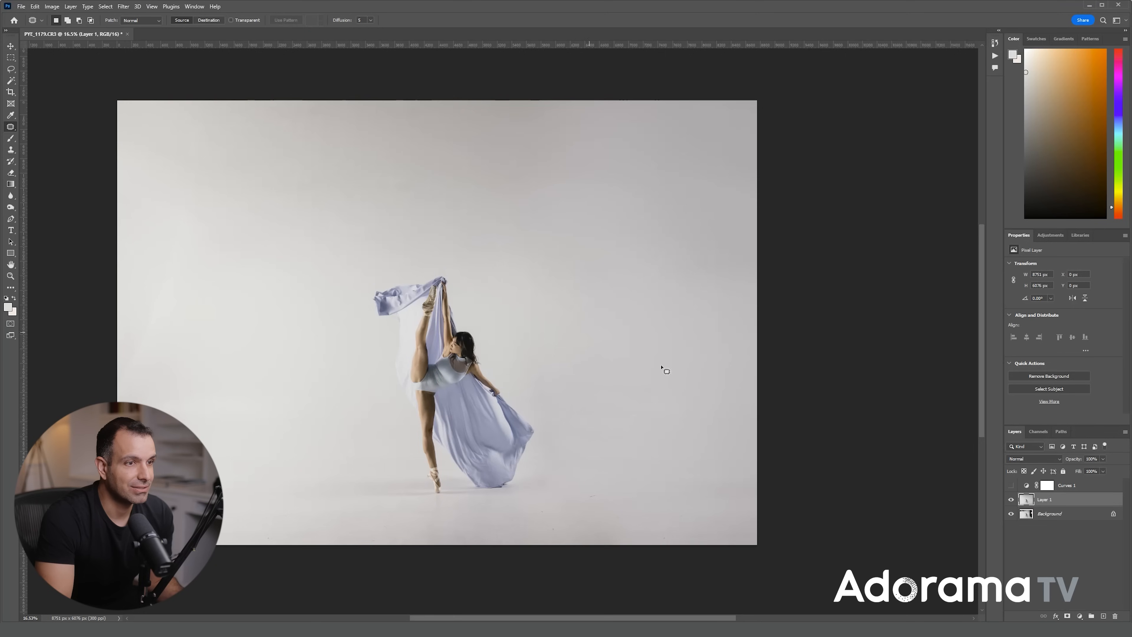
{"action": "mouse_move", "coordinate": [228, 410]}
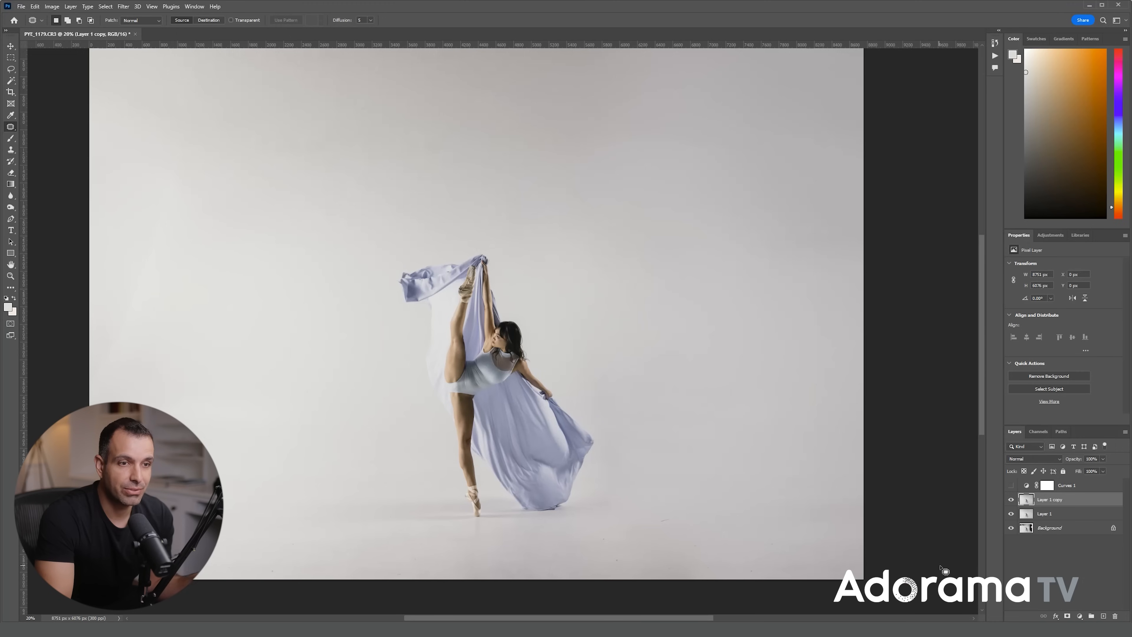
{"action": "mouse_move", "coordinate": [656, 562]}
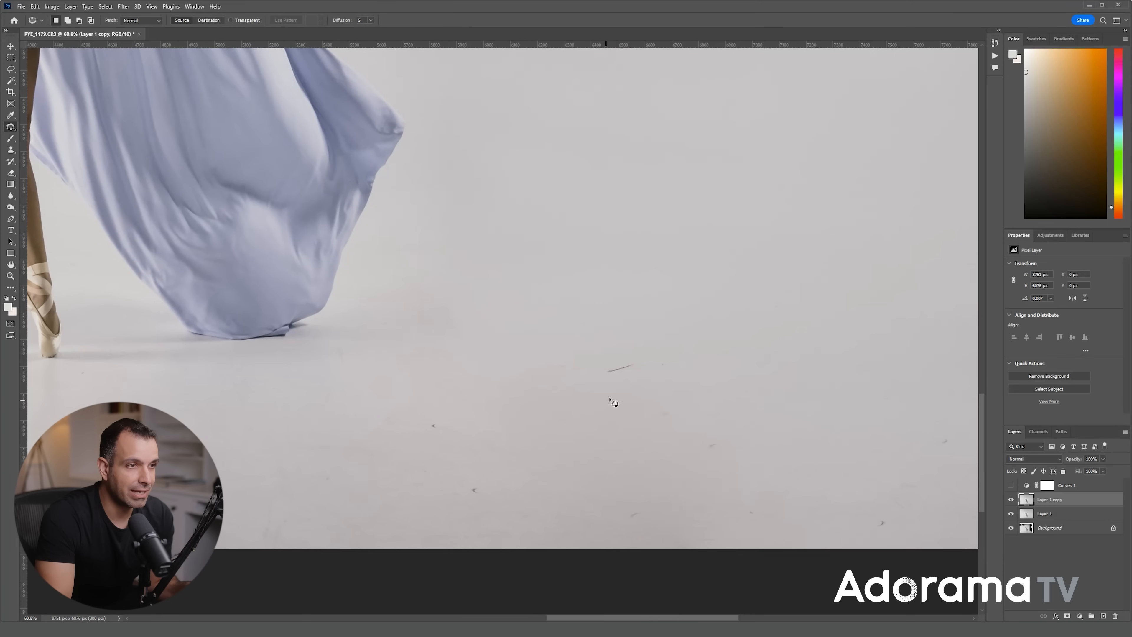
- Spot-heal the dark floor speck beside the skirt hem and duplicate the cleaned layer
{"action": "left_click", "coordinate": [11, 126]}
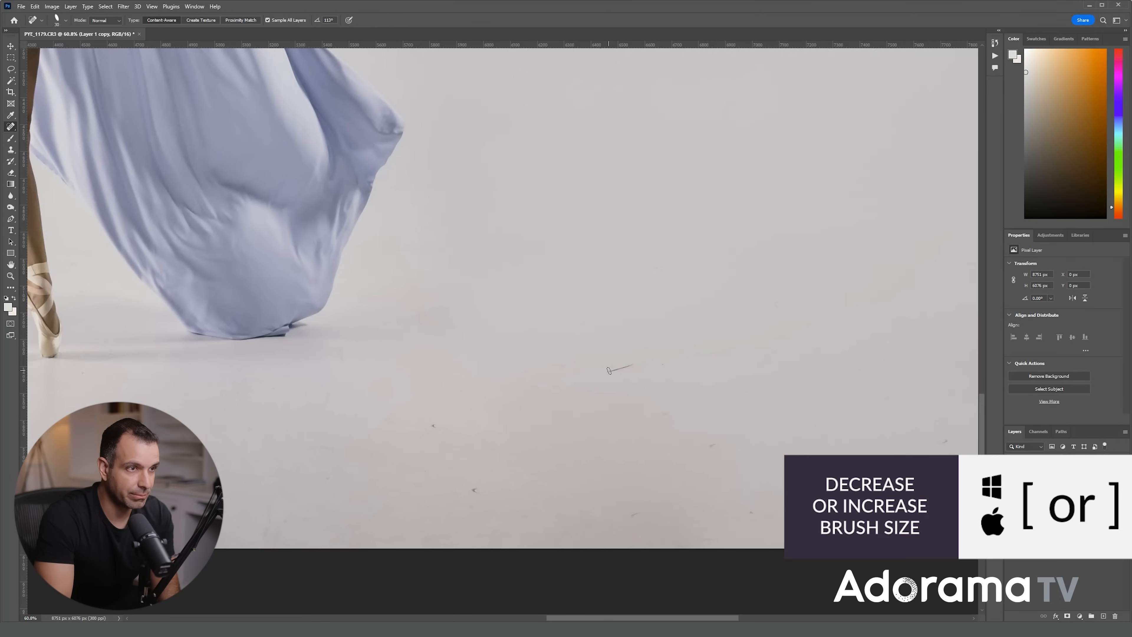
{"action": "mouse_move", "coordinate": [578, 373]}
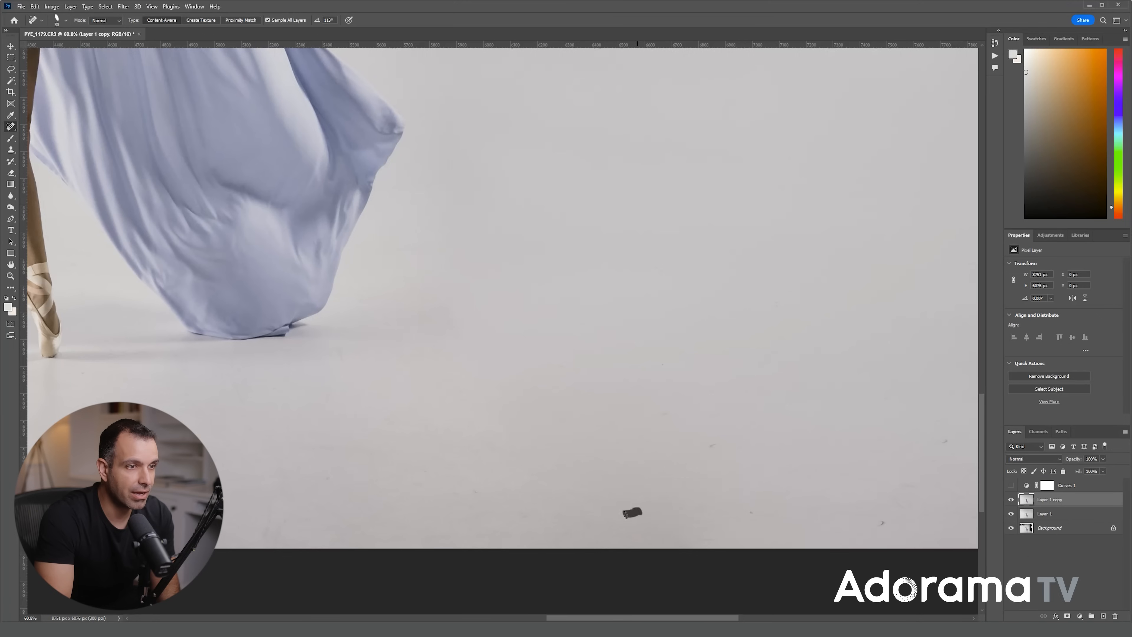
{"action": "left_click", "coordinate": [632, 512]}
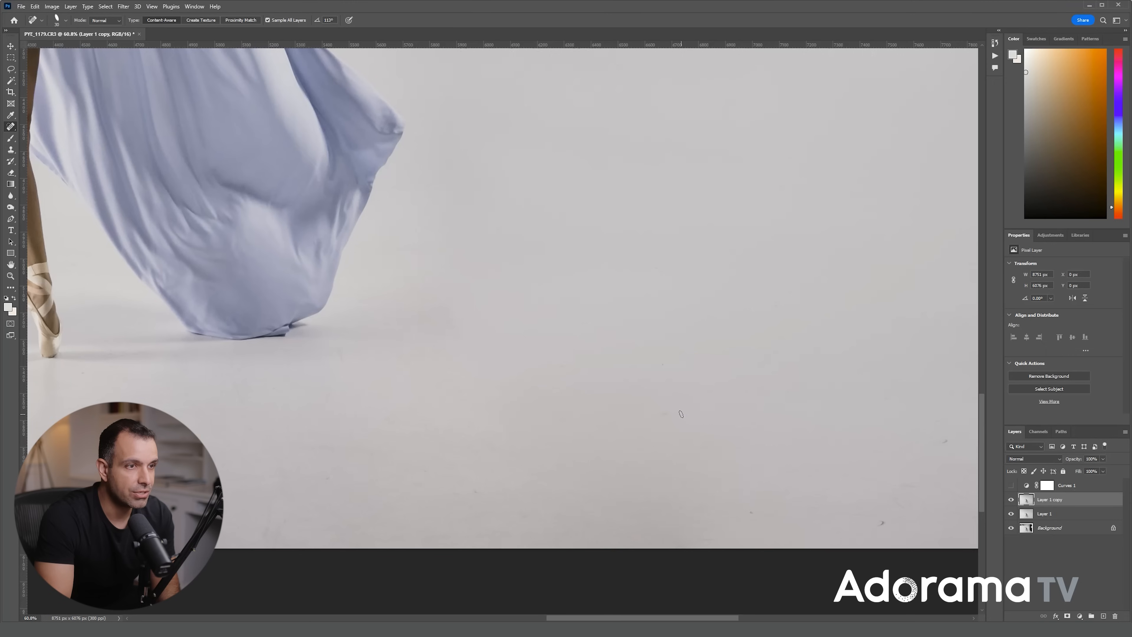
{"action": "mouse_move", "coordinate": [895, 498]}
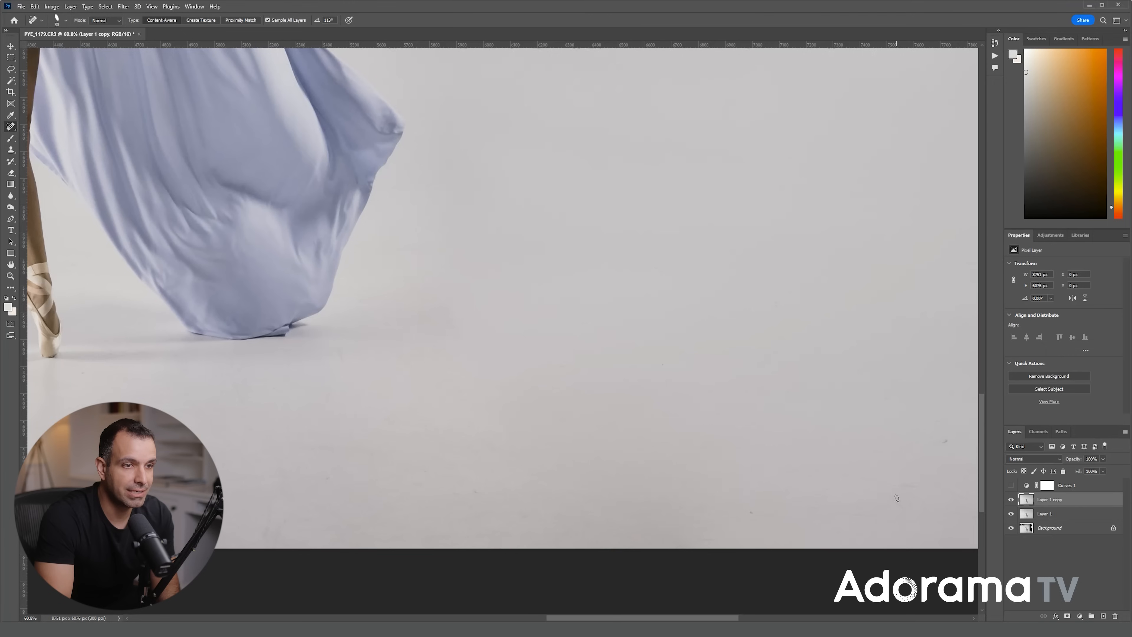
{"action": "key", "text": "ctrl+j"}
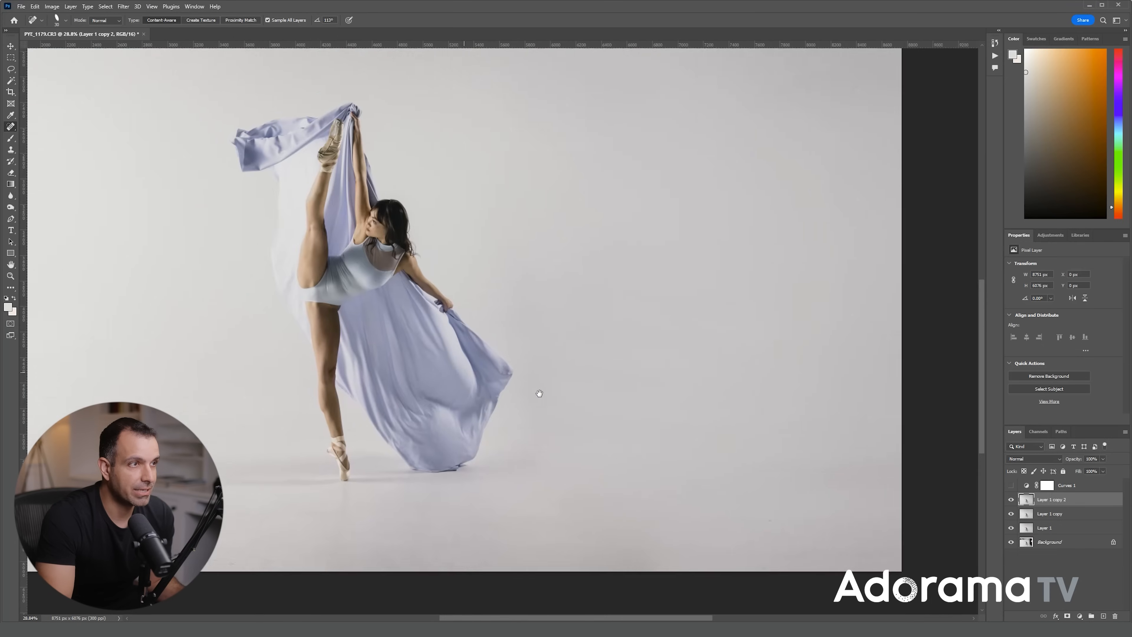
- Apply a Gaussian Blur with radius 15 pixels to Layer 1 copy 2
{"action": "left_click", "coordinate": [502, 197]}
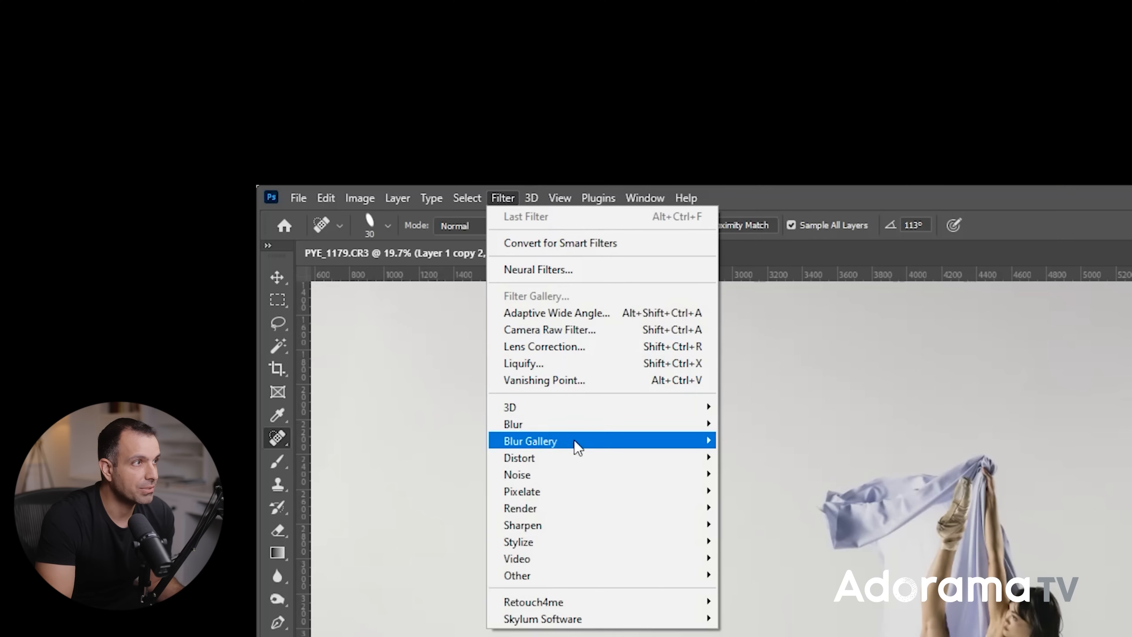
{"action": "left_click", "coordinate": [512, 424]}
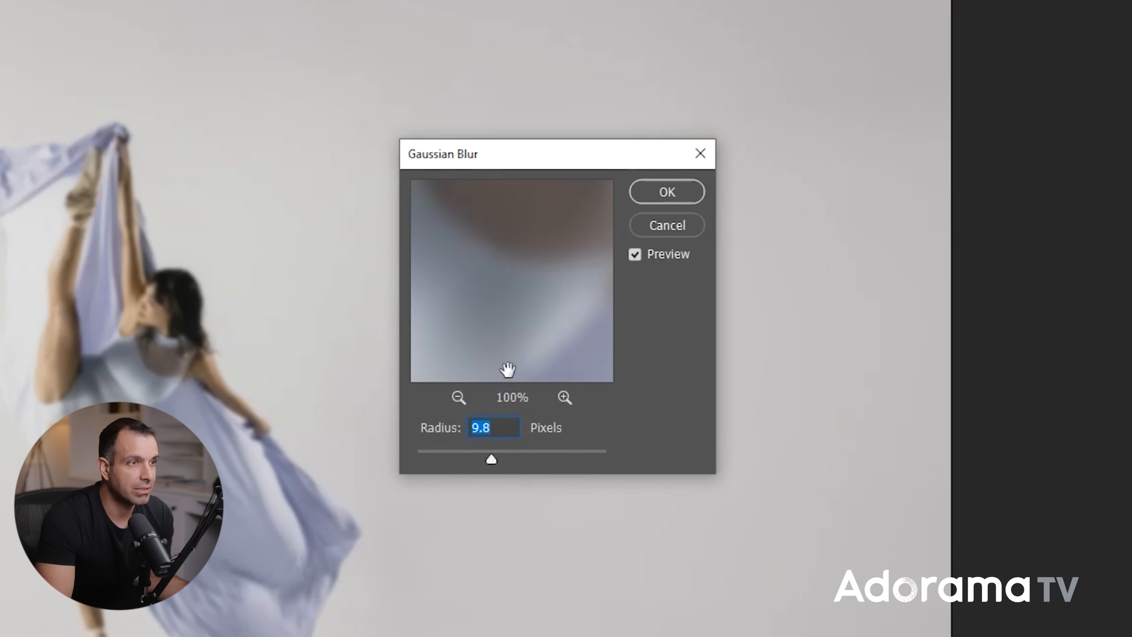
{"action": "mouse_move", "coordinate": [659, 200]}
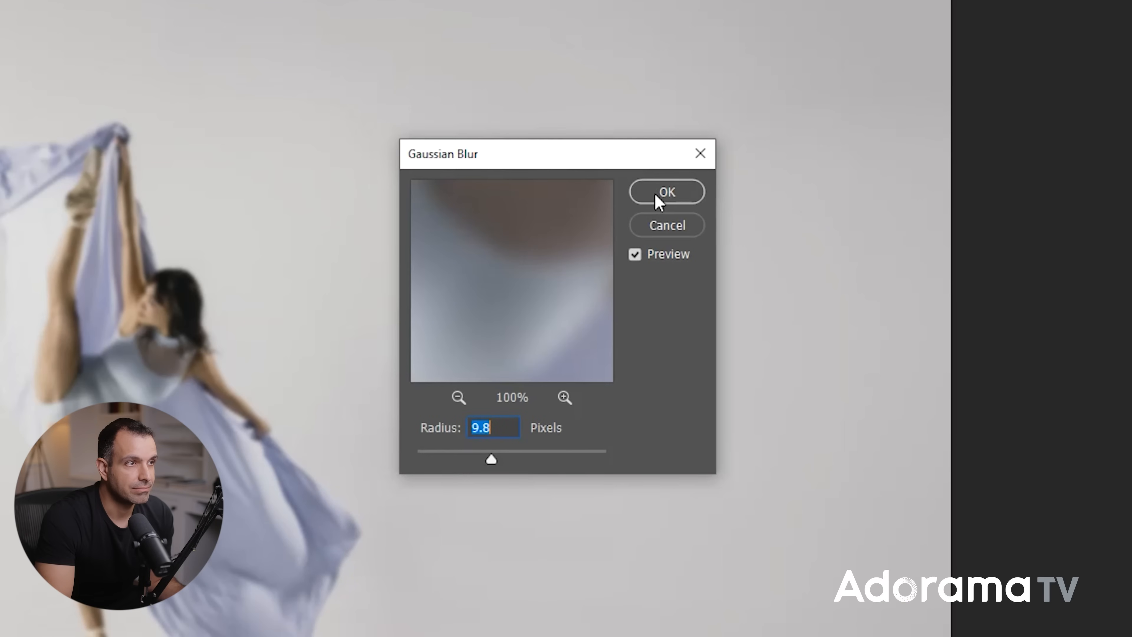
{"action": "type", "text": "15"}
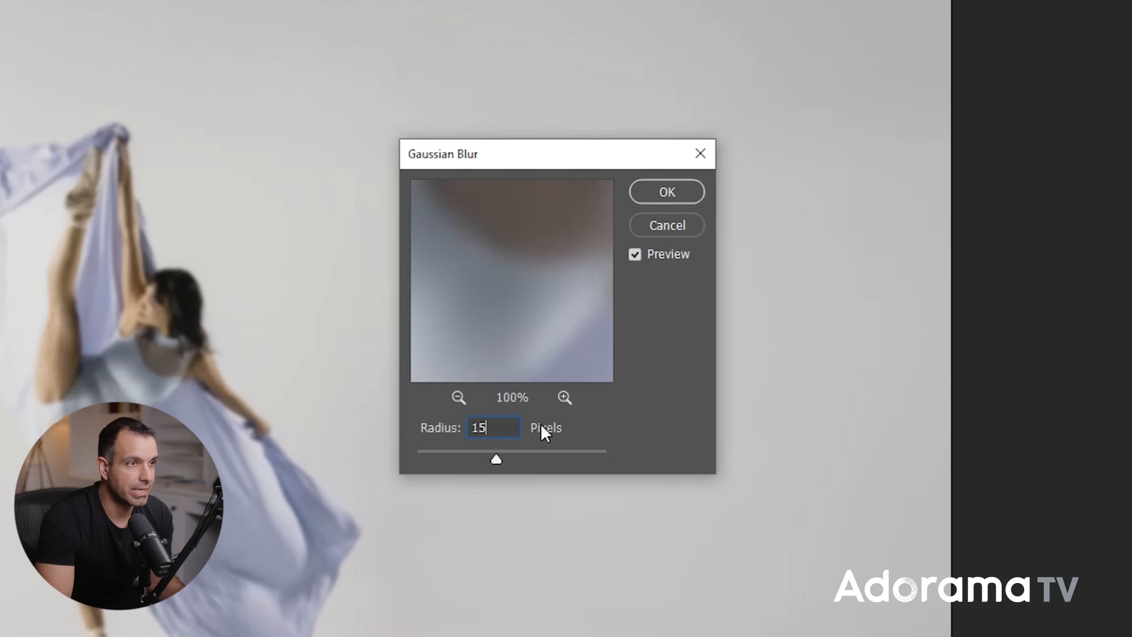
{"action": "left_click", "coordinate": [665, 191]}
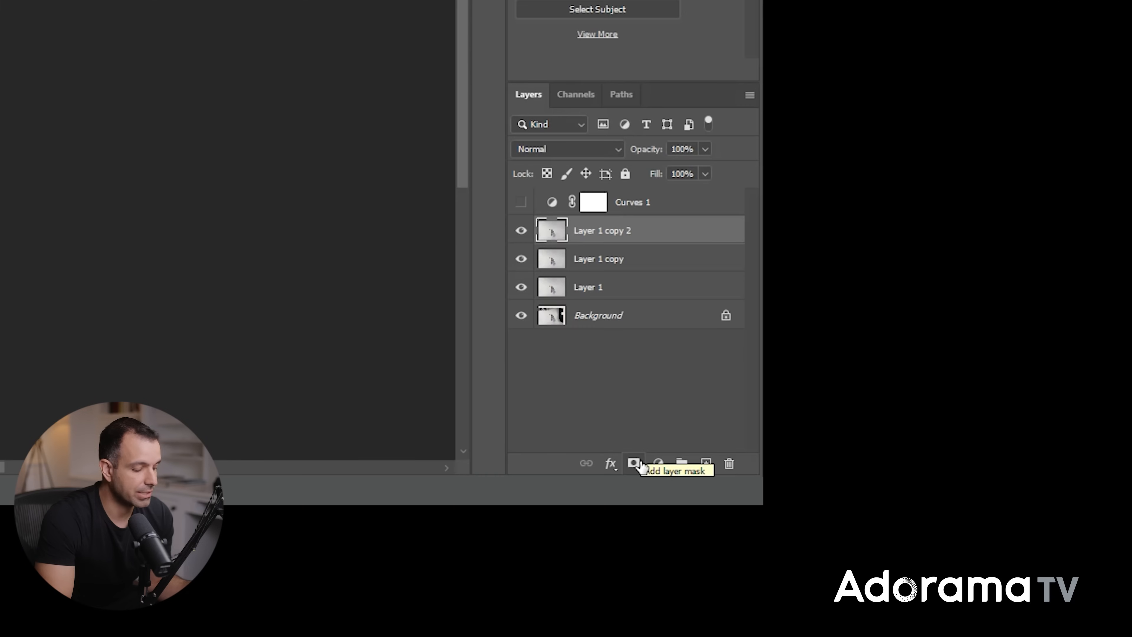
{"action": "mouse_move", "coordinate": [635, 464]}
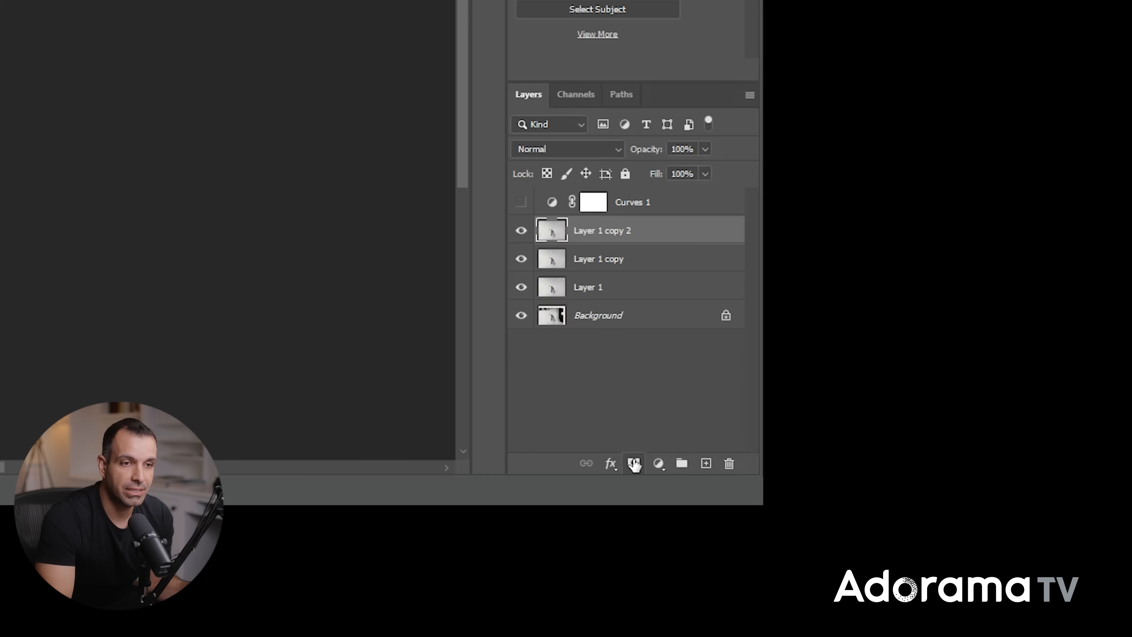
- Add a black layer mask to the blurred Layer 1 copy 2, hiding the blur
{"action": "left_click", "coordinate": [634, 463]}
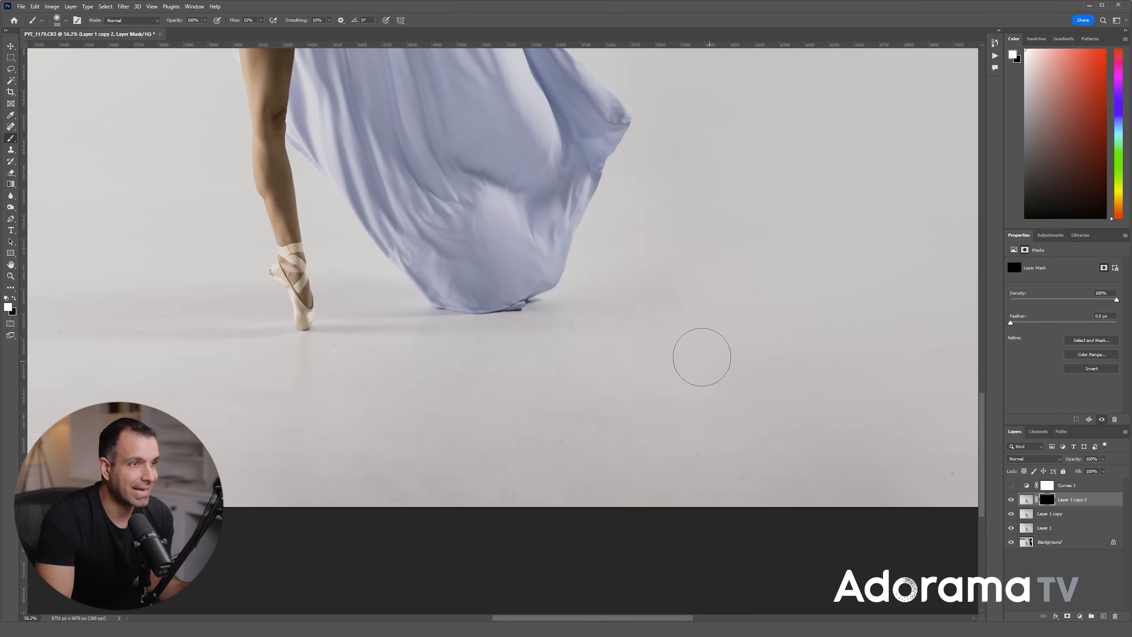
{"action": "mouse_move", "coordinate": [553, 373]}
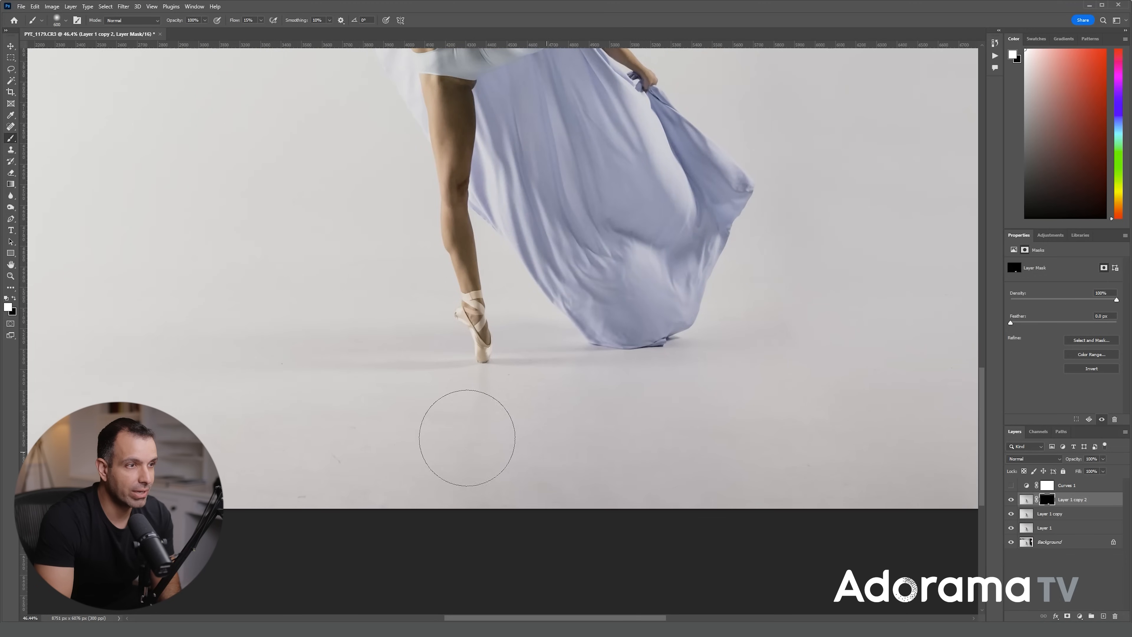
{"action": "mouse_move", "coordinate": [300, 461]}
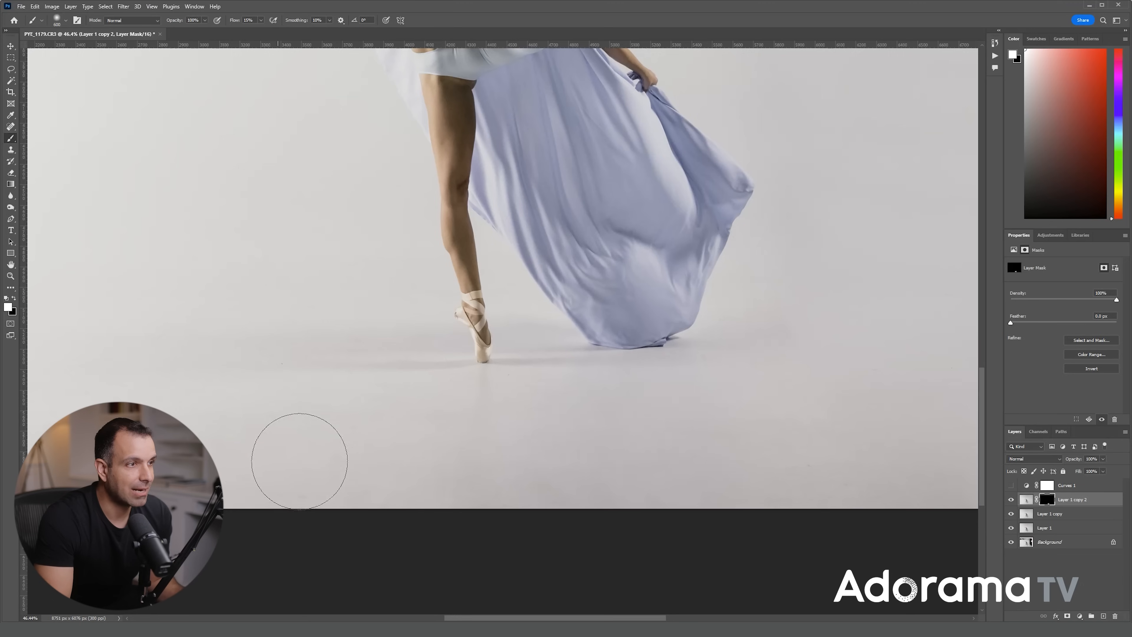
{"action": "mouse_move", "coordinate": [373, 427]}
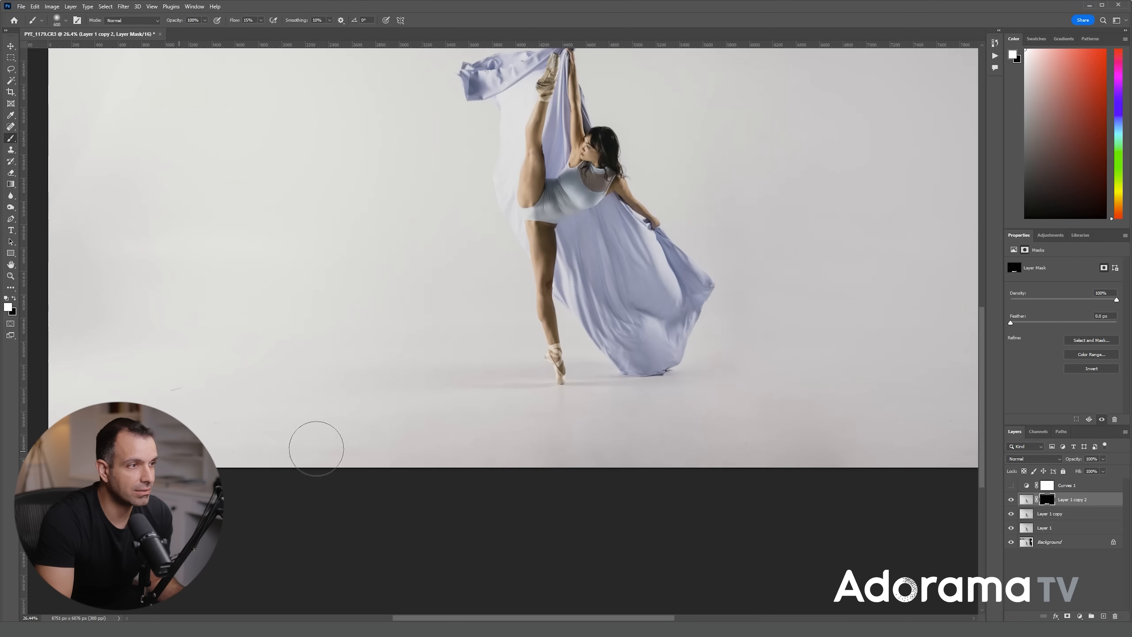
{"action": "mouse_move", "coordinate": [378, 447]}
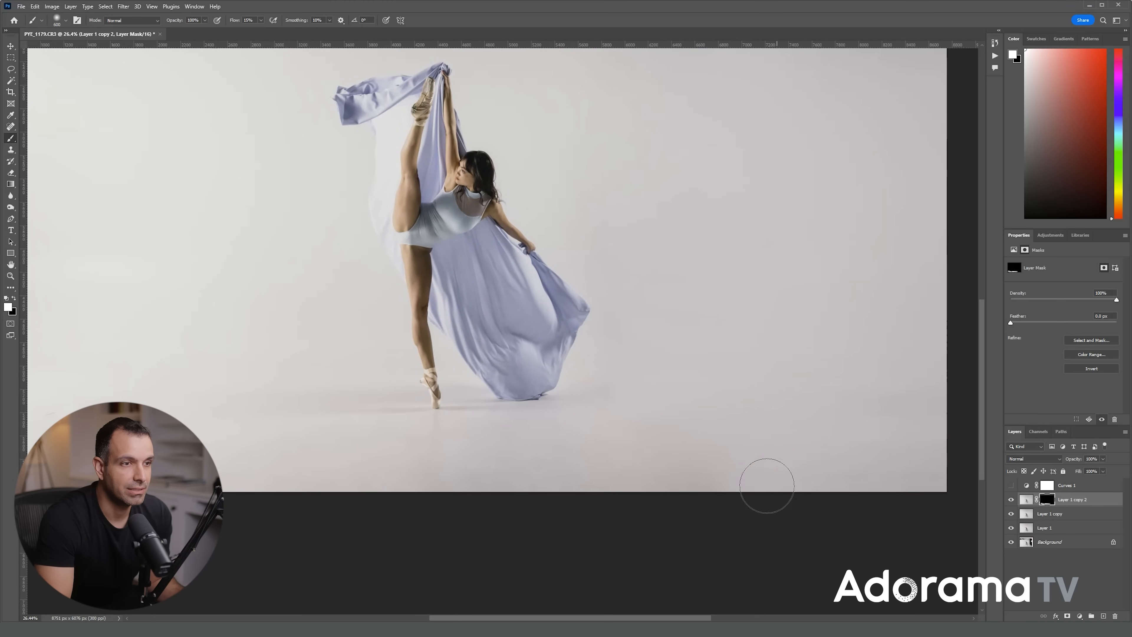
{"action": "mouse_move", "coordinate": [633, 416]}
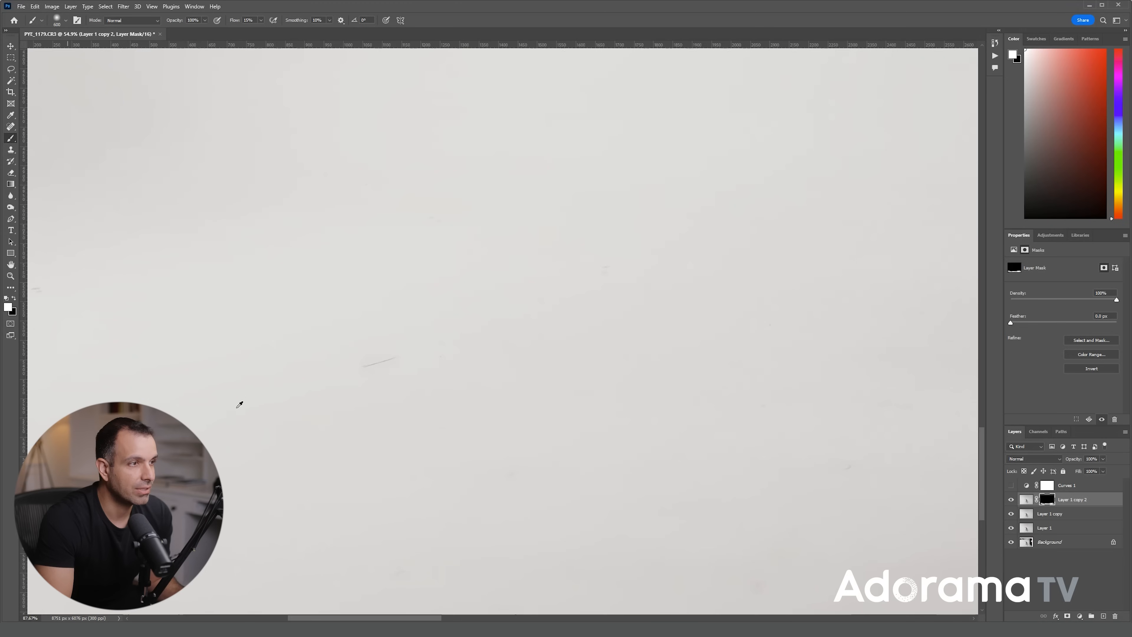
- Heal a remaining speck on the grey background with the Spot Healing Brush on Layer 2
{"action": "left_click", "coordinate": [10, 126]}
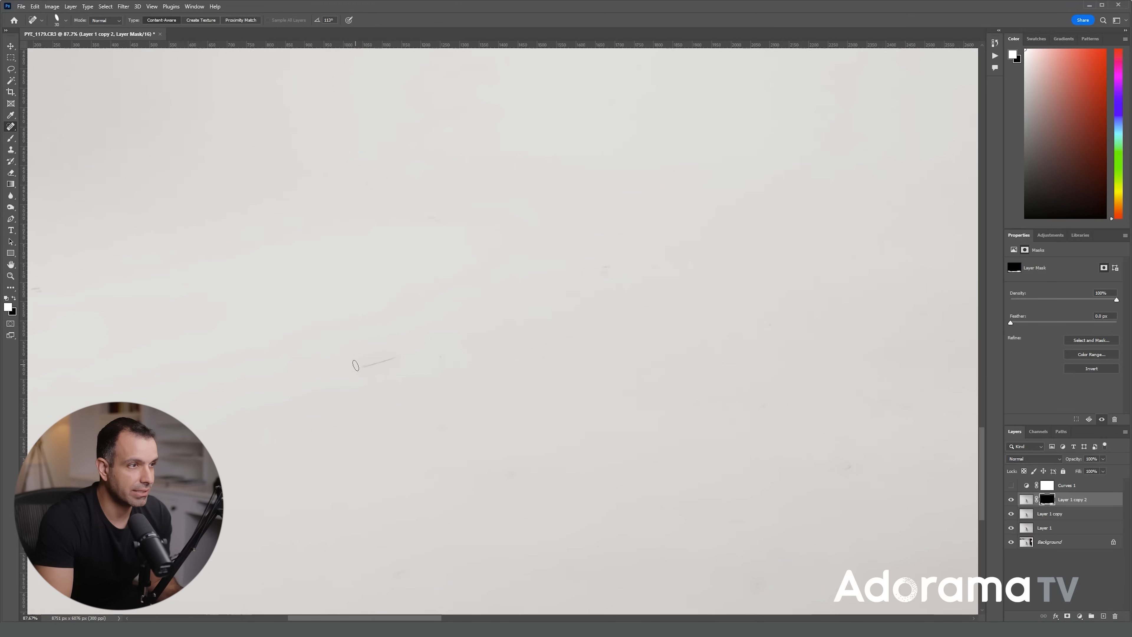
{"action": "mouse_move", "coordinate": [953, 417]}
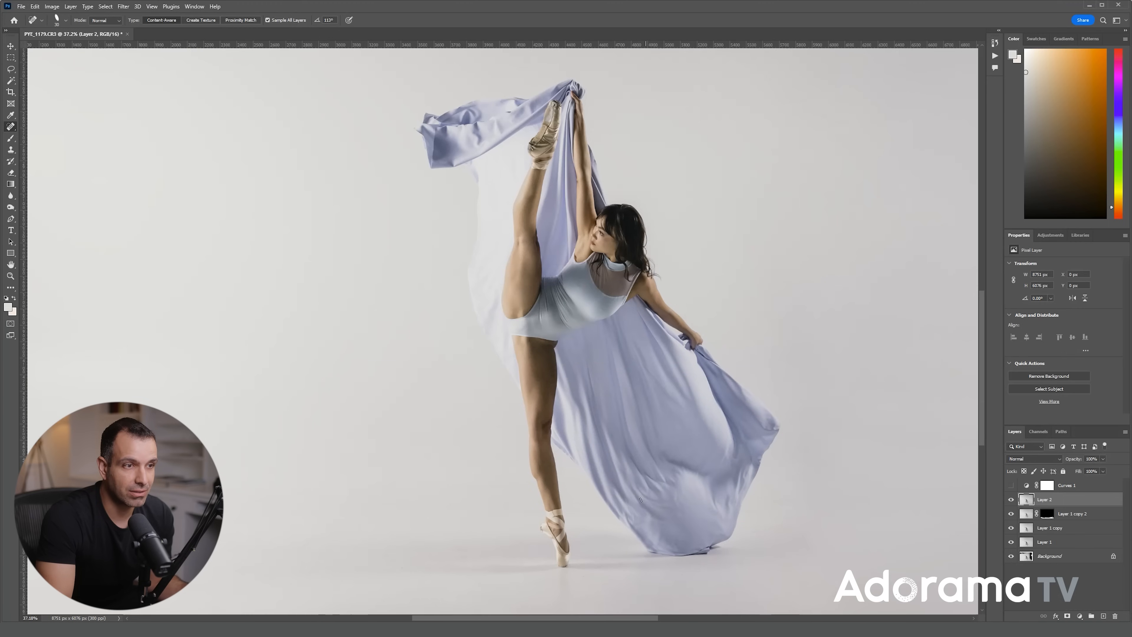
{"action": "left_click", "coordinate": [460, 212]}
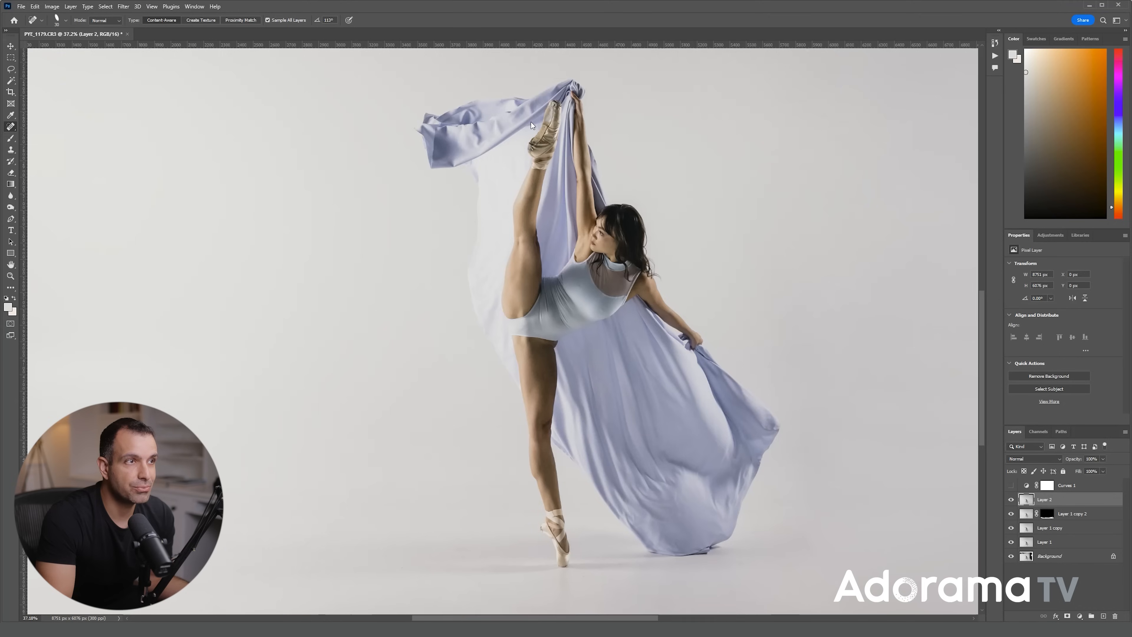
- Warp the lavender fabric in Liquify with the Forward Warp tool and commit it to Layer 2
{"action": "left_click", "coordinate": [122, 7]}
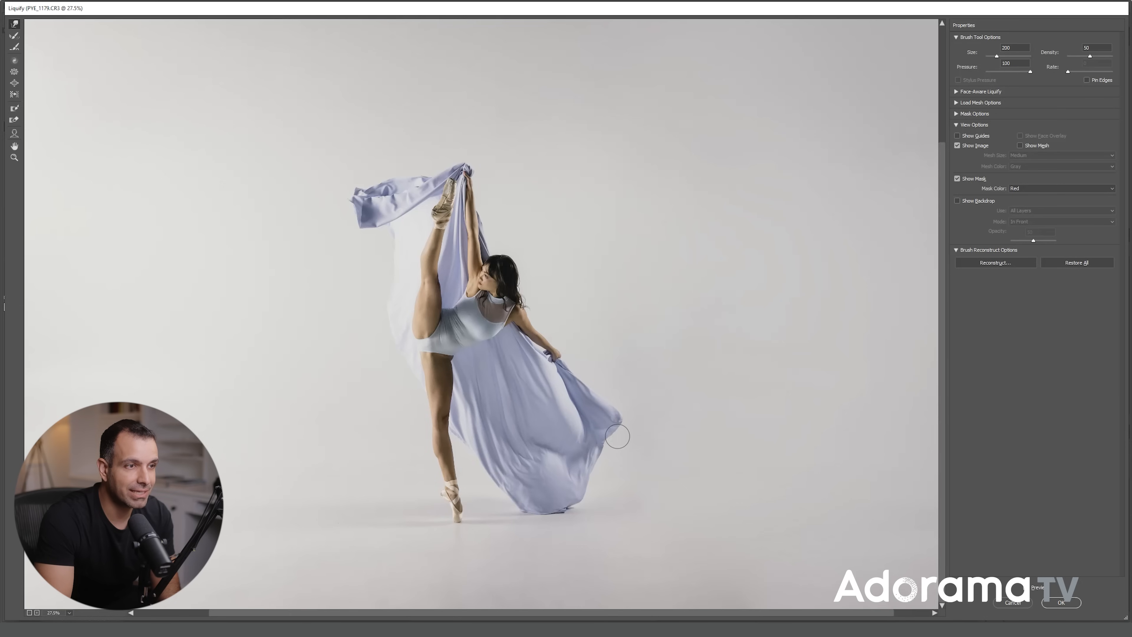
{"action": "mouse_move", "coordinate": [603, 451]}
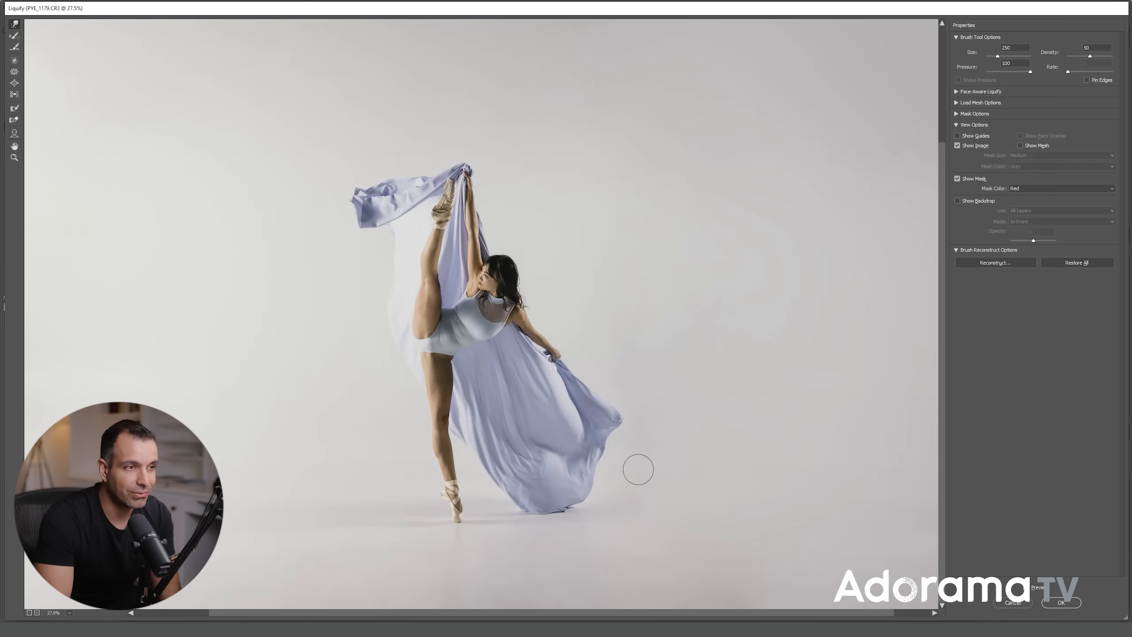
{"action": "mouse_move", "coordinate": [629, 413]}
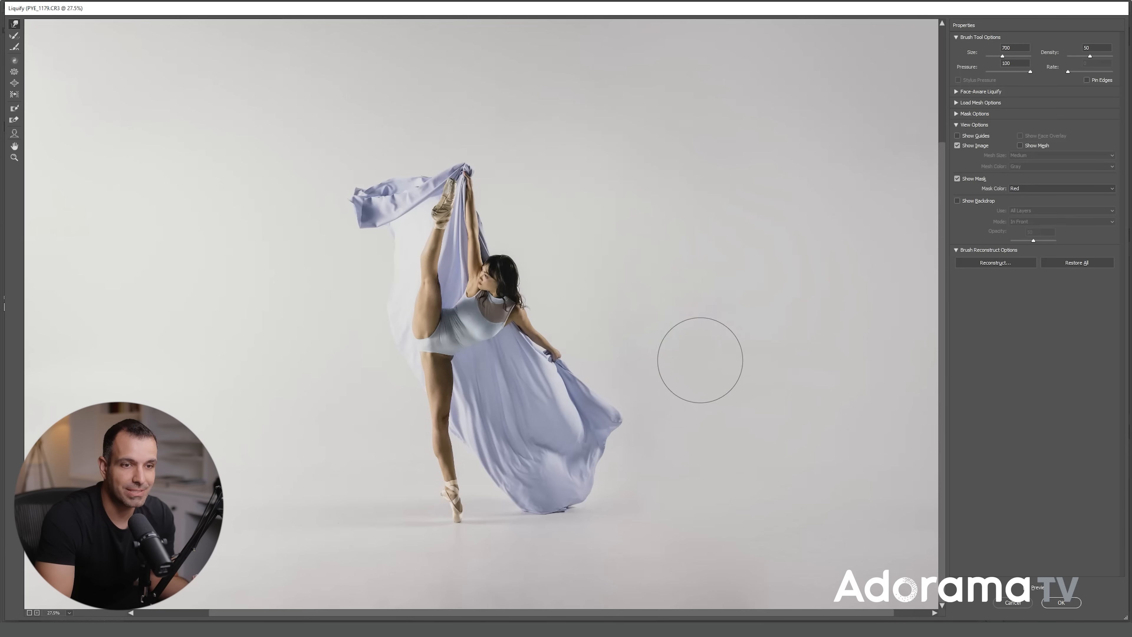
{"action": "mouse_move", "coordinate": [476, 339]}
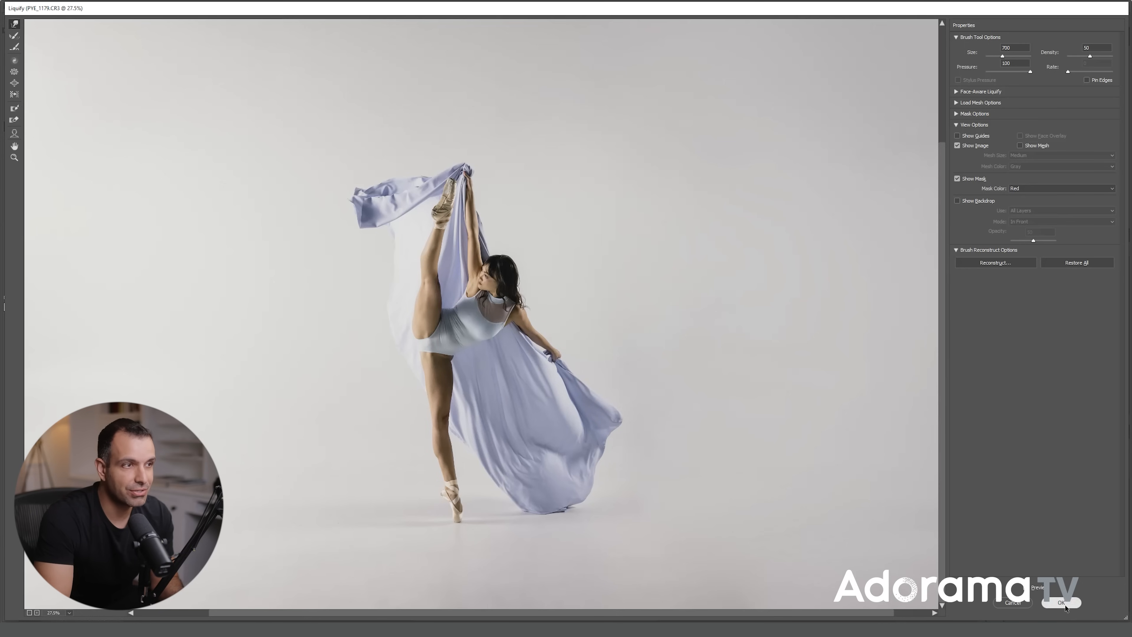
{"action": "left_click", "coordinate": [1062, 602]}
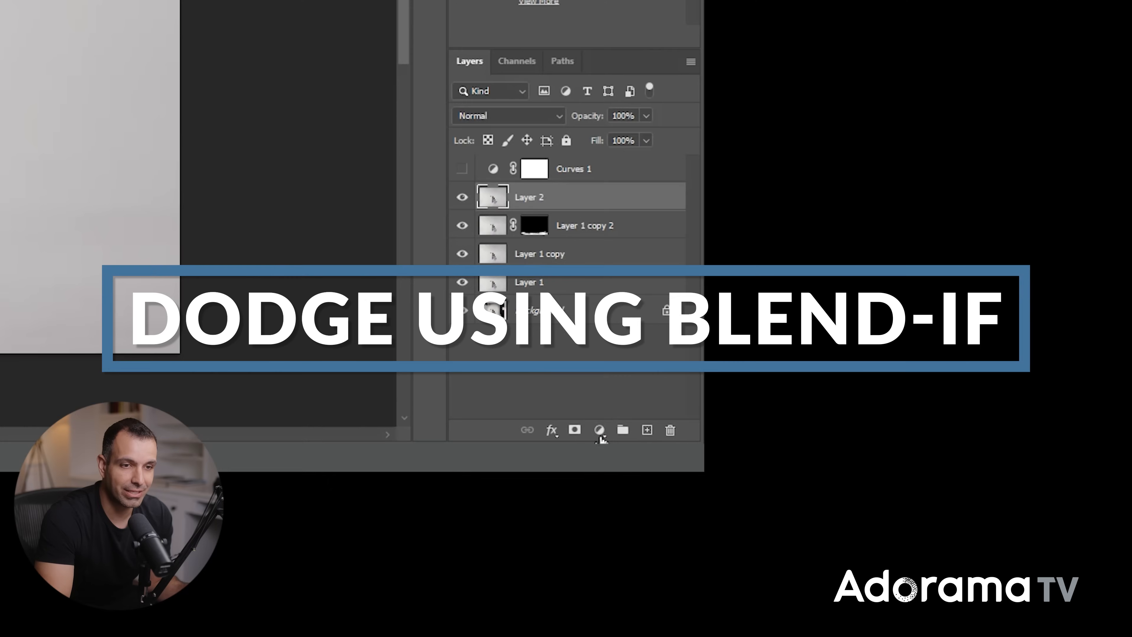
- Create a Curves 2 adjustment layer and clip it to Layer 2
{"action": "left_click", "coordinate": [600, 430]}
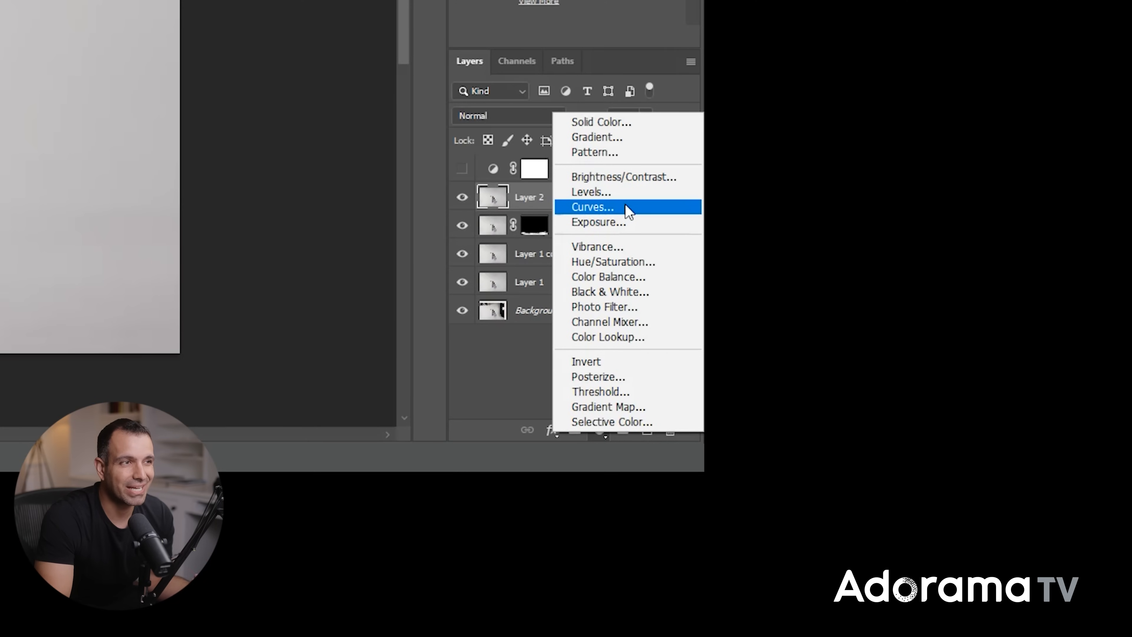
{"action": "left_click", "coordinate": [592, 207]}
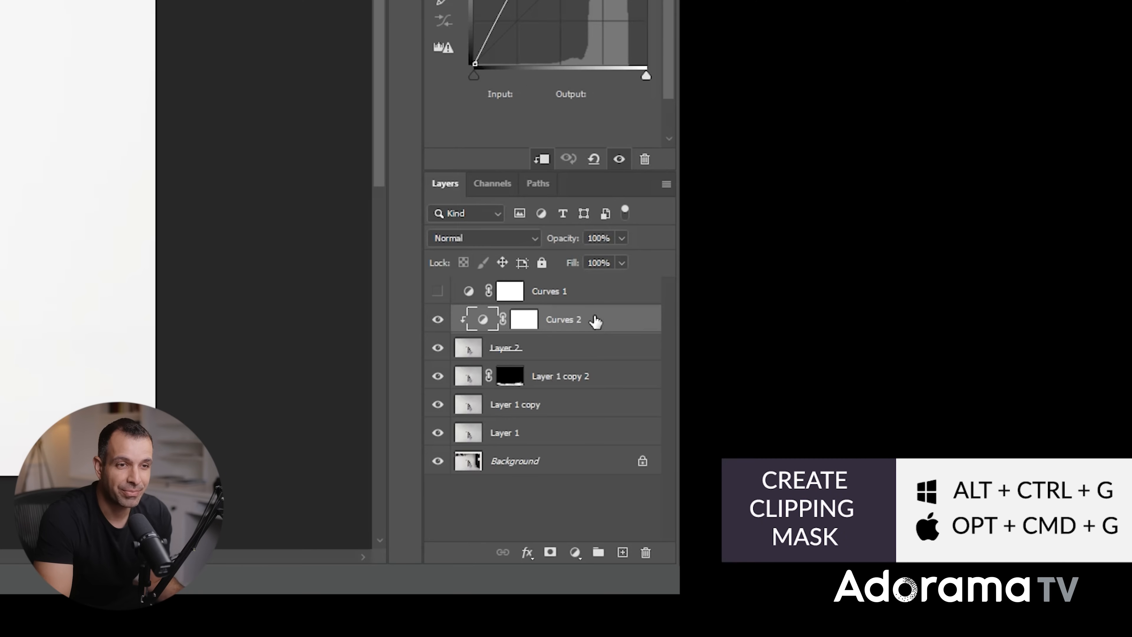
{"action": "mouse_move", "coordinate": [565, 357]}
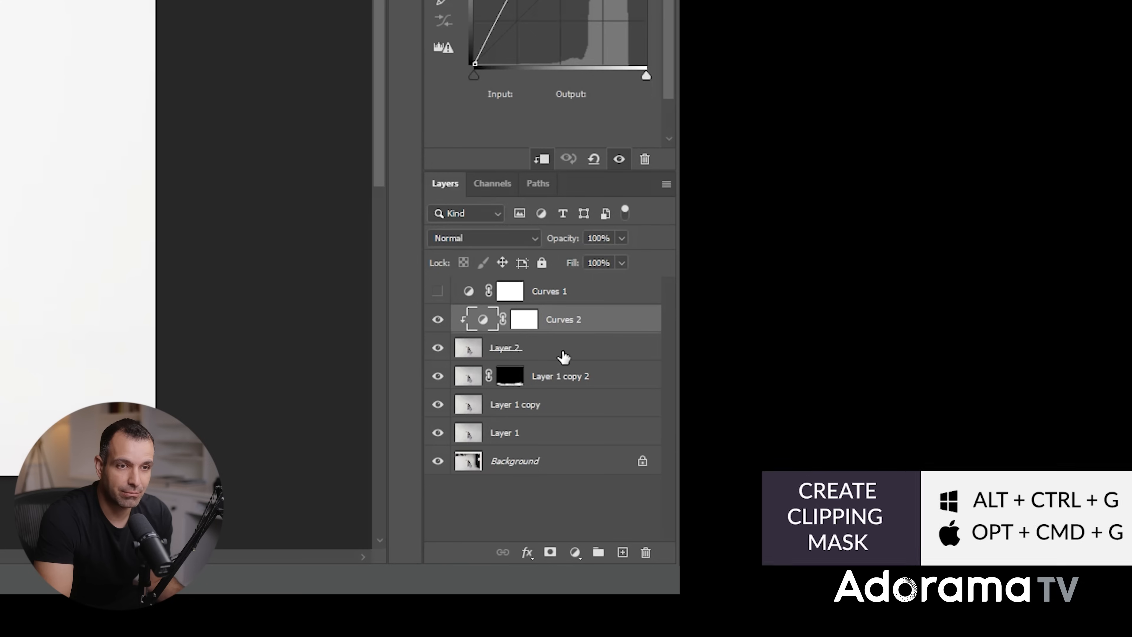
{"action": "right_click", "coordinate": [563, 358]}
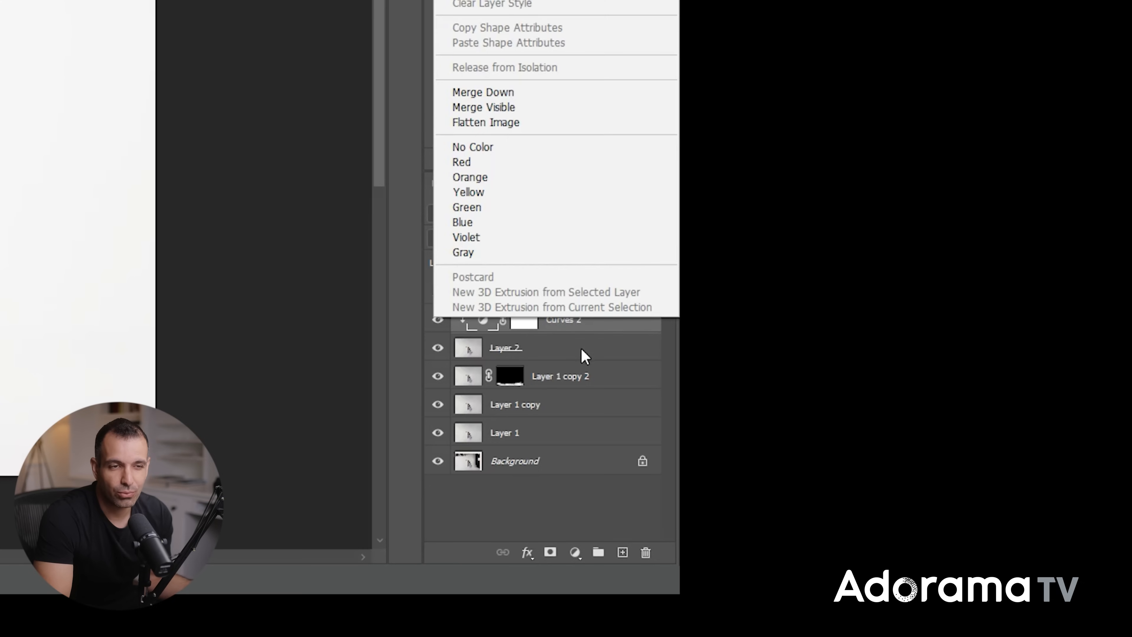
{"action": "mouse_move", "coordinate": [605, 363]}
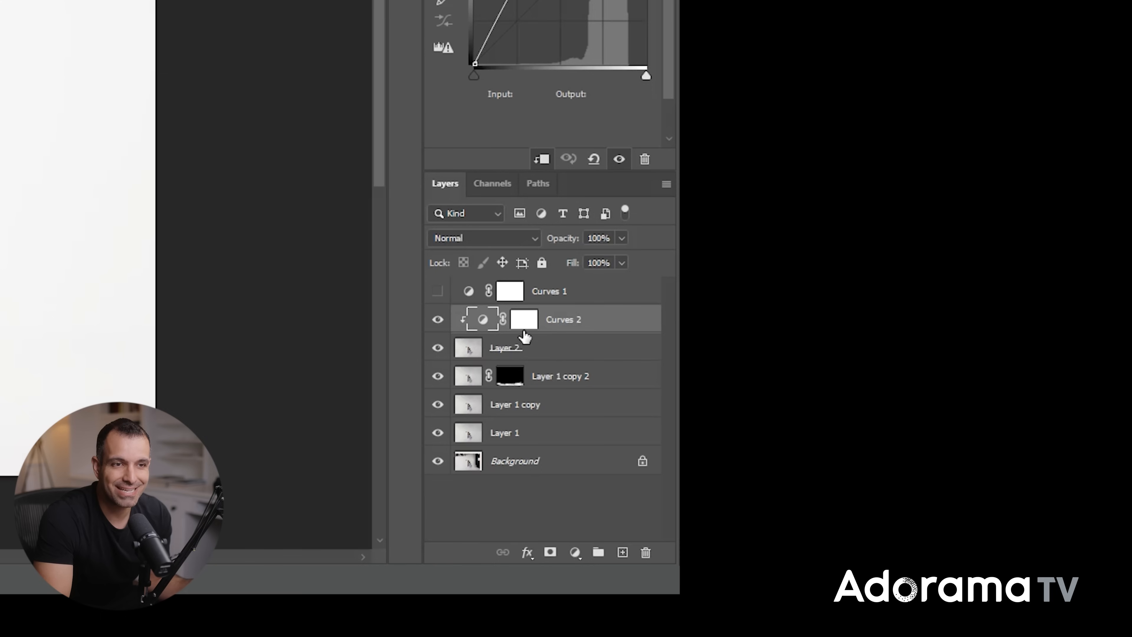
{"action": "mouse_move", "coordinate": [578, 334]}
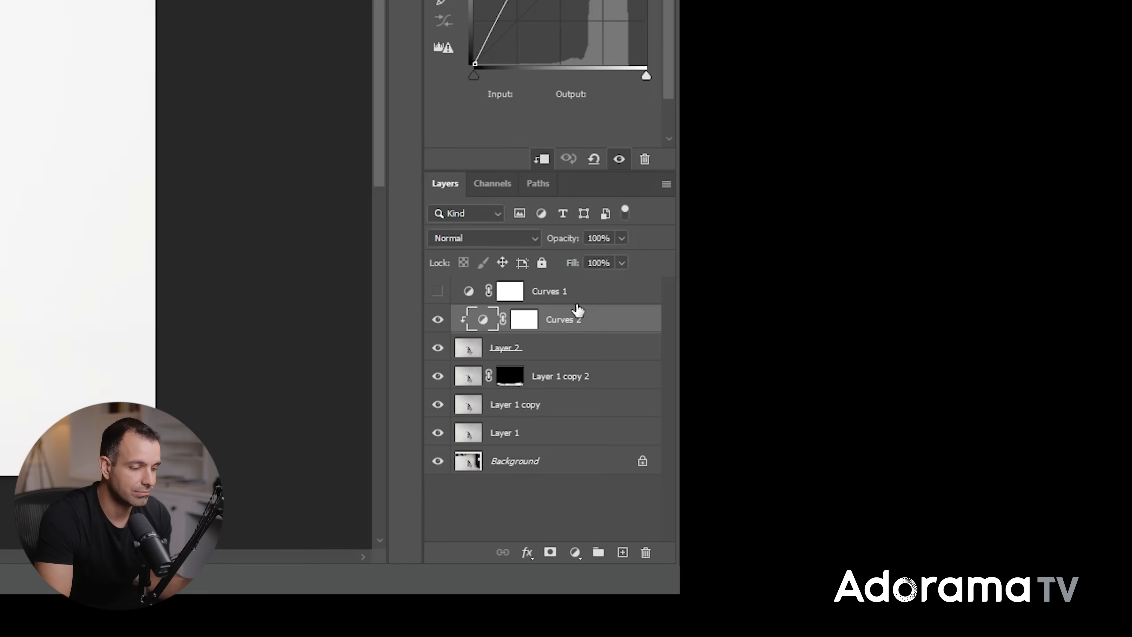
{"action": "mouse_move", "coordinate": [590, 333]}
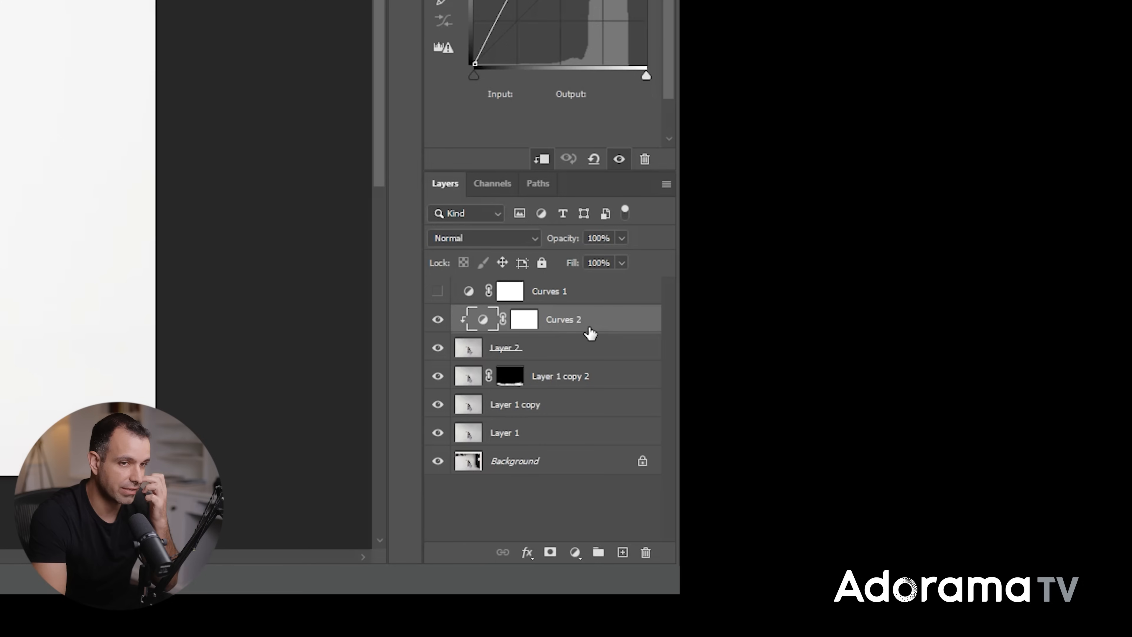
{"action": "mouse_move", "coordinate": [605, 334]}
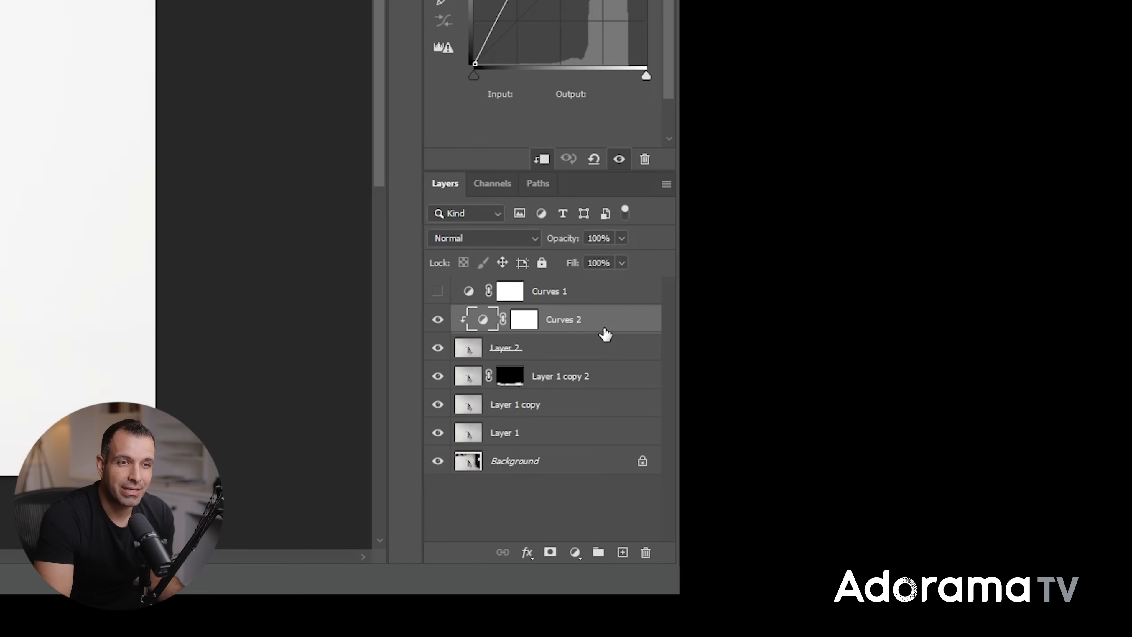
- Set Blend-If blending options on Curves 2 so it brightens the dancer image
{"action": "right_click", "coordinate": [563, 320]}
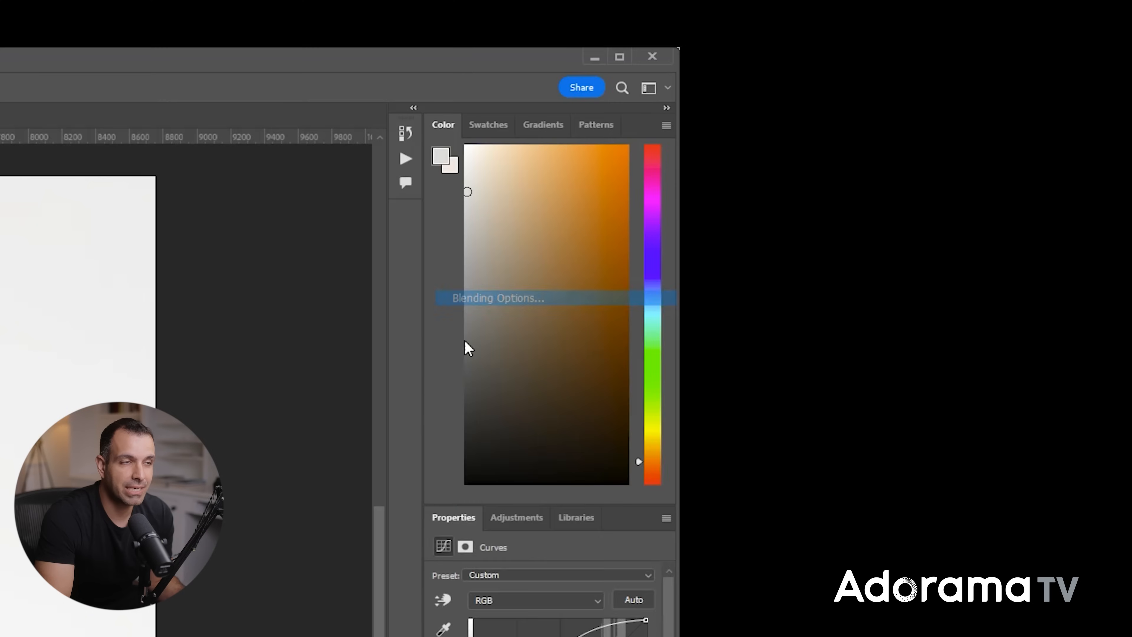
{"action": "left_click", "coordinate": [497, 297]}
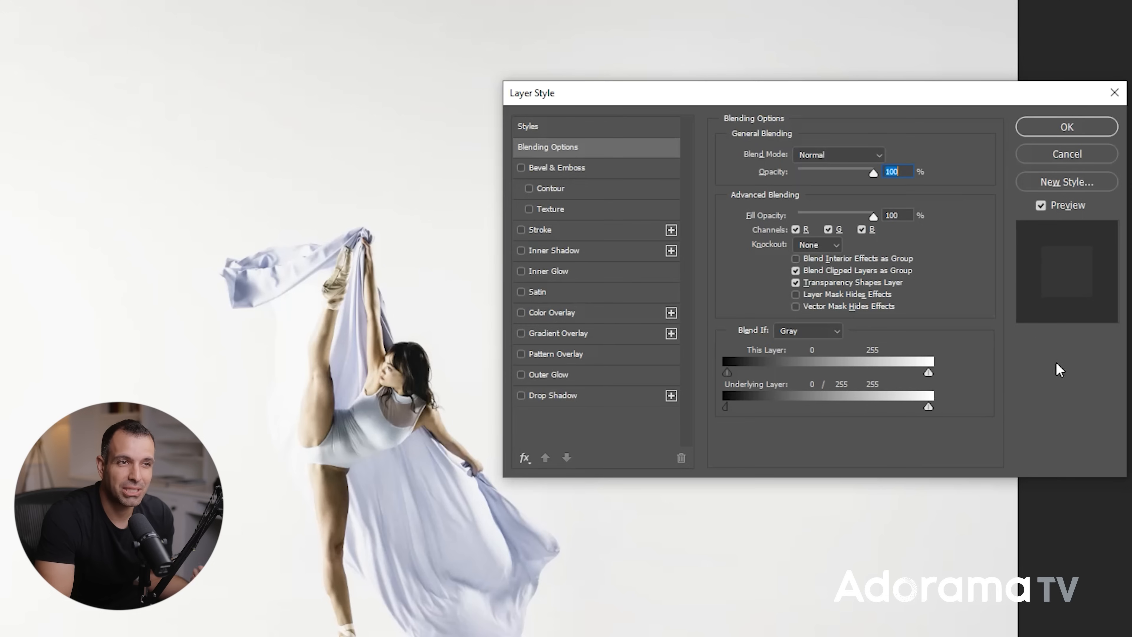
{"action": "left_click", "coordinate": [1066, 126]}
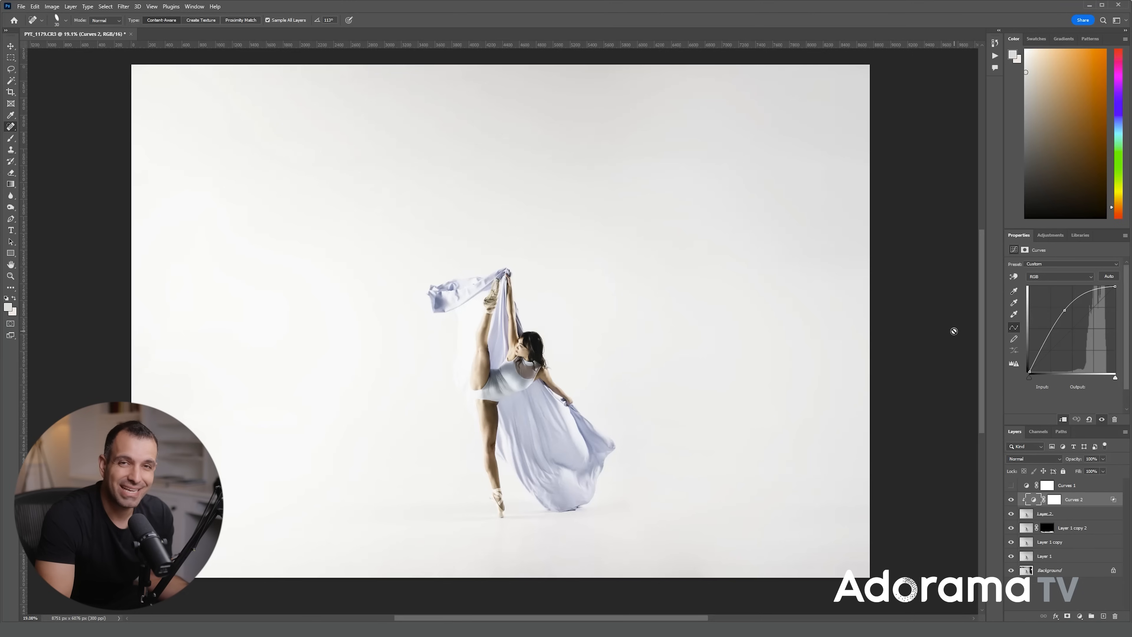
{"action": "mouse_move", "coordinate": [942, 345]}
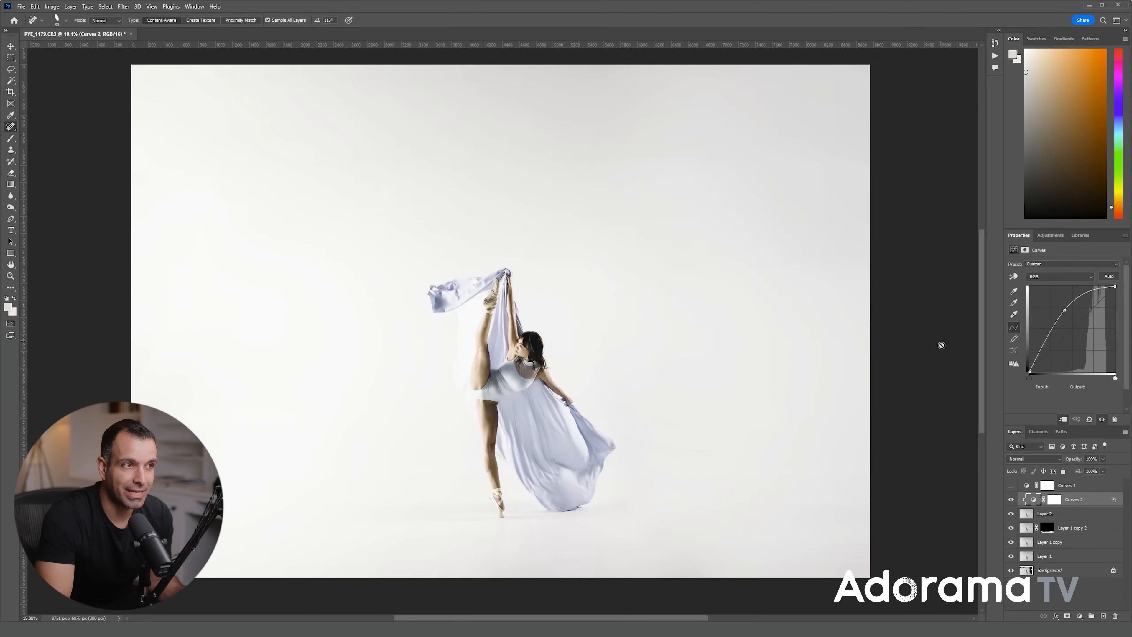
{"action": "mouse_move", "coordinate": [837, 287]}
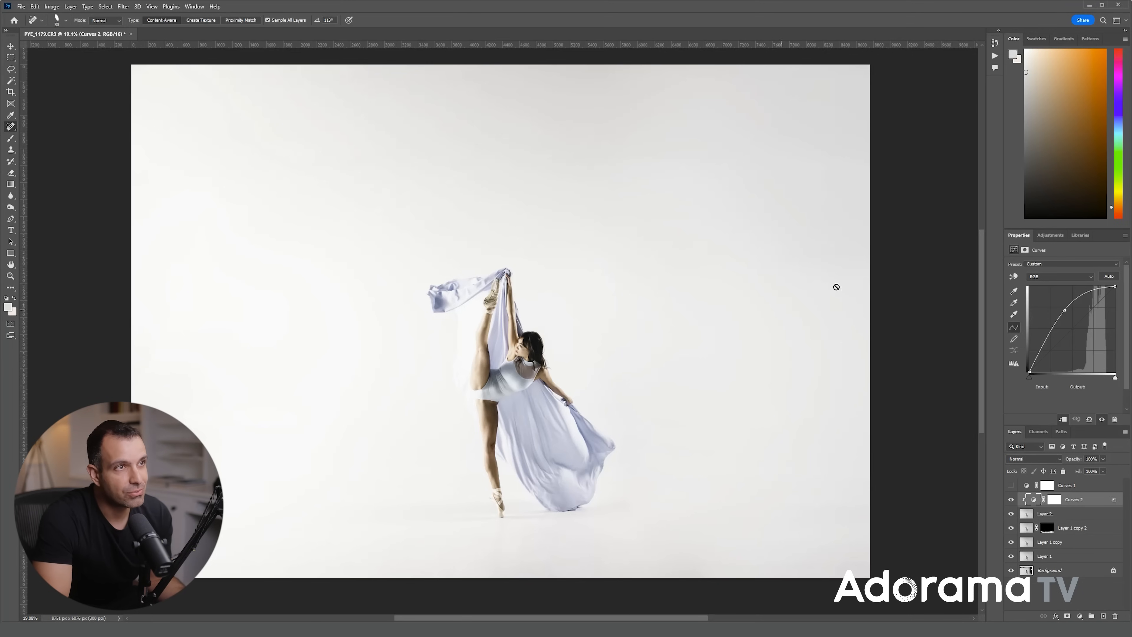
{"action": "mouse_move", "coordinate": [560, 340]}
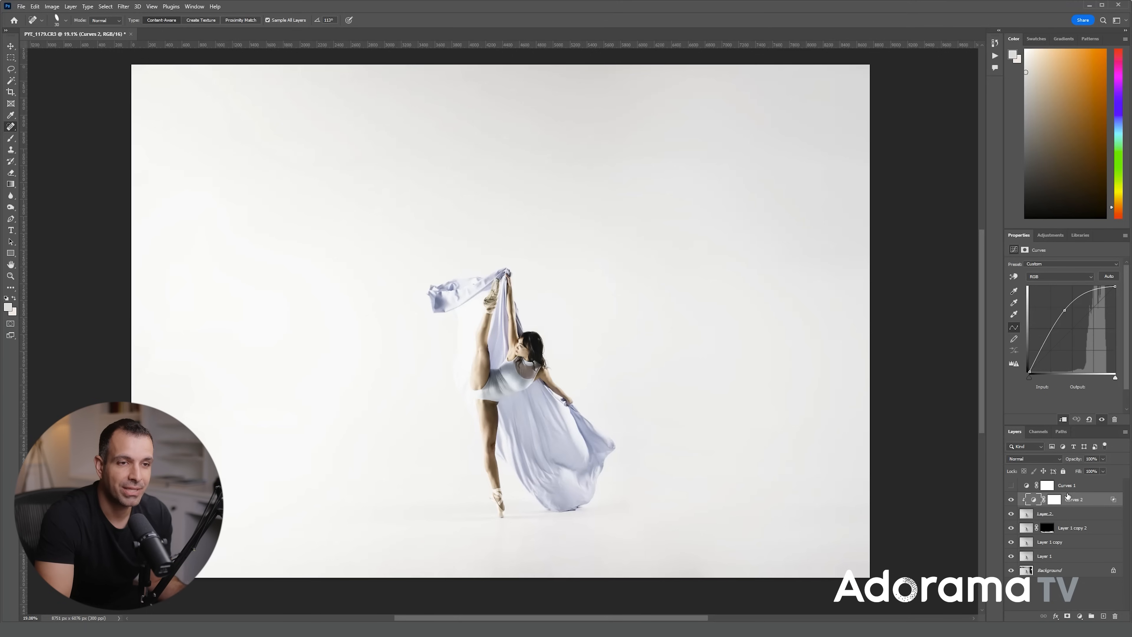
{"action": "left_click", "coordinate": [1011, 499]}
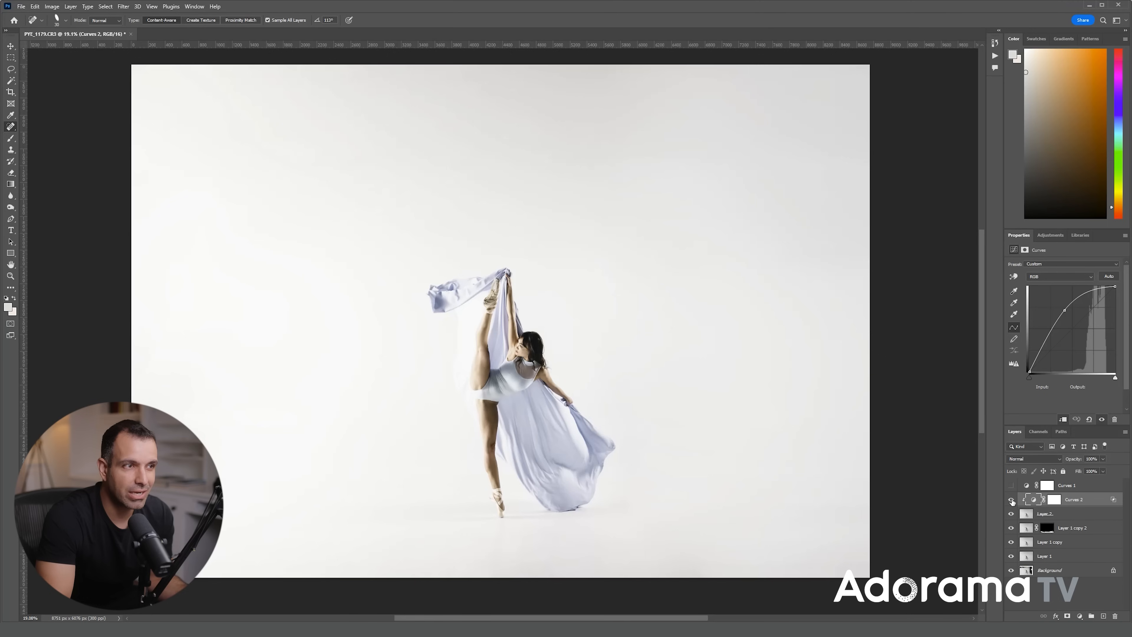
{"action": "left_click", "coordinate": [1011, 499]}
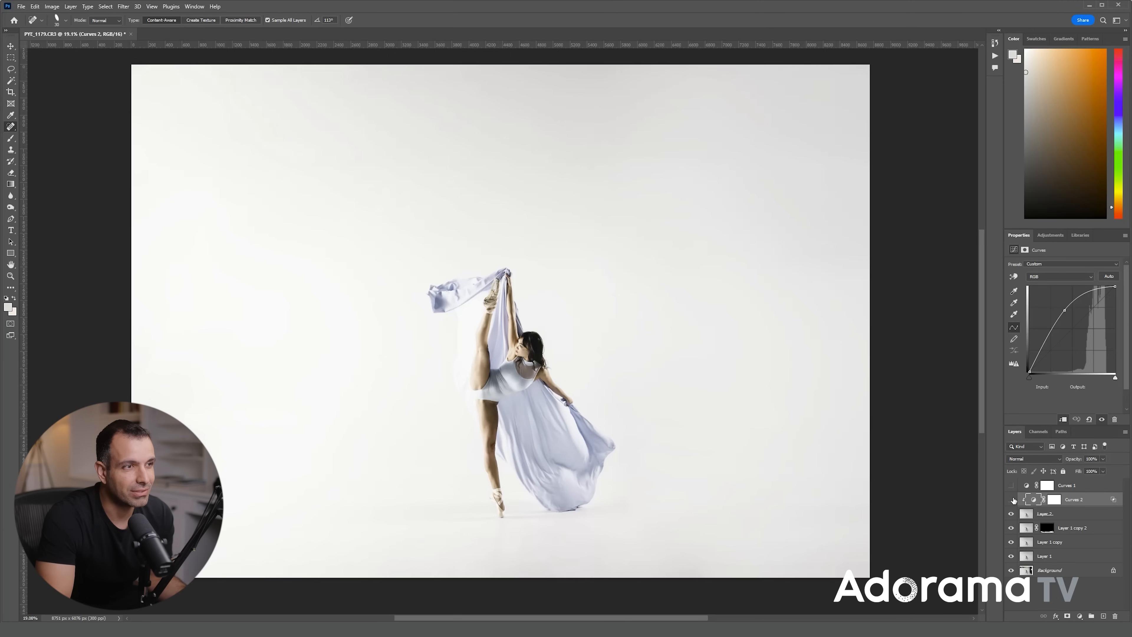
{"action": "left_click", "coordinate": [1011, 499]}
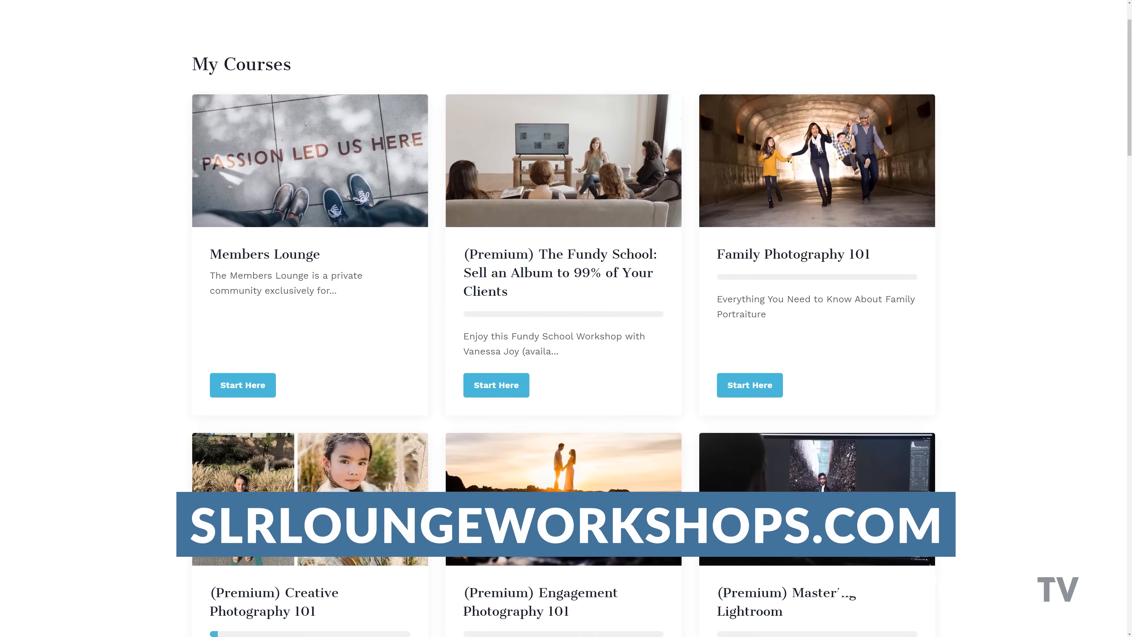
- Scroll down the My Courses catalogue to reveal more course cards
{"action": "scroll", "scroll_direction": "down", "scroll_amount": 3}
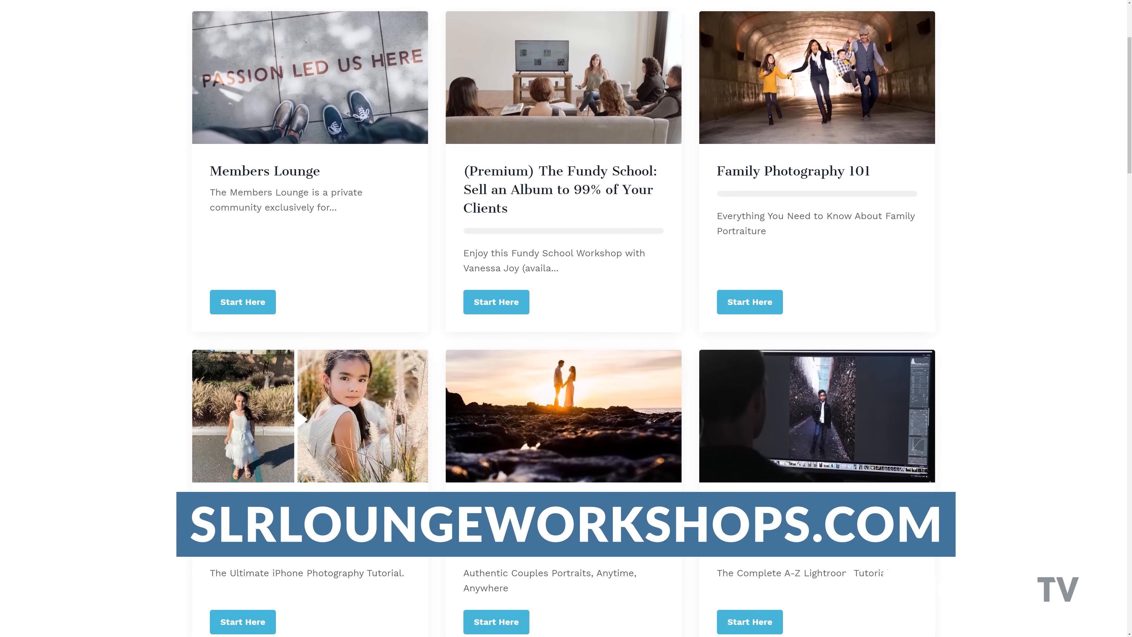
{"action": "scroll", "scroll_direction": "down", "scroll_amount": 3}
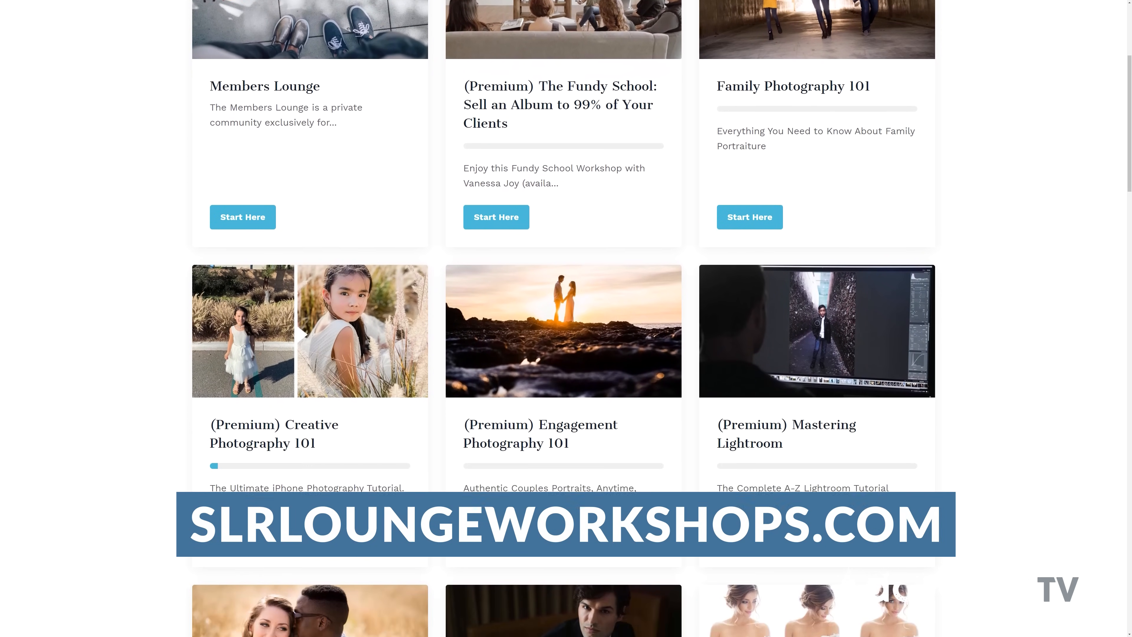